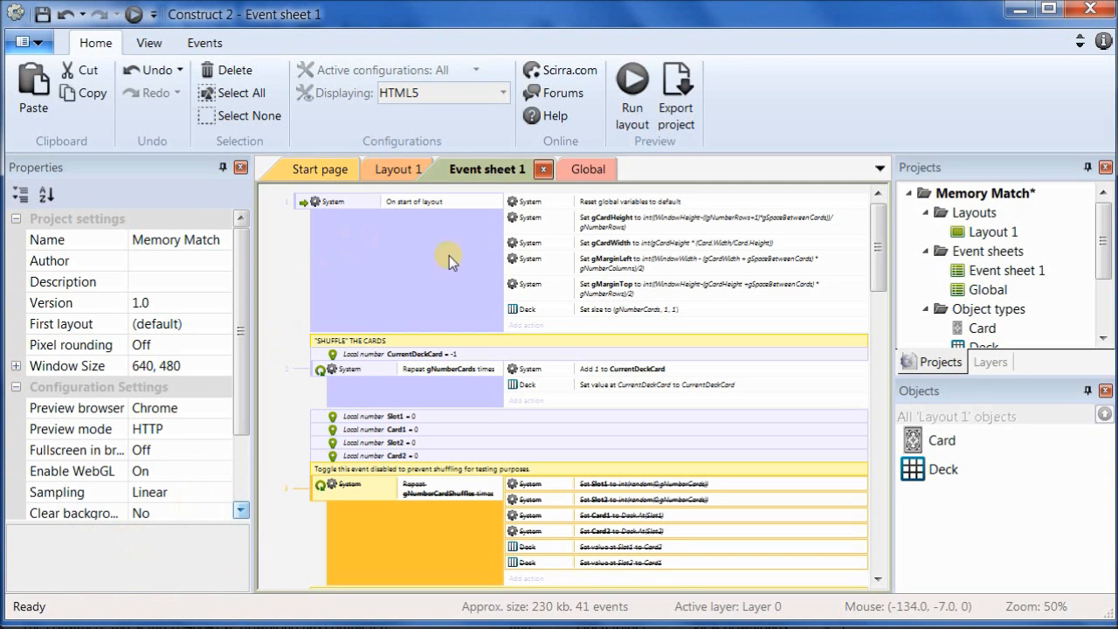
# Step: Leave the event sheet and switch to Layout 1 of the game
pyautogui.scroll(-3)
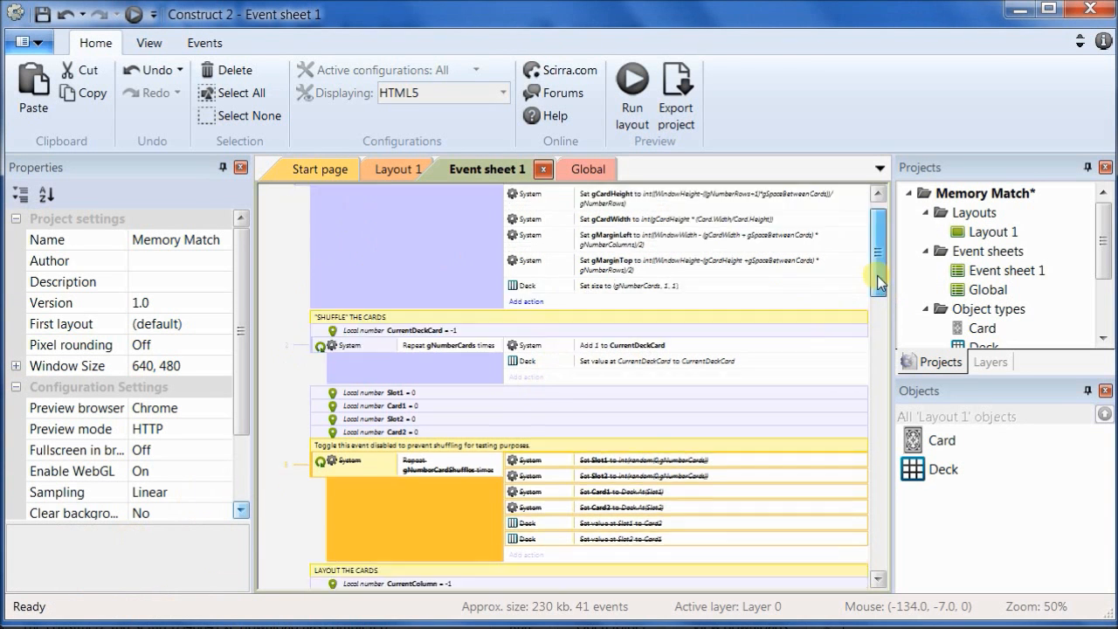
pyautogui.scroll(-3)
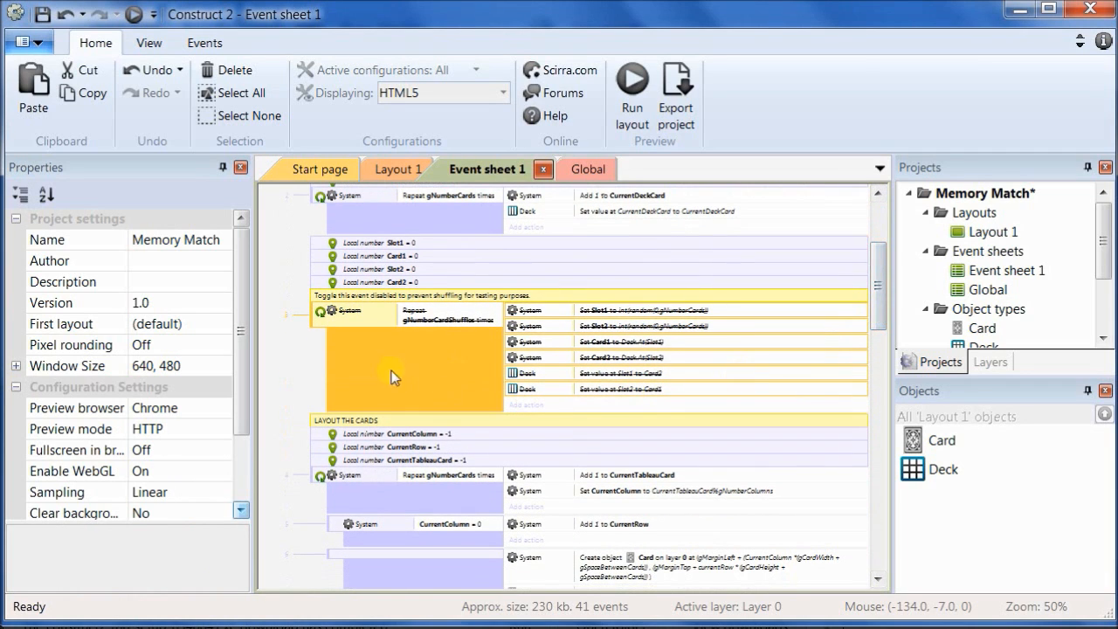
pyautogui.moveTo(324, 321)
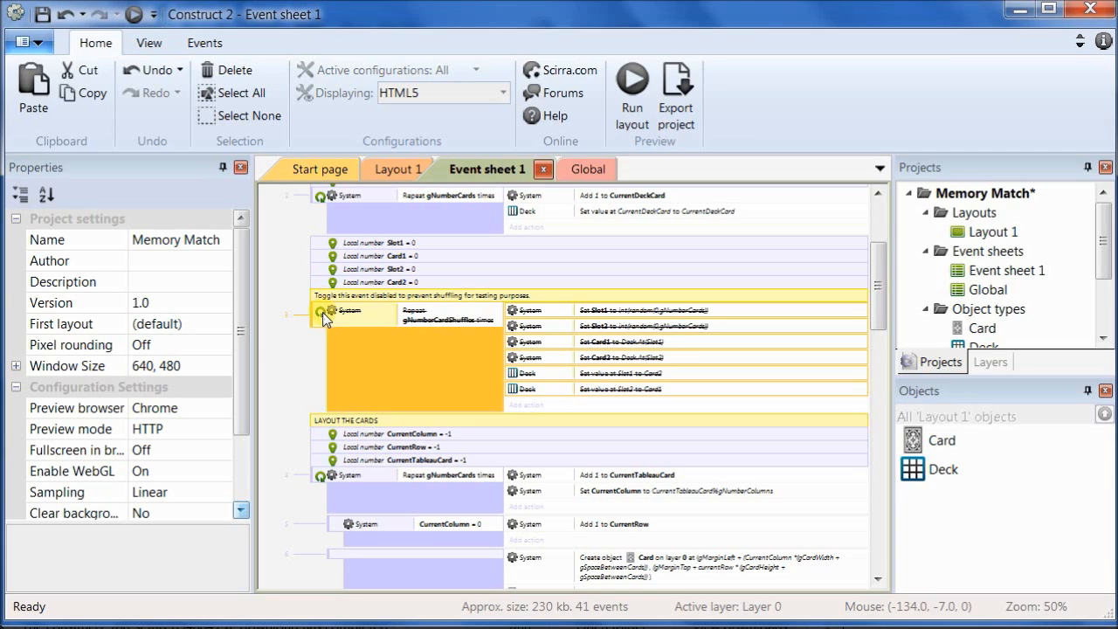
pyautogui.moveTo(356, 327)
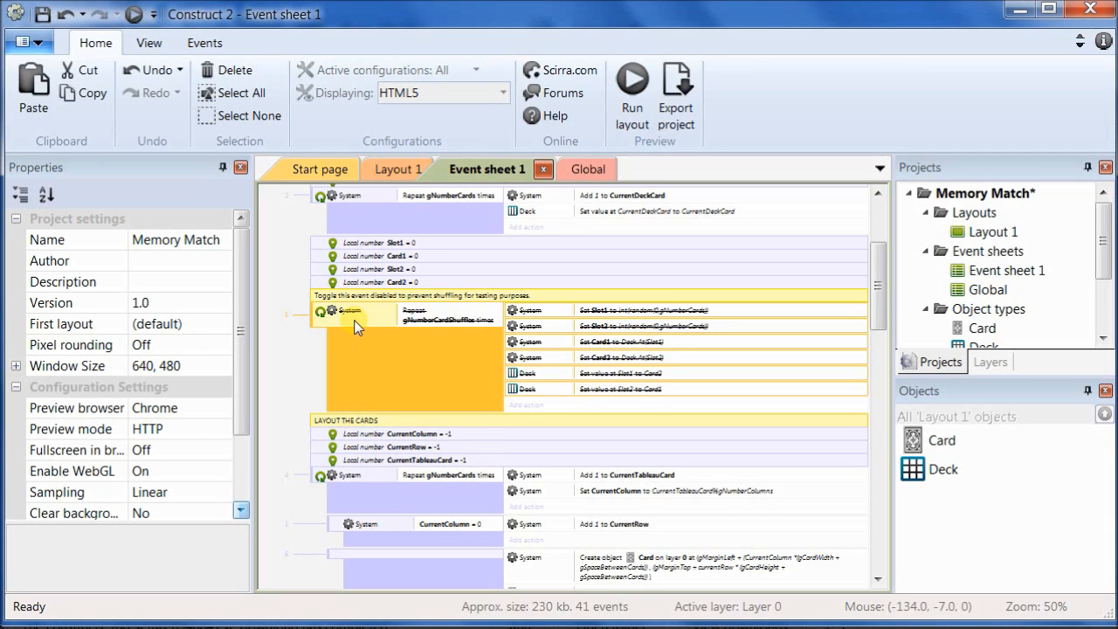
pyautogui.click(349, 311)
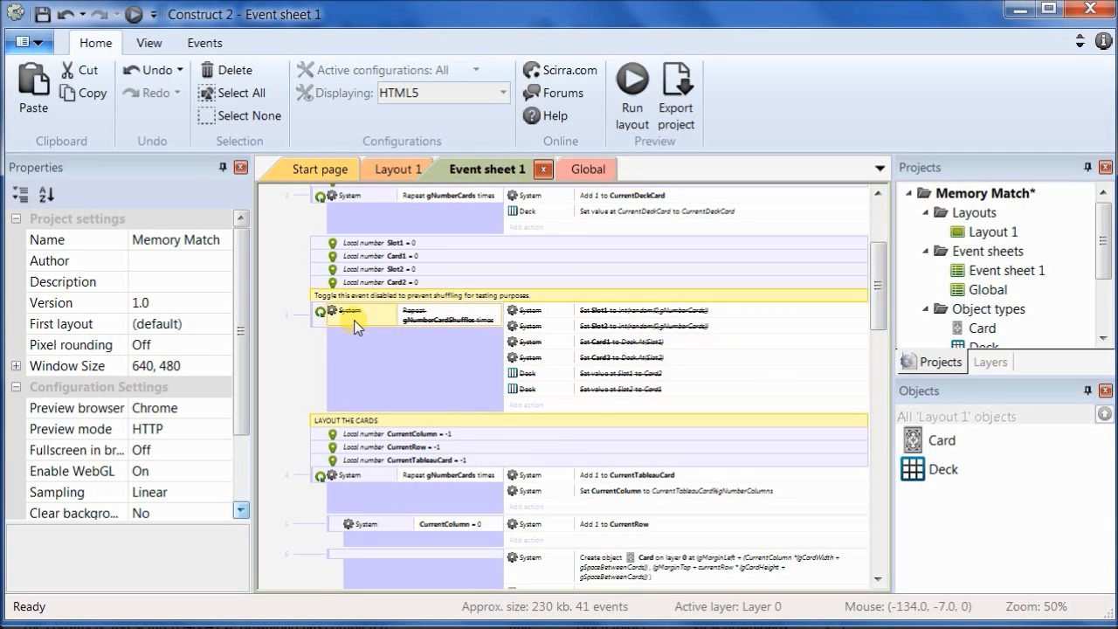
pyautogui.click(149, 42)
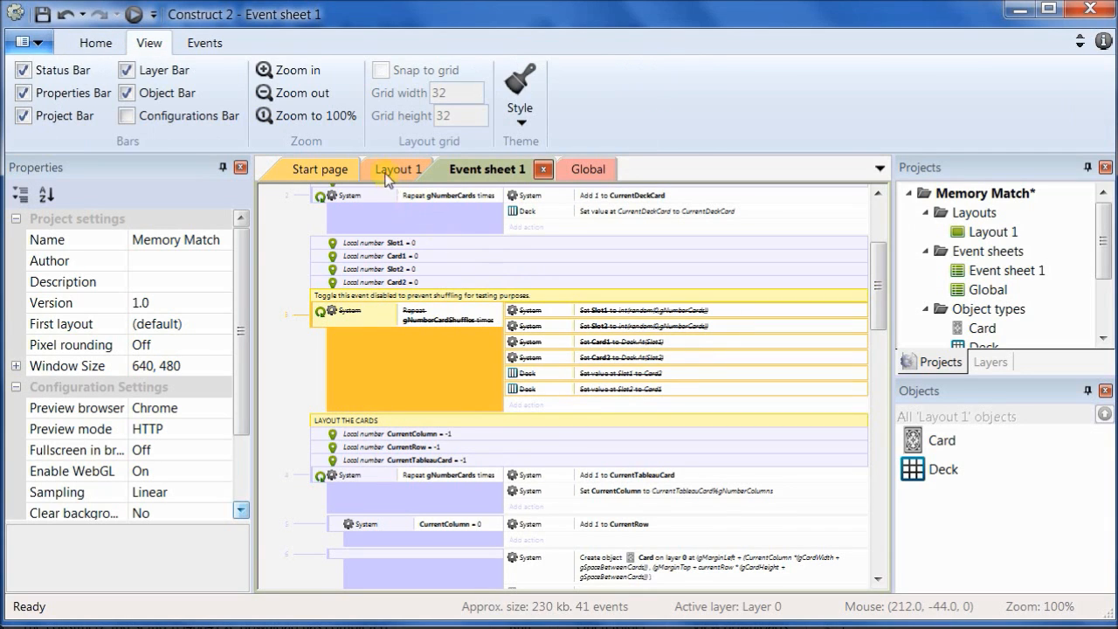
pyautogui.click(398, 168)
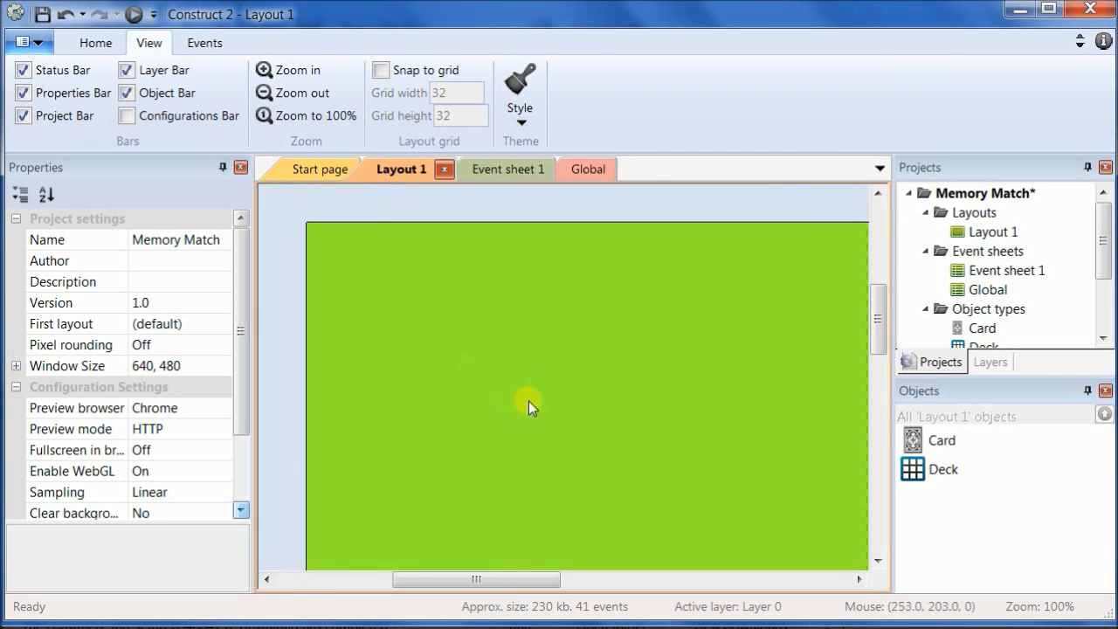
pyautogui.moveTo(453, 321)
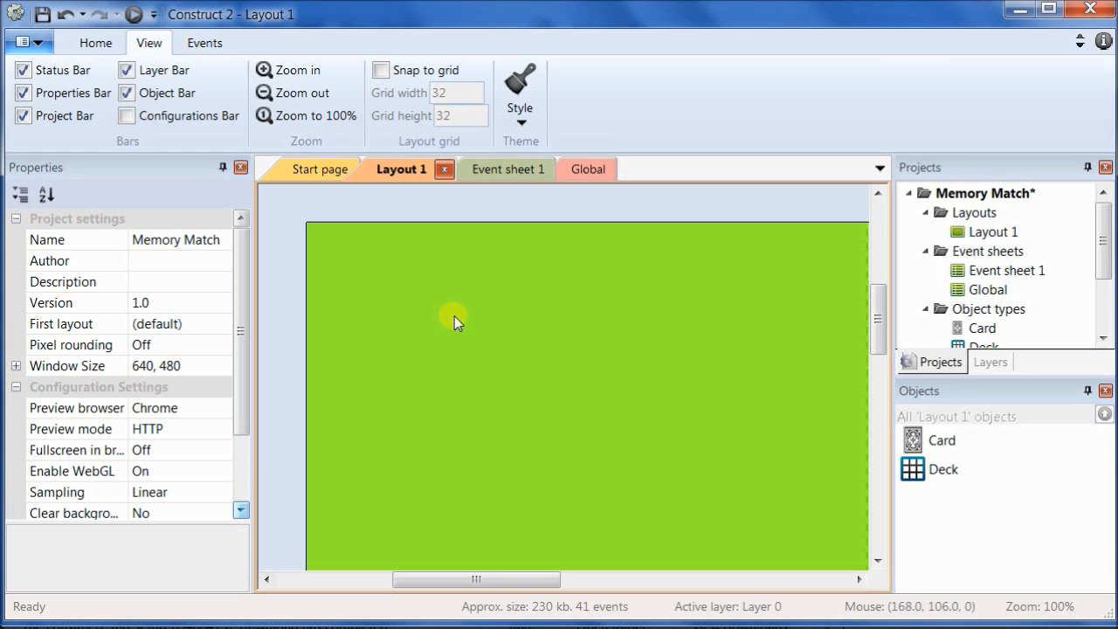
pyautogui.moveTo(468, 327)
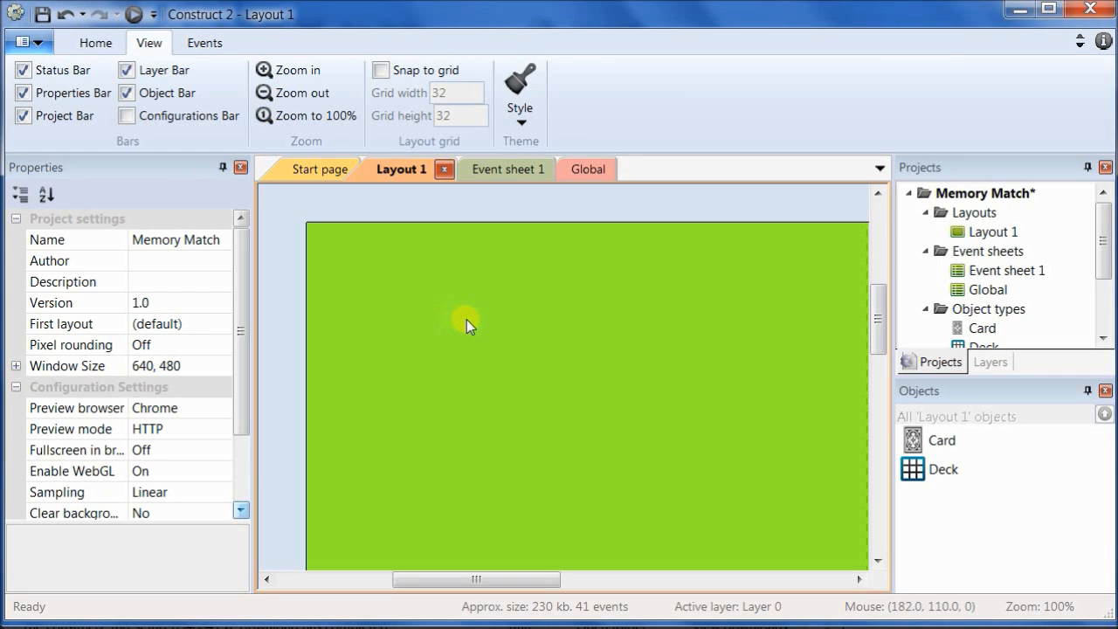
pyautogui.moveTo(493, 330)
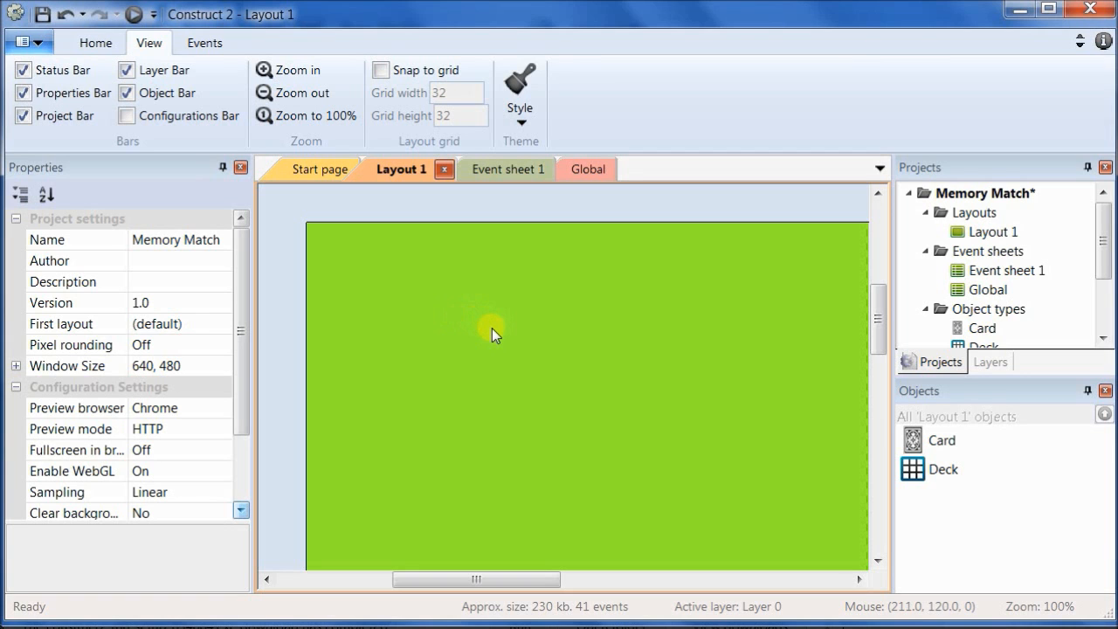
# Step: Insert two Text objects stacked near the top-left of the layout
pyautogui.rightClick(493, 336)
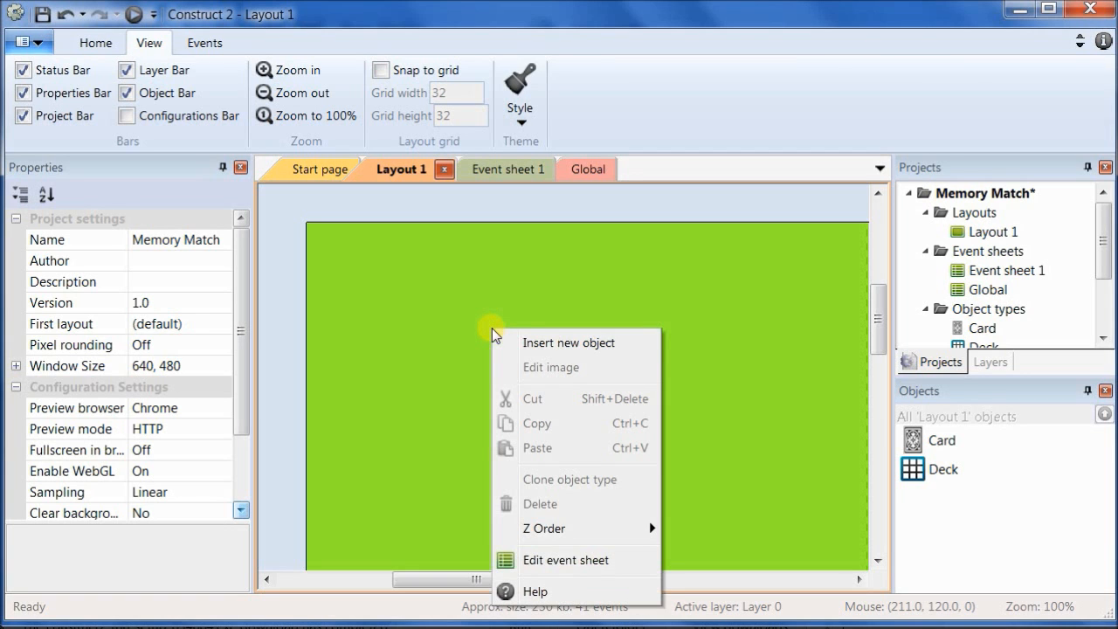
pyautogui.click(569, 341)
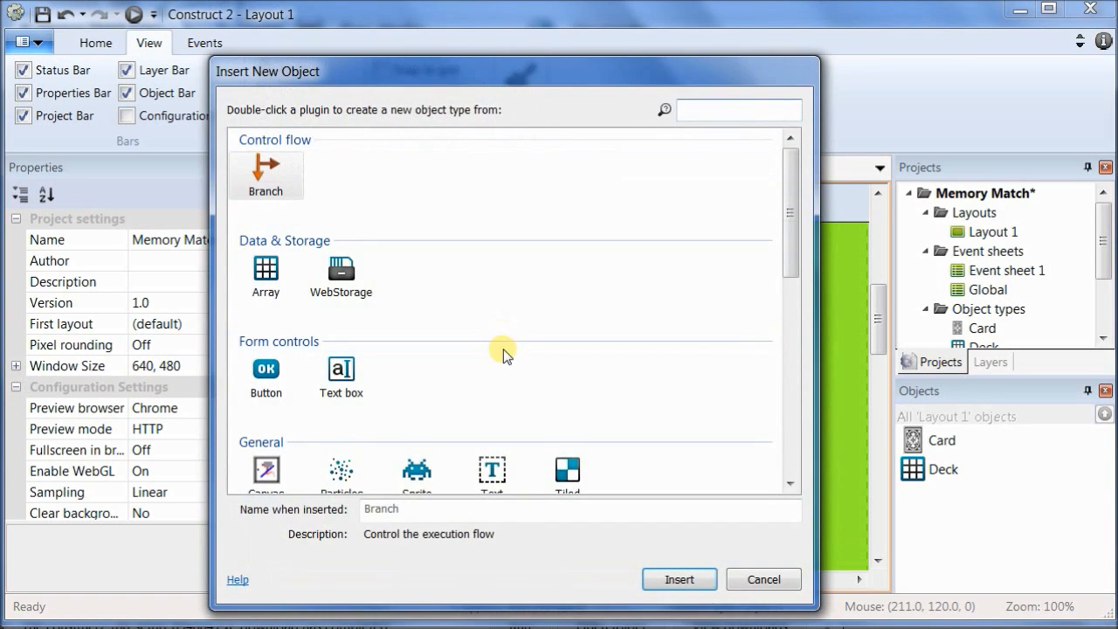
pyautogui.scroll(-3)
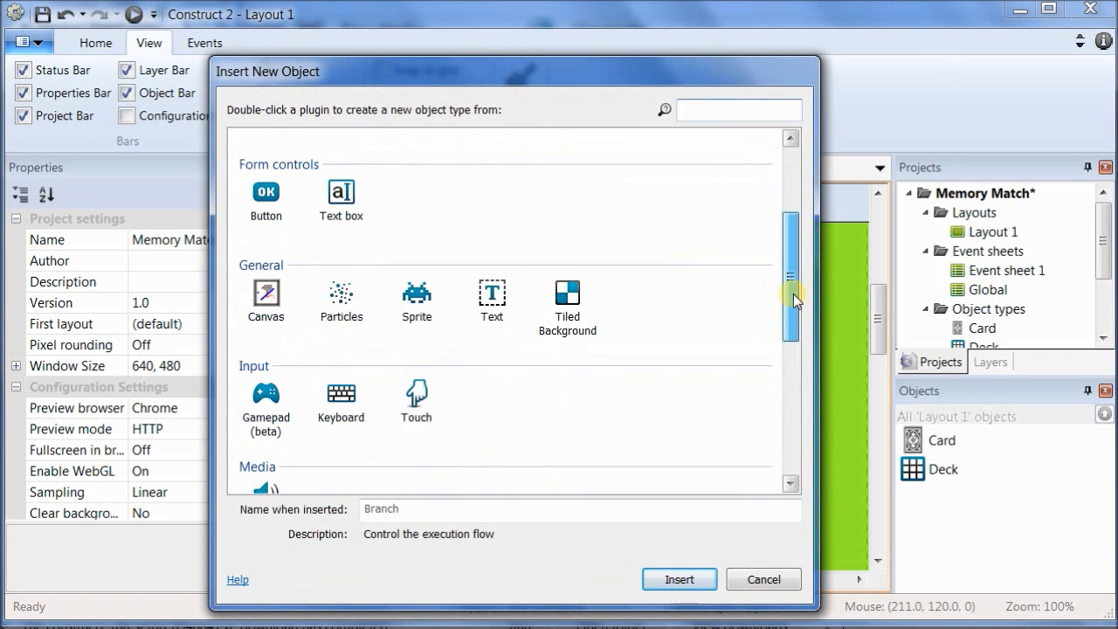
pyautogui.click(493, 286)
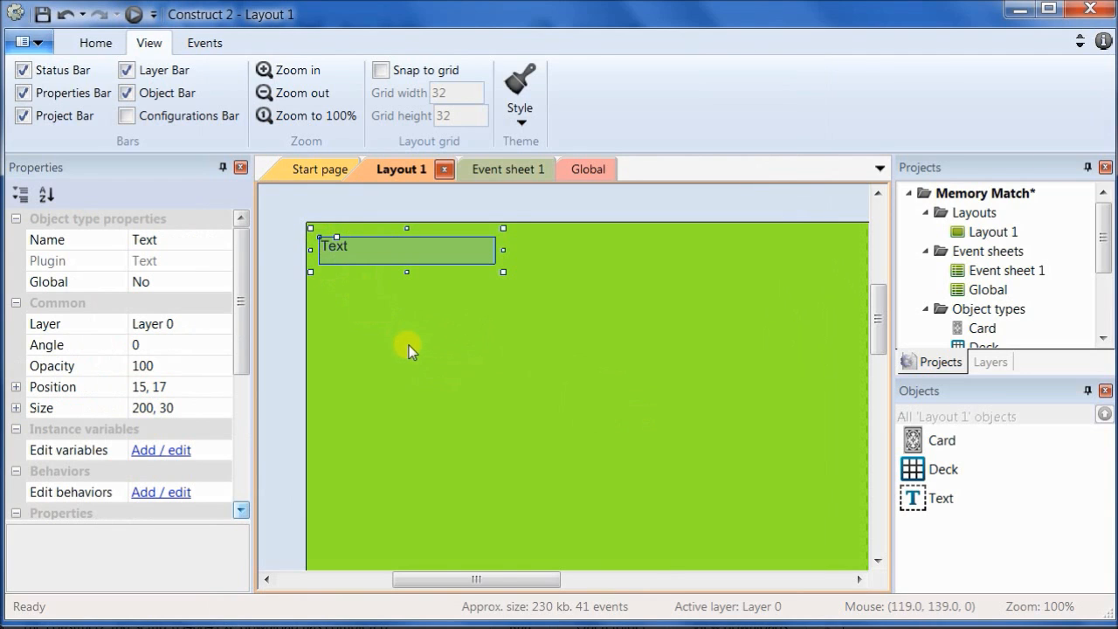
pyautogui.rightClick(411, 352)
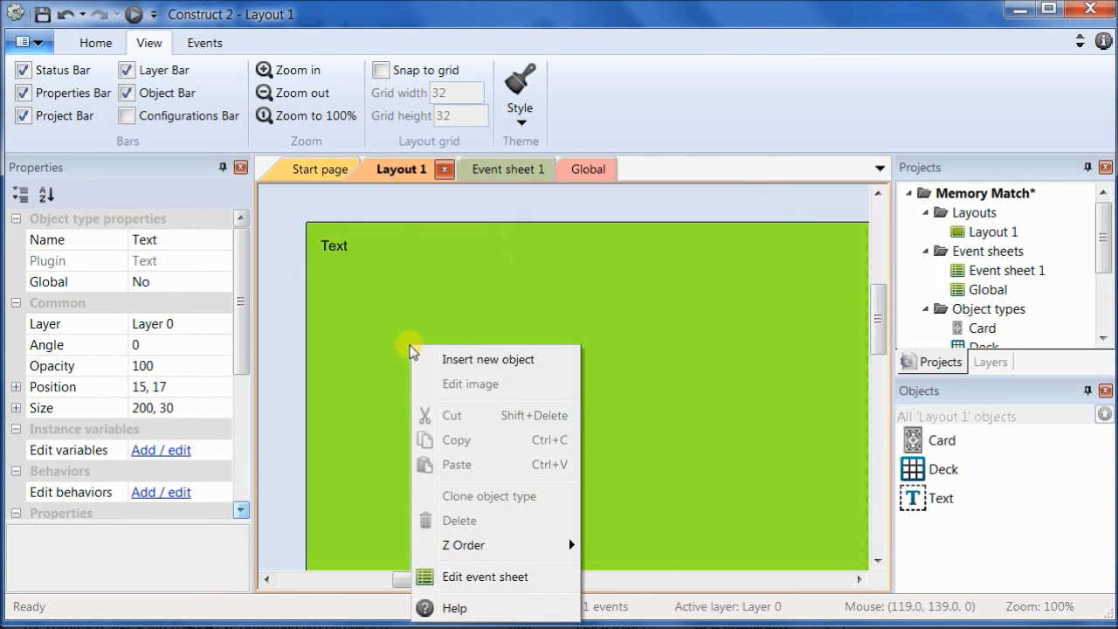
pyautogui.moveTo(423, 353)
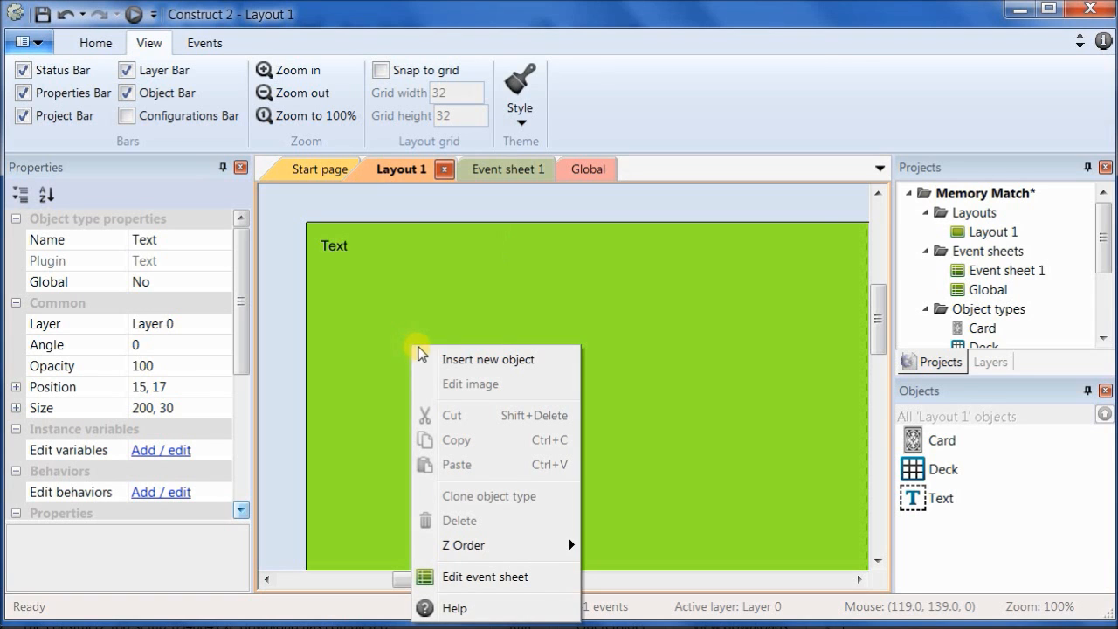
pyautogui.click(489, 360)
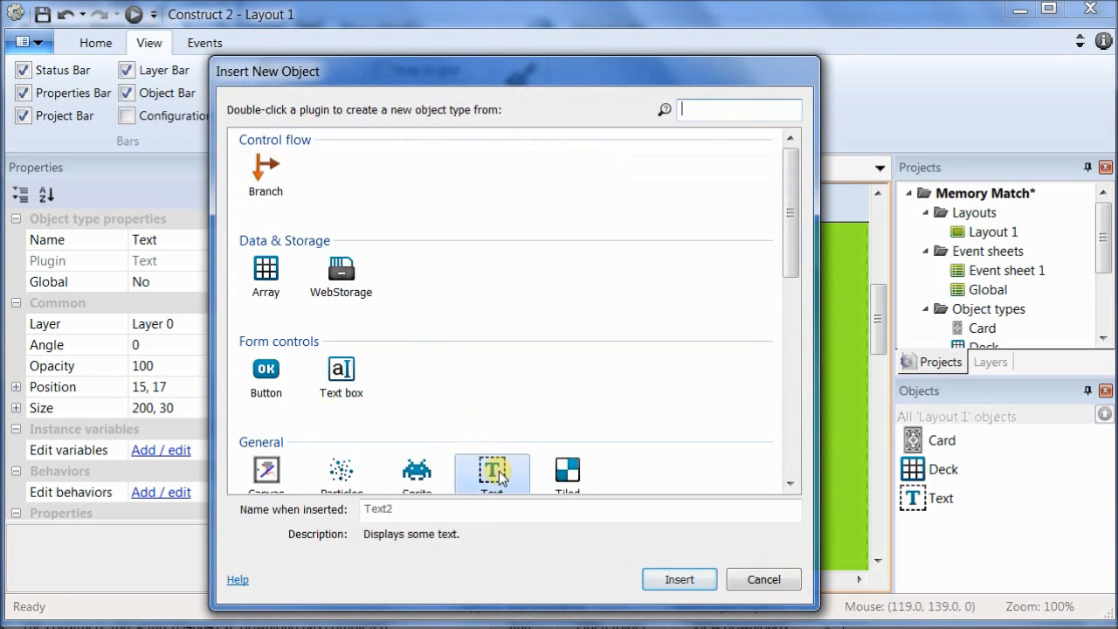
pyautogui.click(678, 581)
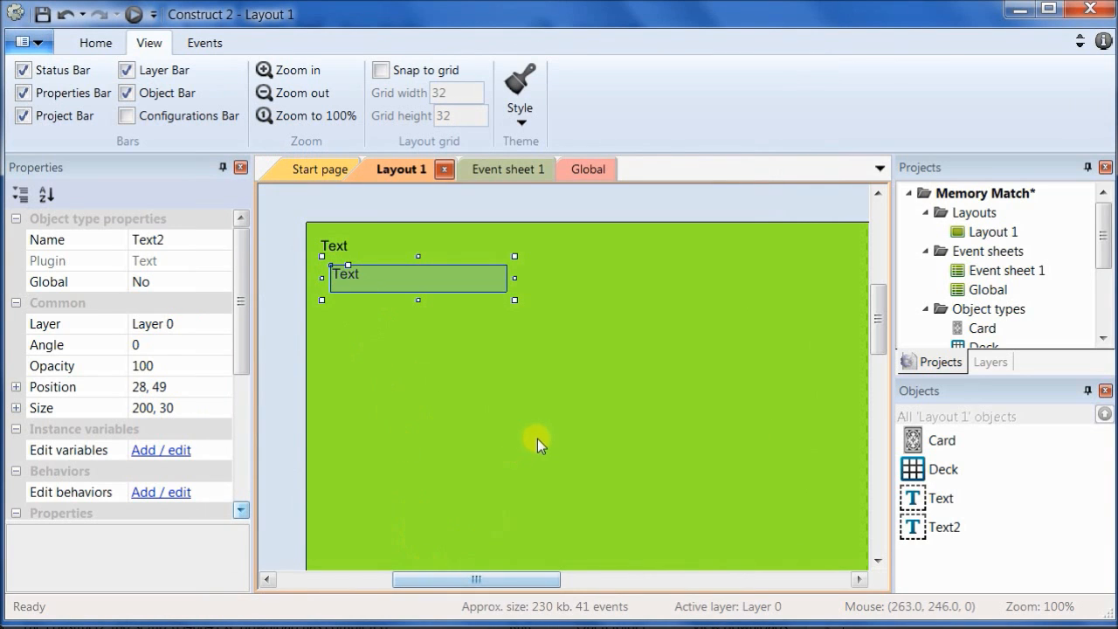
# Step: Insert three more Text objects, two near the top-right and one lower down
pyautogui.rightClick(538, 446)
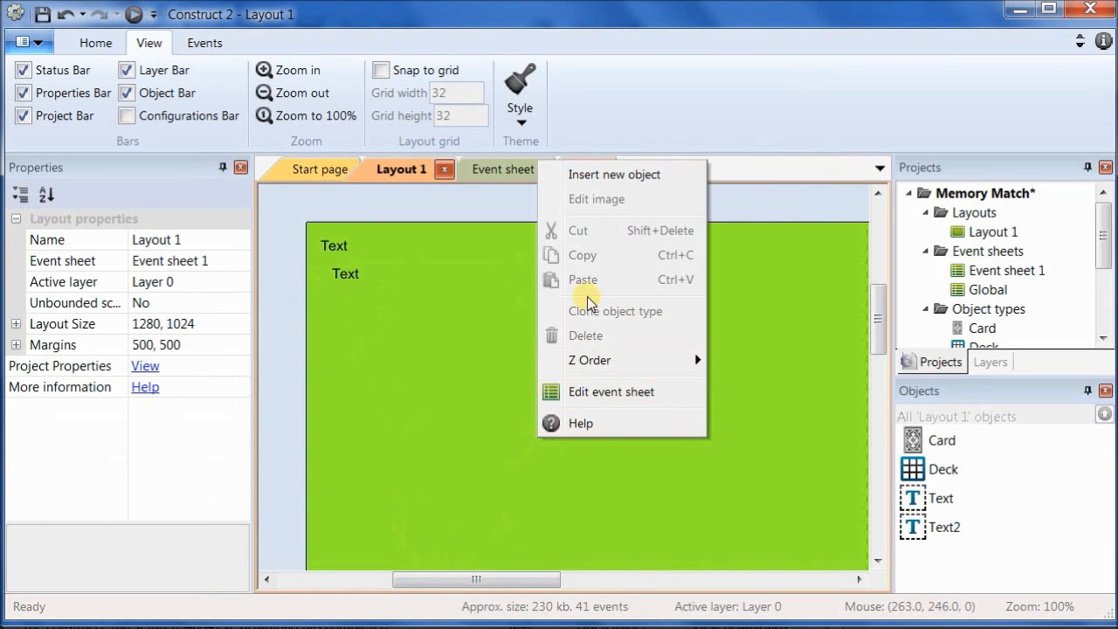
pyautogui.moveTo(601, 350)
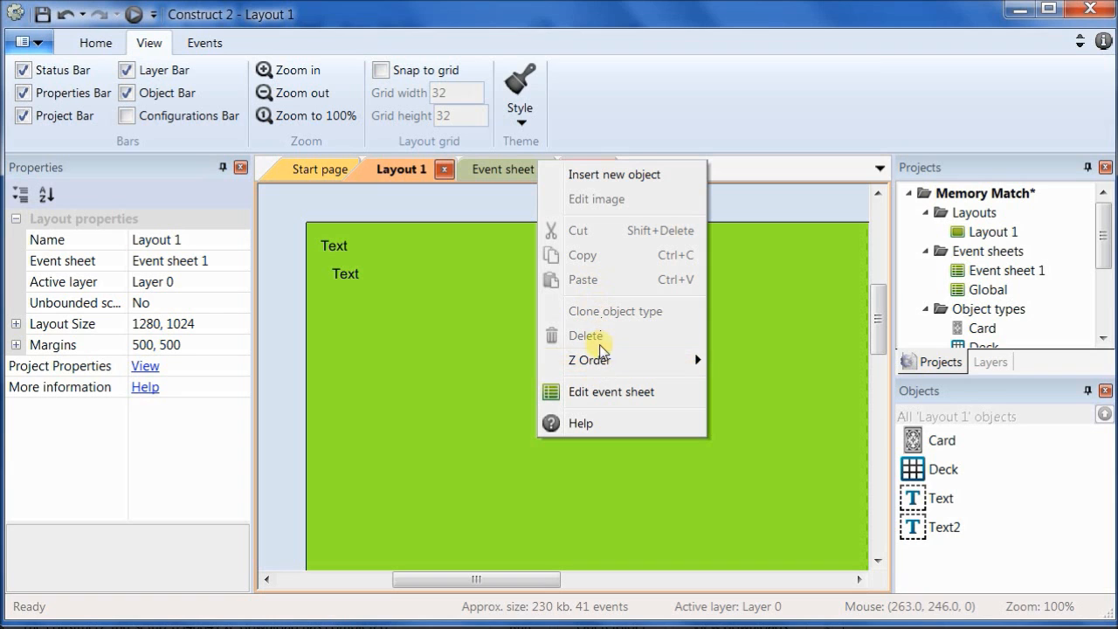
pyautogui.click(615, 174)
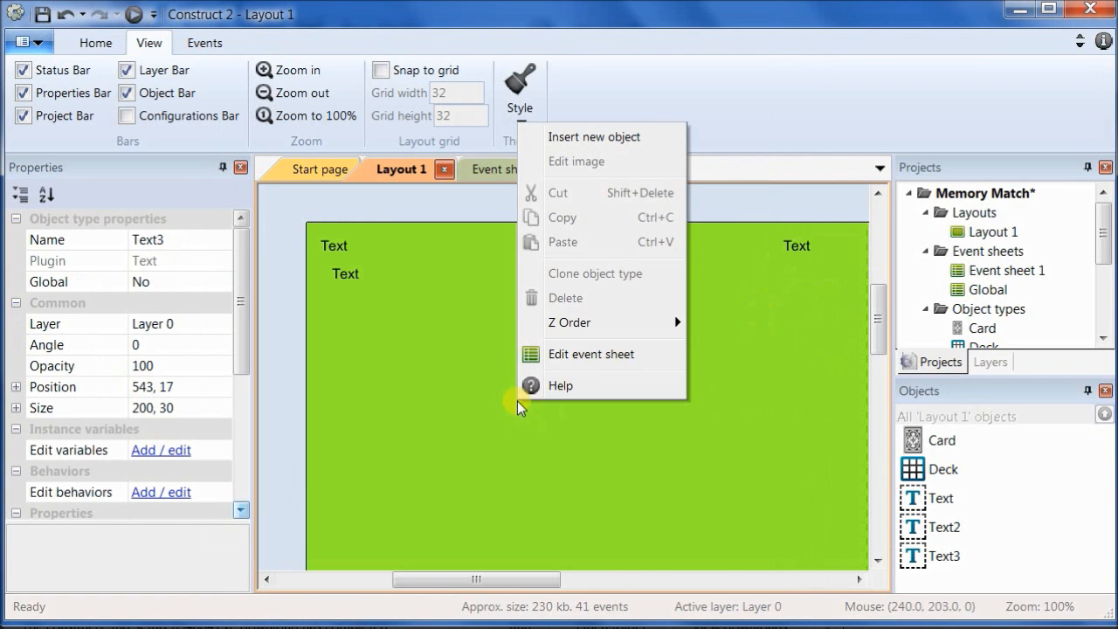
pyautogui.moveTo(577, 143)
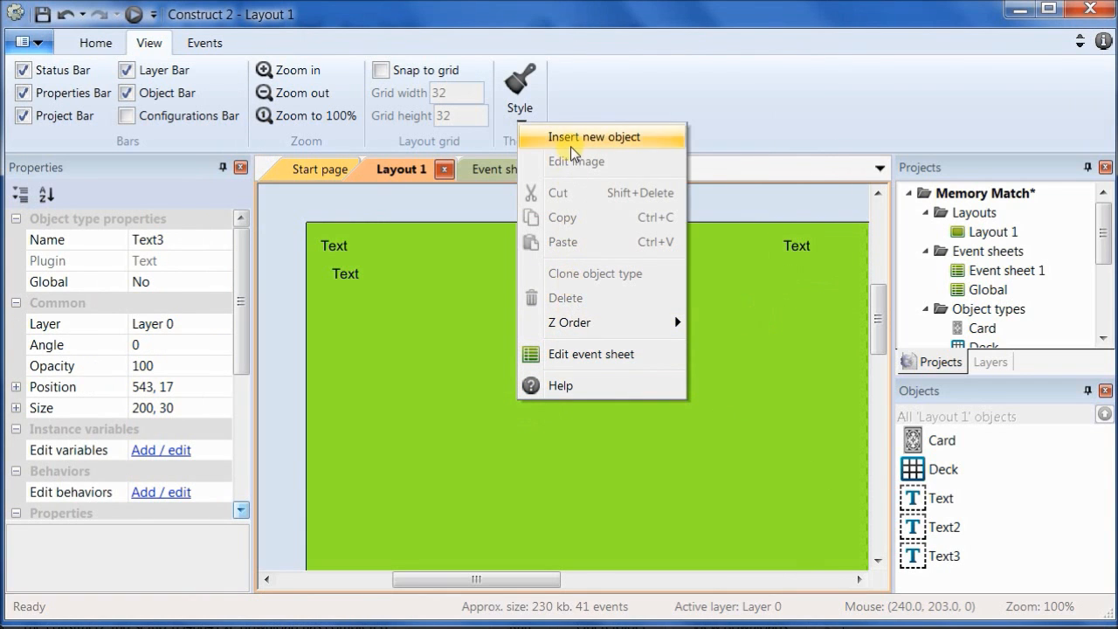
pyautogui.click(594, 136)
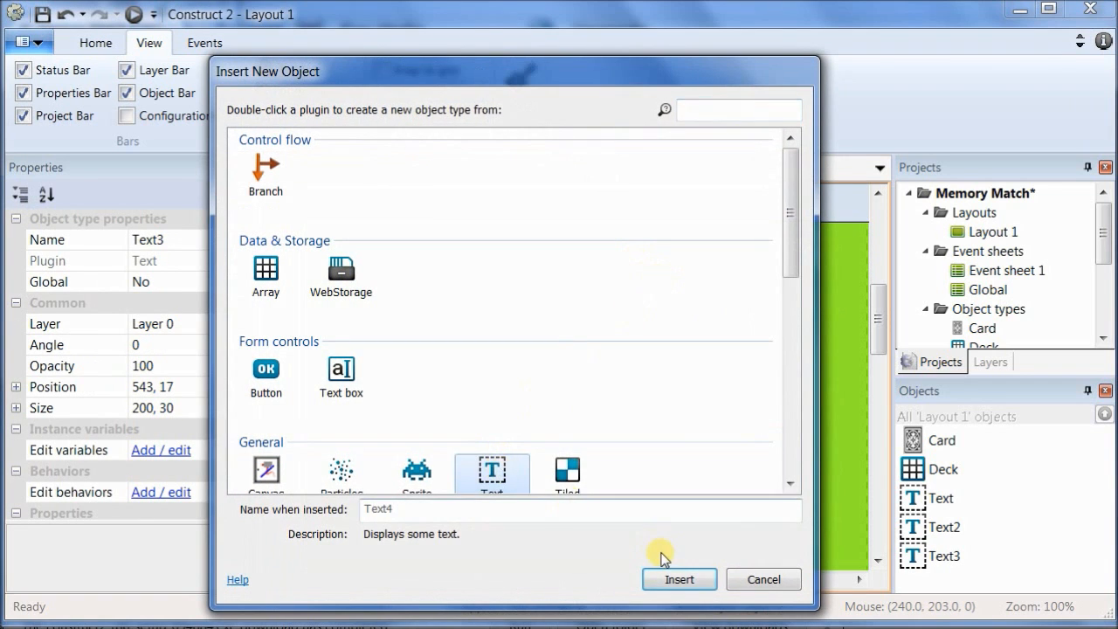
pyautogui.click(679, 581)
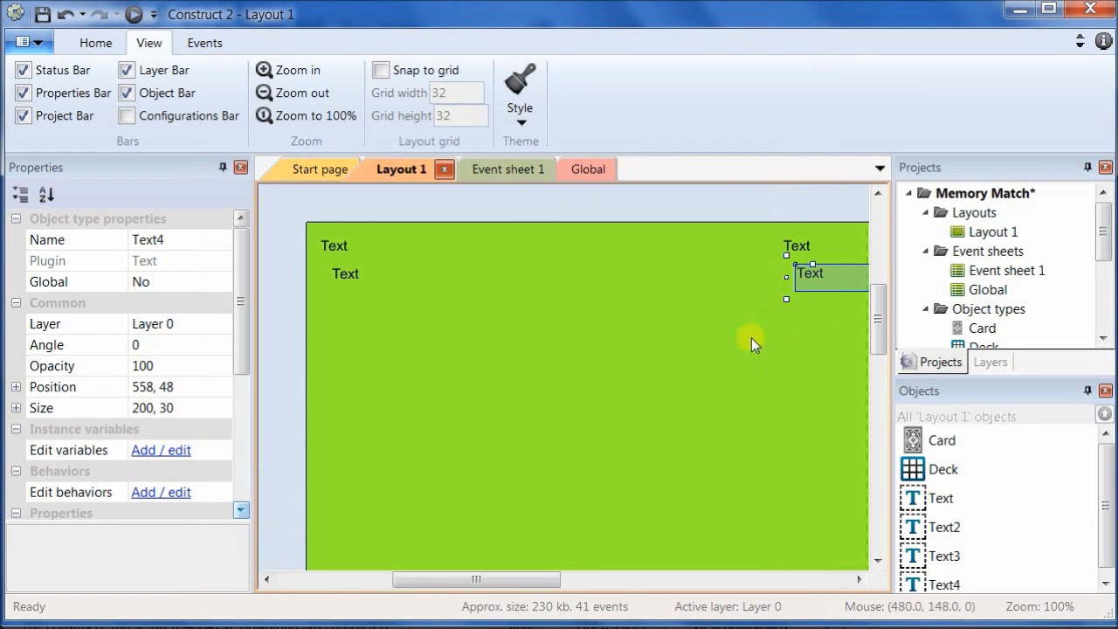
pyautogui.rightClick(751, 341)
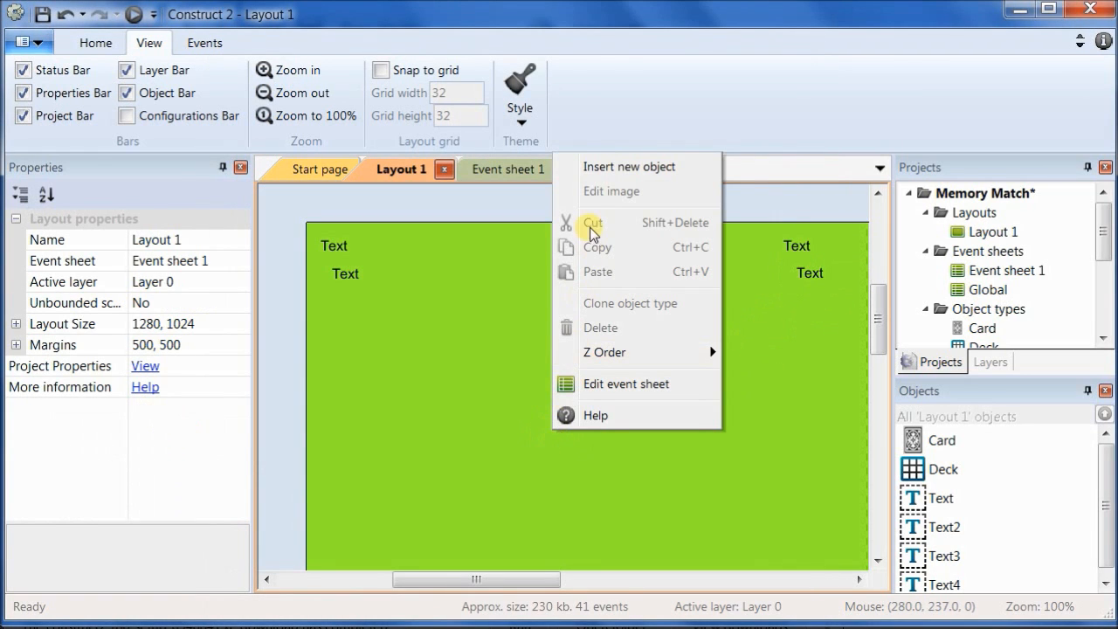
pyautogui.click(629, 166)
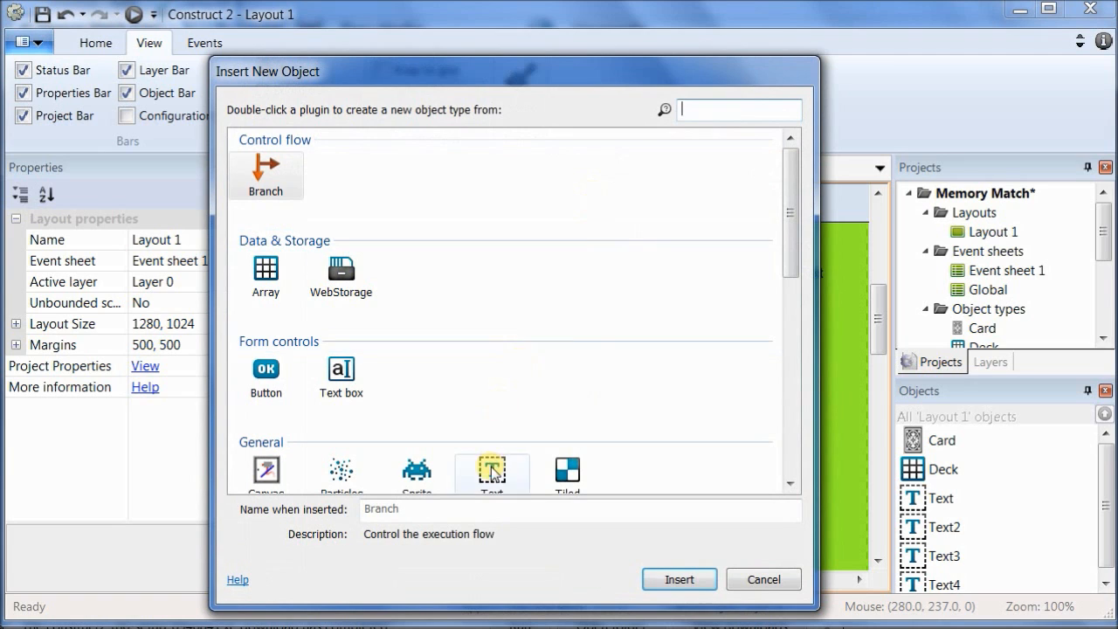
pyautogui.doubleClick(493, 472)
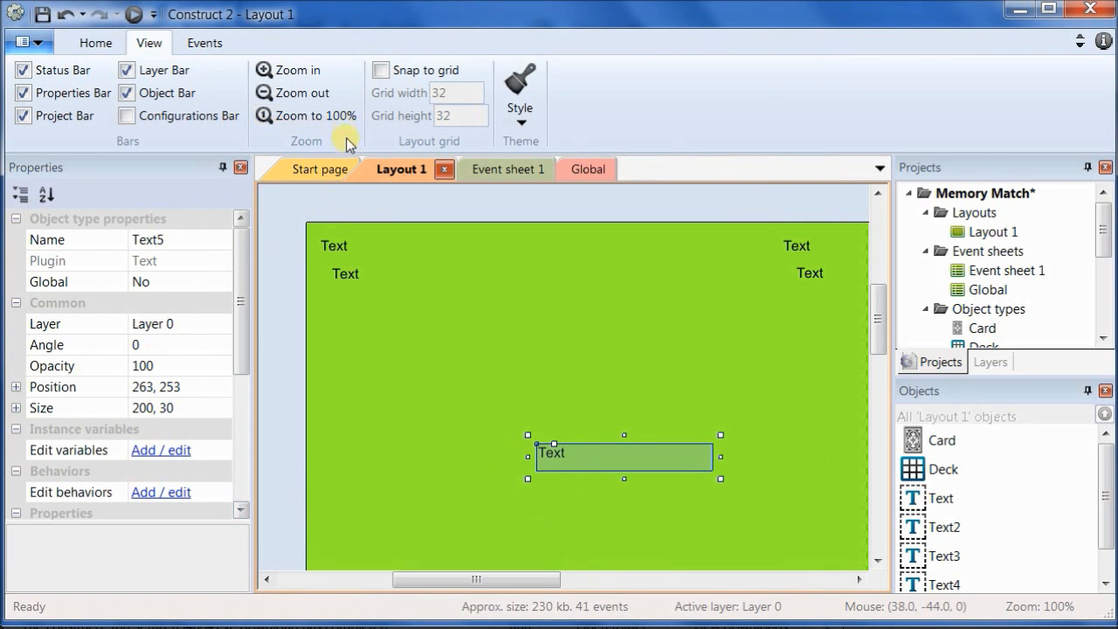
pyautogui.moveTo(385, 367)
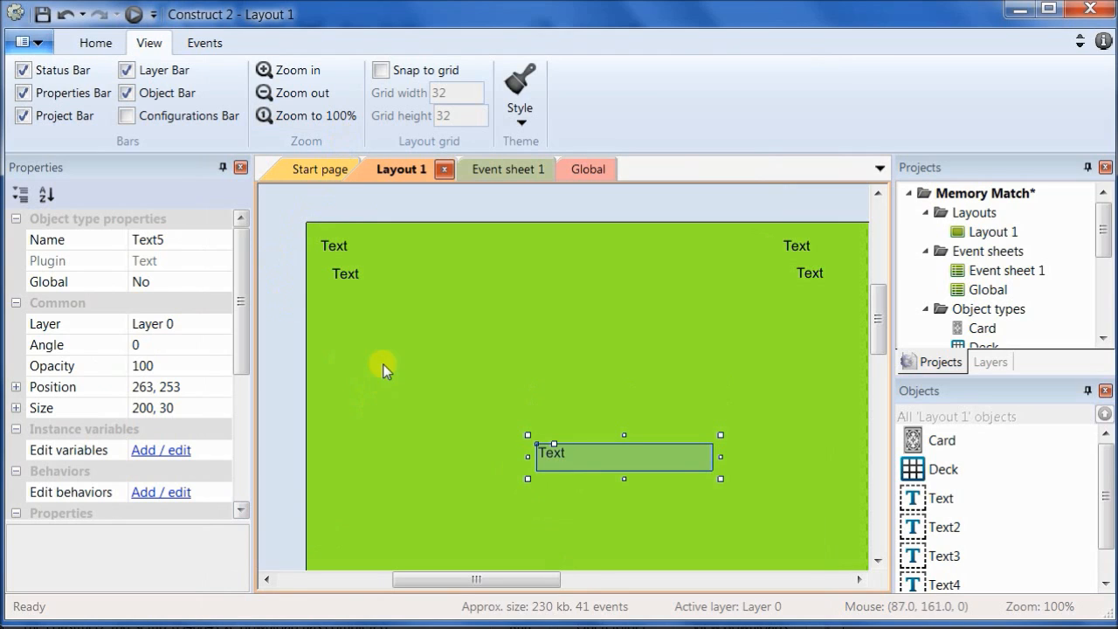
# Step: Name the bottom text object txtMessage and stretch it into a wide, taller box
pyautogui.moveTo(385, 367); pyautogui.dragTo(551, 453)
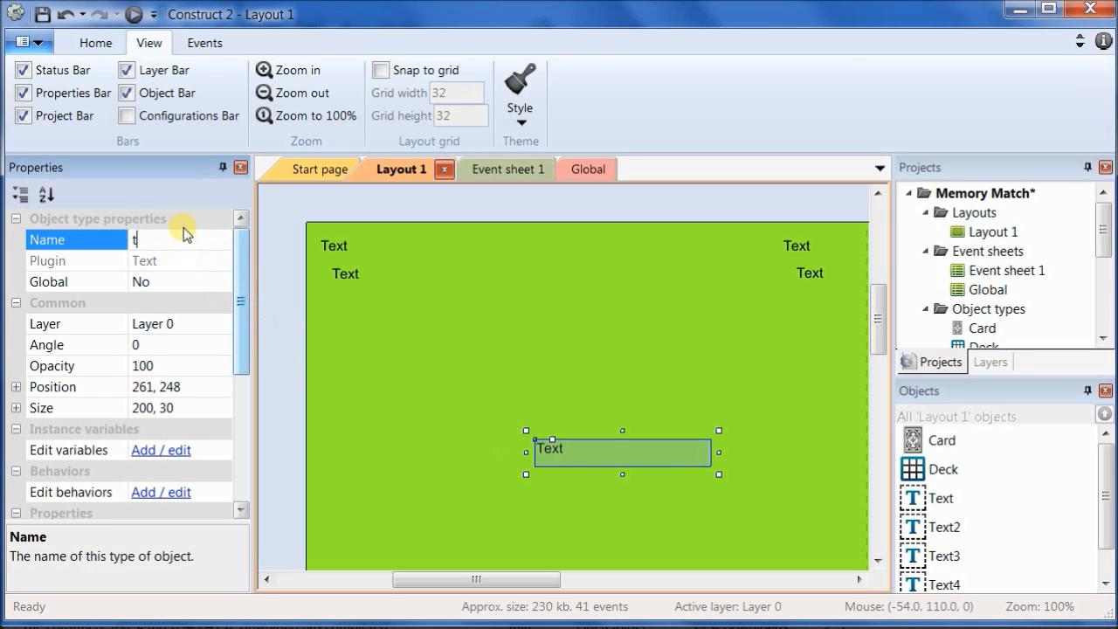
pyautogui.write('txtMessage')
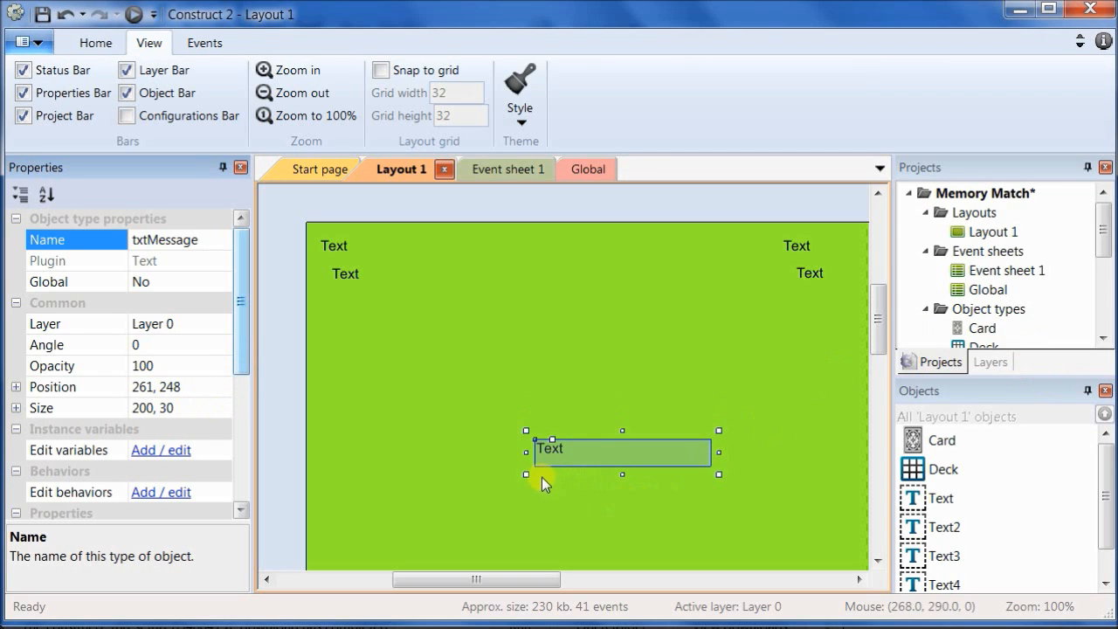
pyautogui.moveTo(526, 476); pyautogui.dragTo(464, 493)
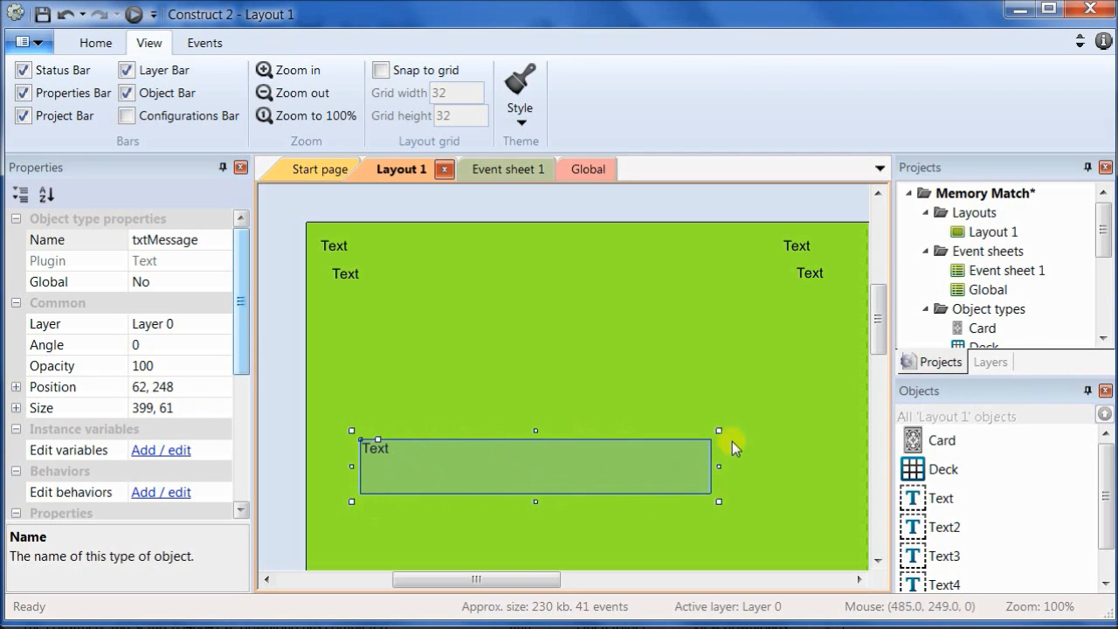
pyautogui.moveTo(719, 465); pyautogui.dragTo(829, 465)
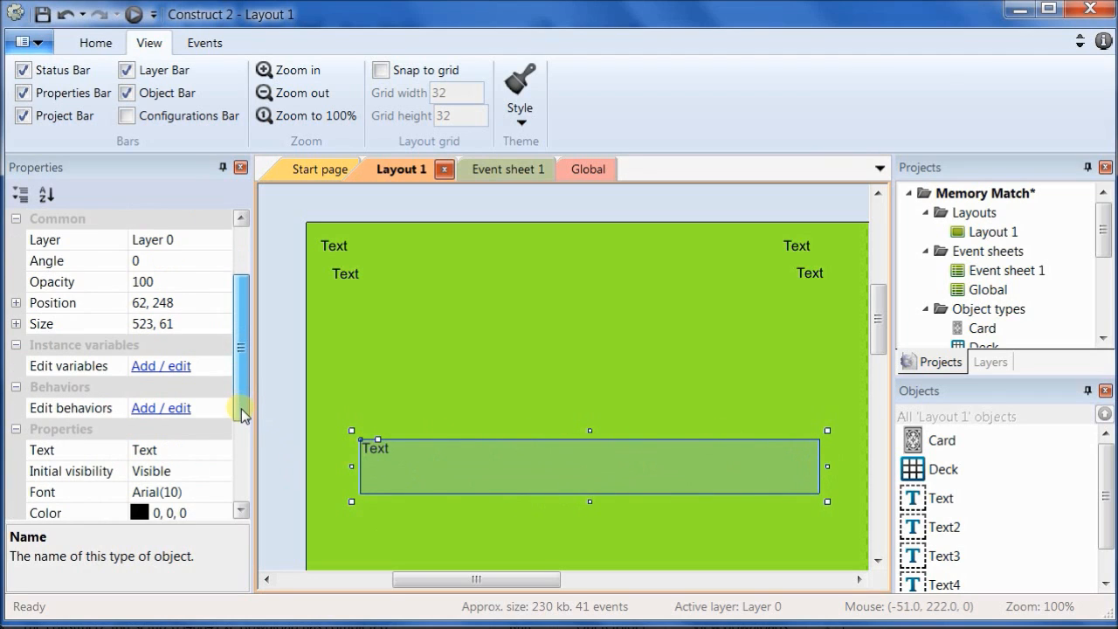
# Step: Set txtMessage's text to 'You did it!'
pyautogui.scroll(-3)
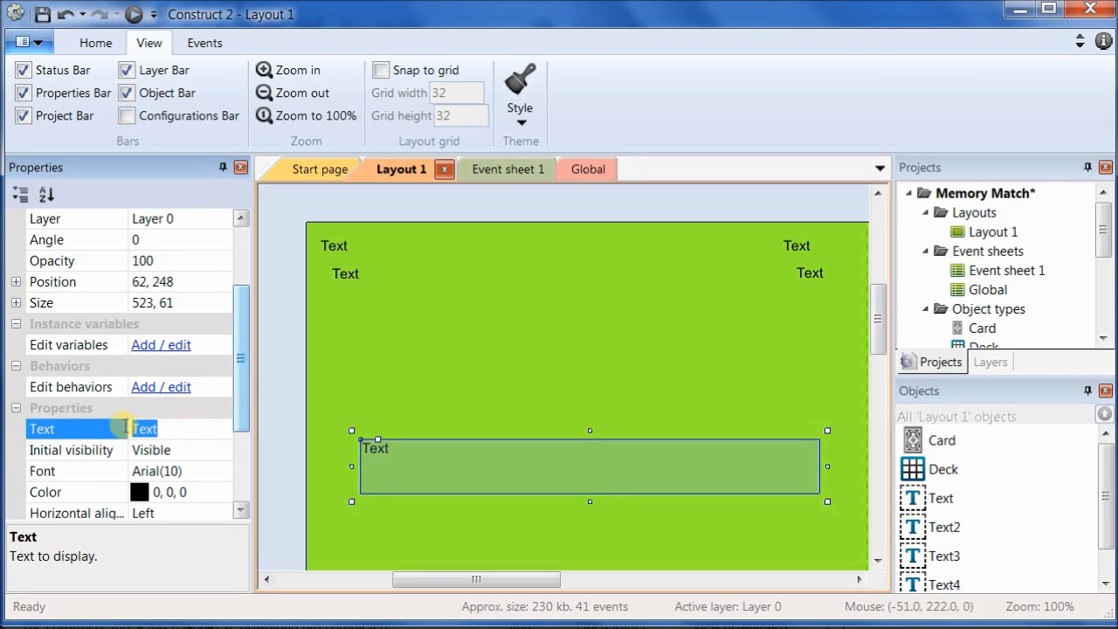
pyautogui.write('You')
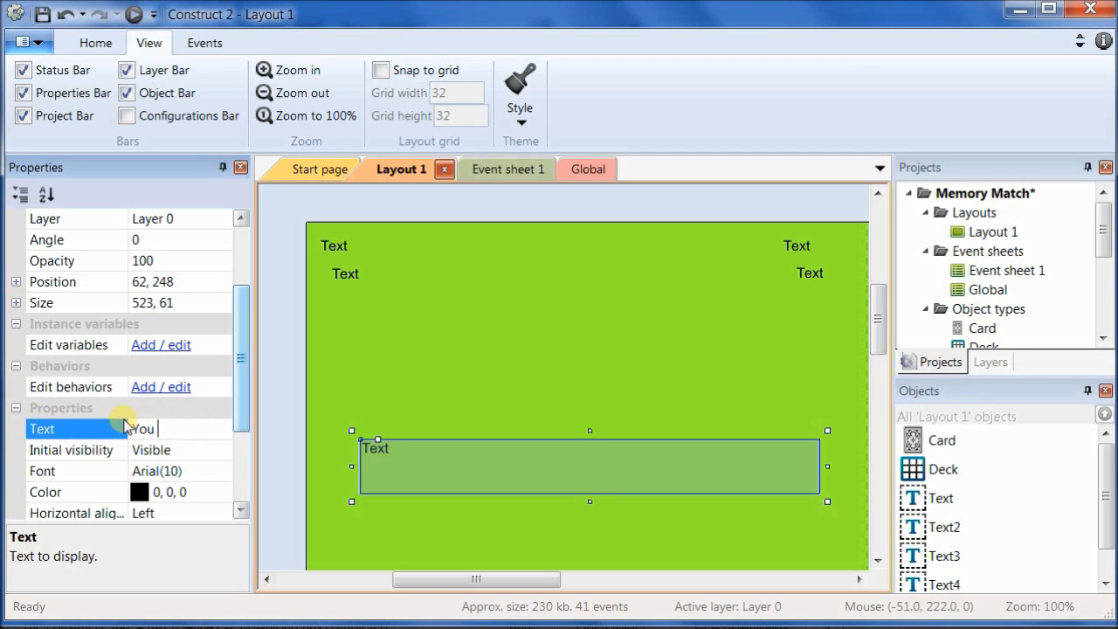
pyautogui.write('did')
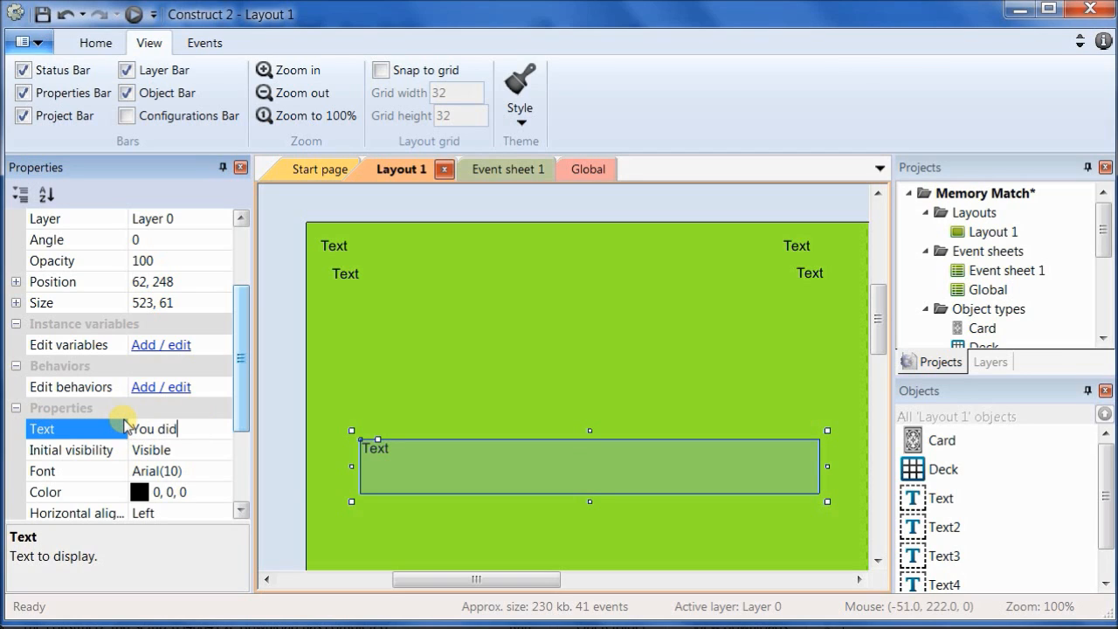
pyautogui.write('it!')
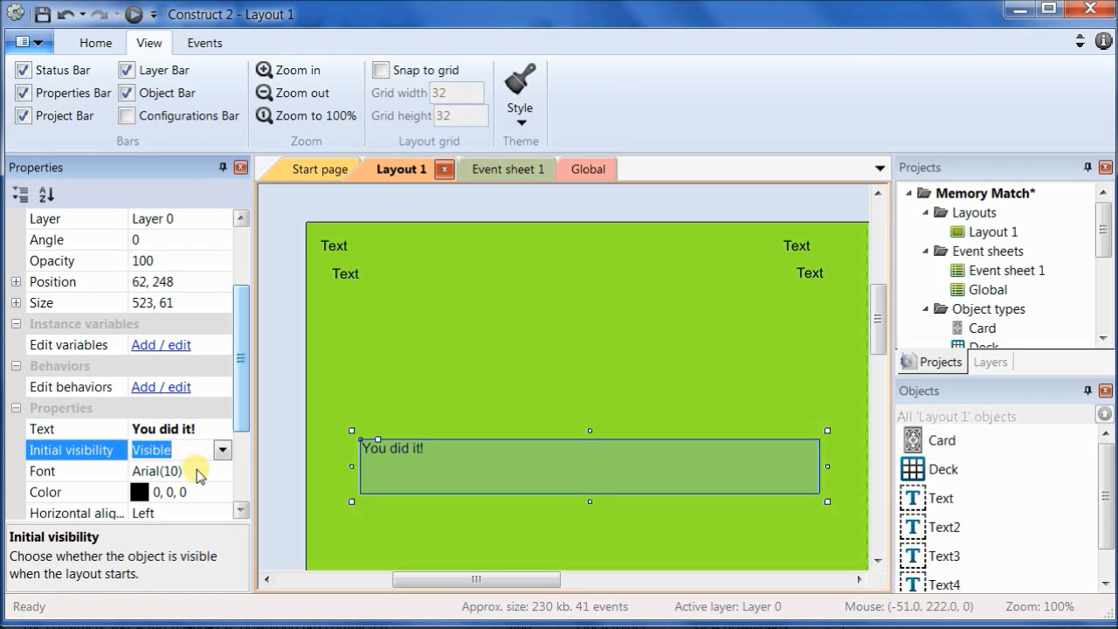
# Step: Give txtMessage bold 20-point Arial and centre it horizontally in the box
pyautogui.click(73, 472)
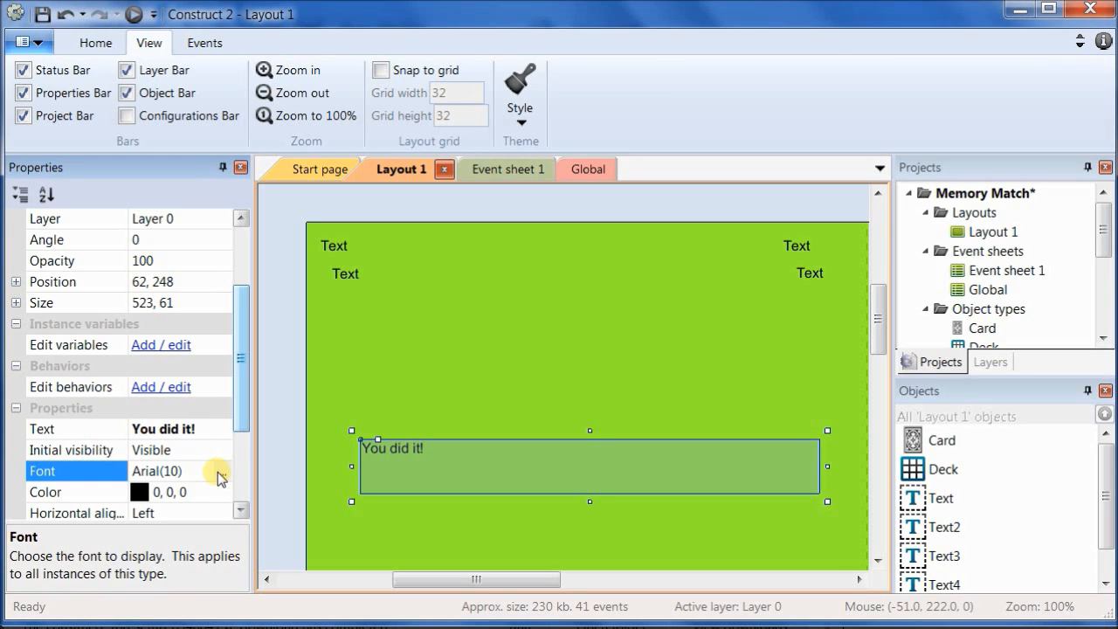
pyautogui.click(208, 472)
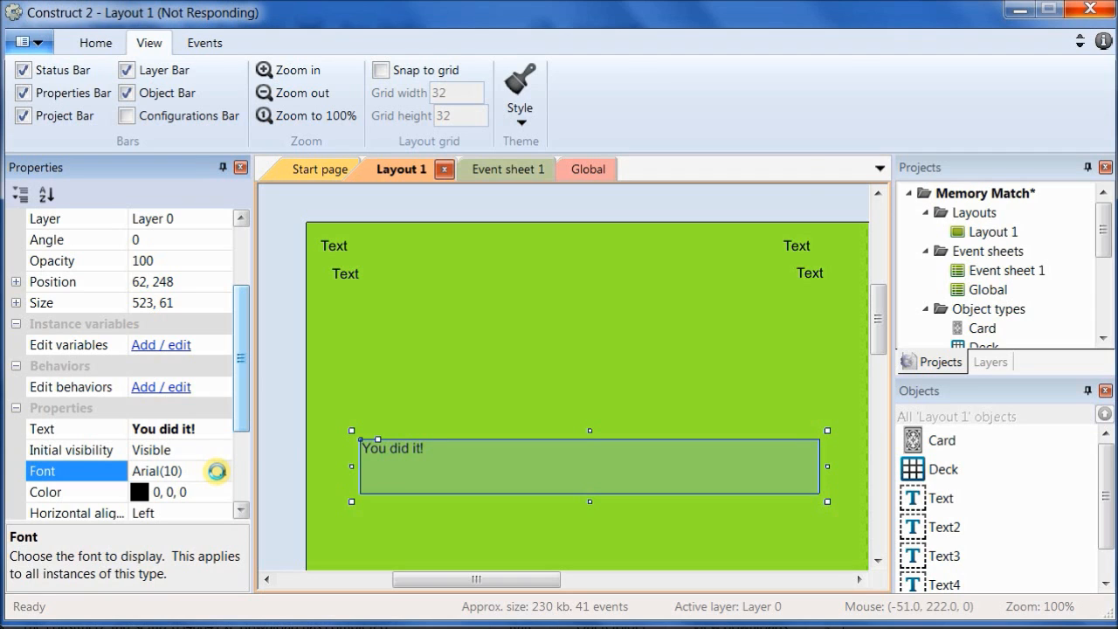
pyautogui.click(224, 472)
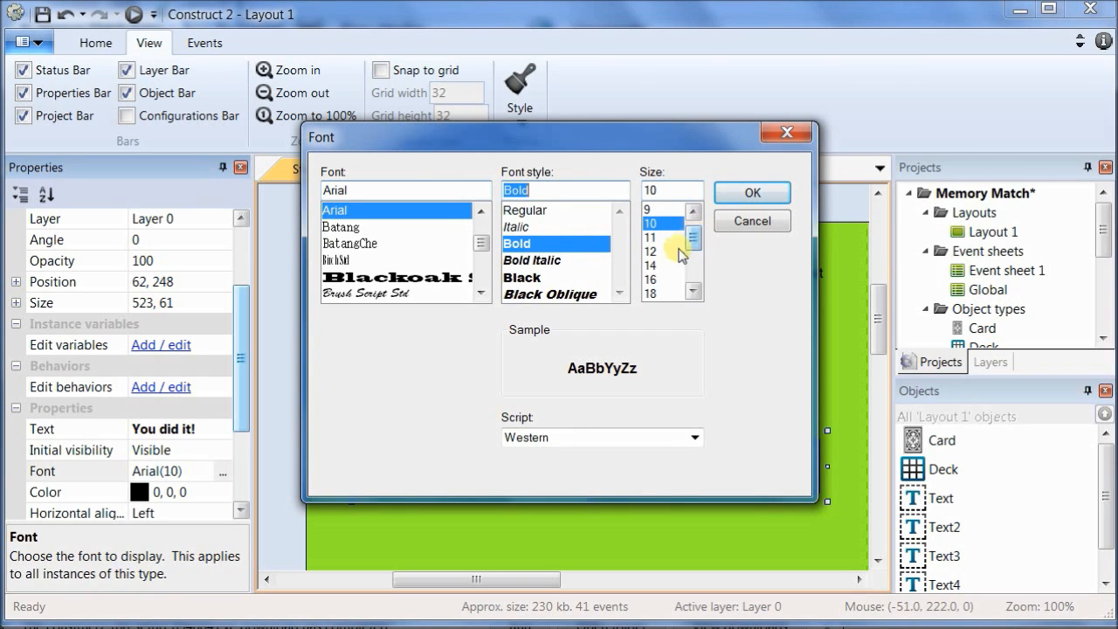
pyautogui.click(653, 251)
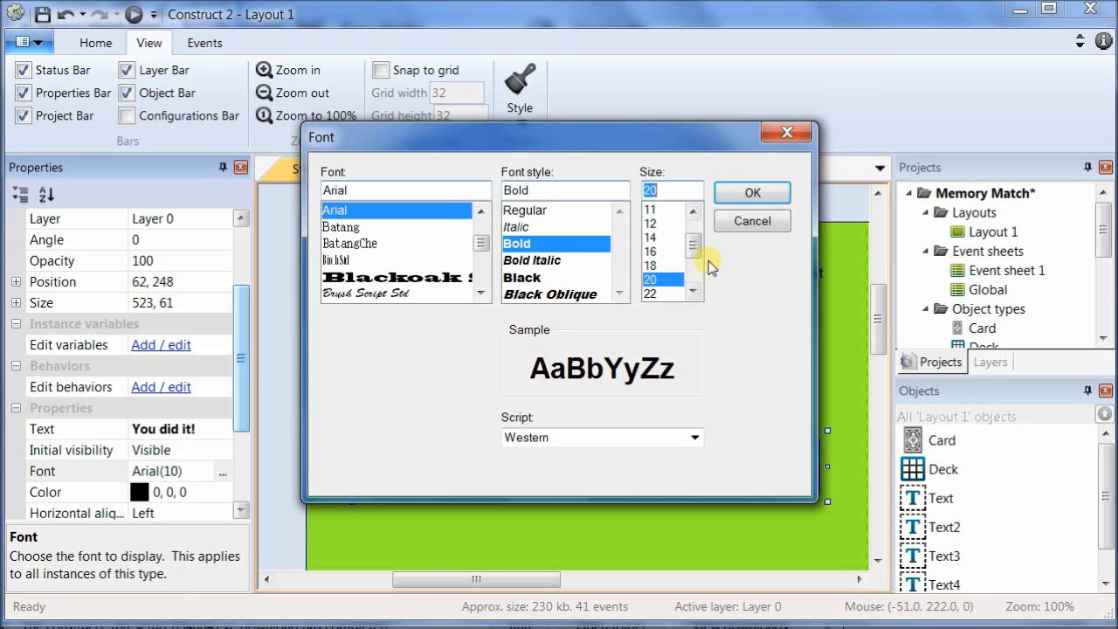
pyautogui.click(751, 192)
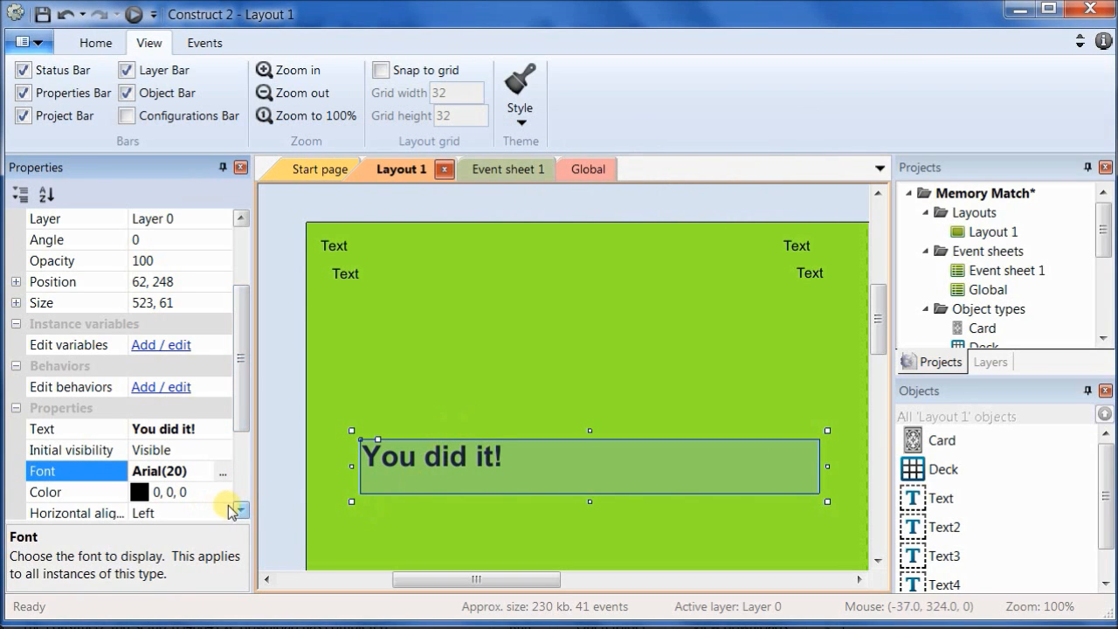
pyautogui.click(220, 493)
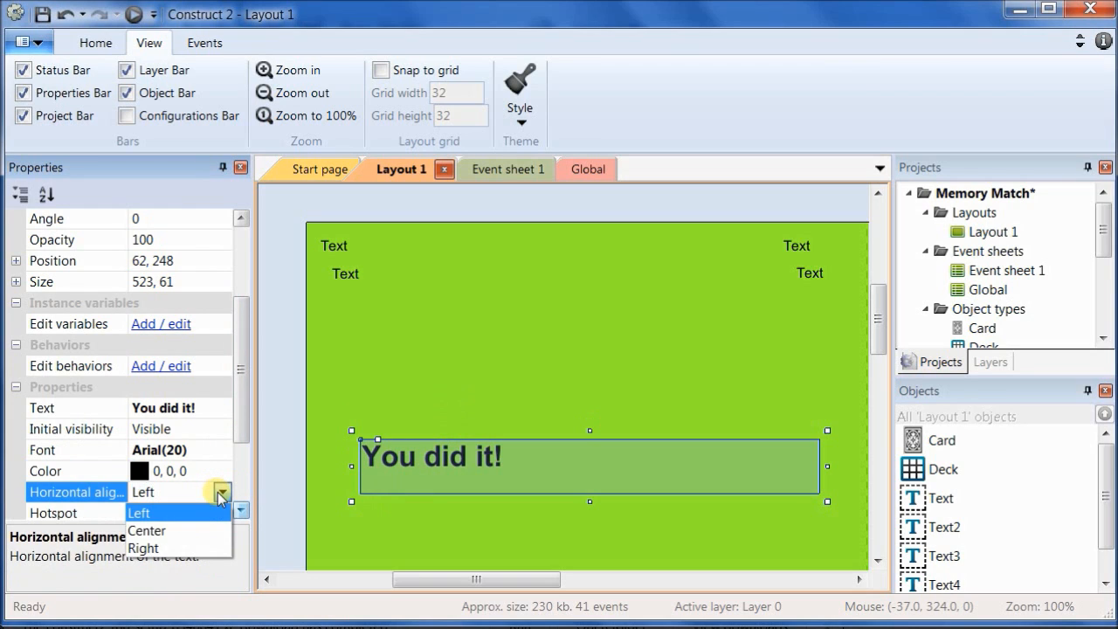
pyautogui.click(146, 531)
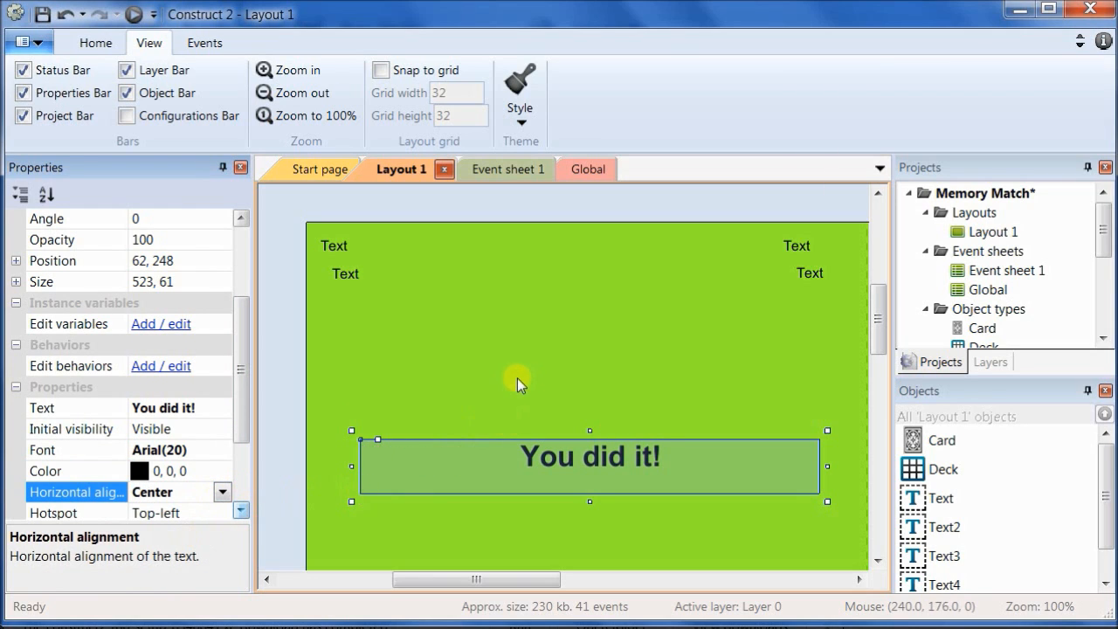
pyautogui.moveTo(384, 314)
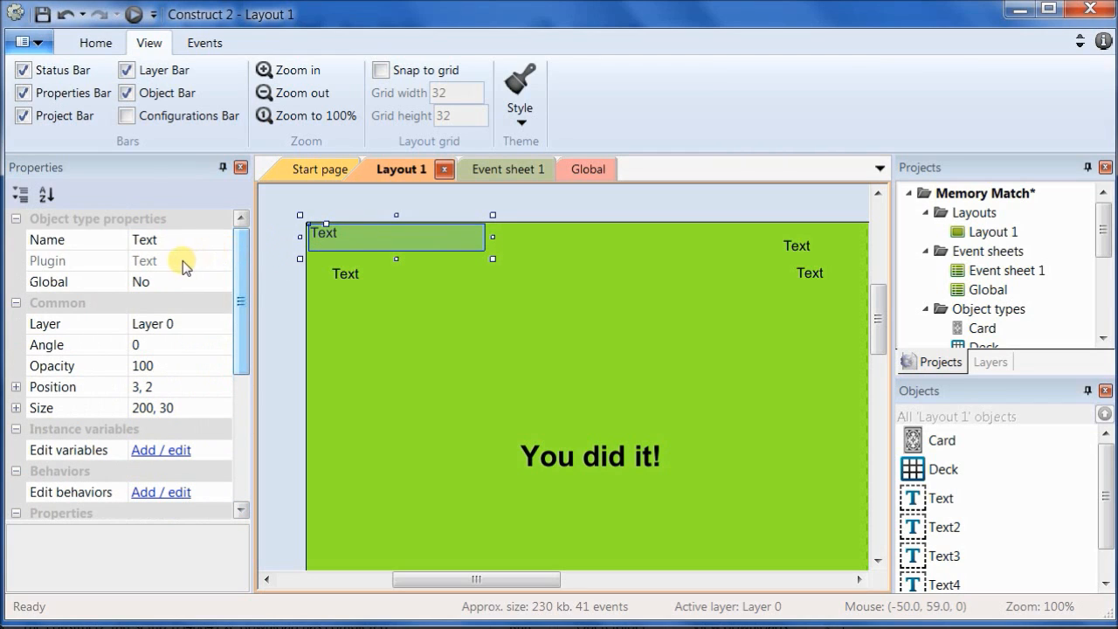
# Step: Rename the top-left text txtMatchesLabel reading 'Matches' in bold 9-point Arial
pyautogui.write('txt')
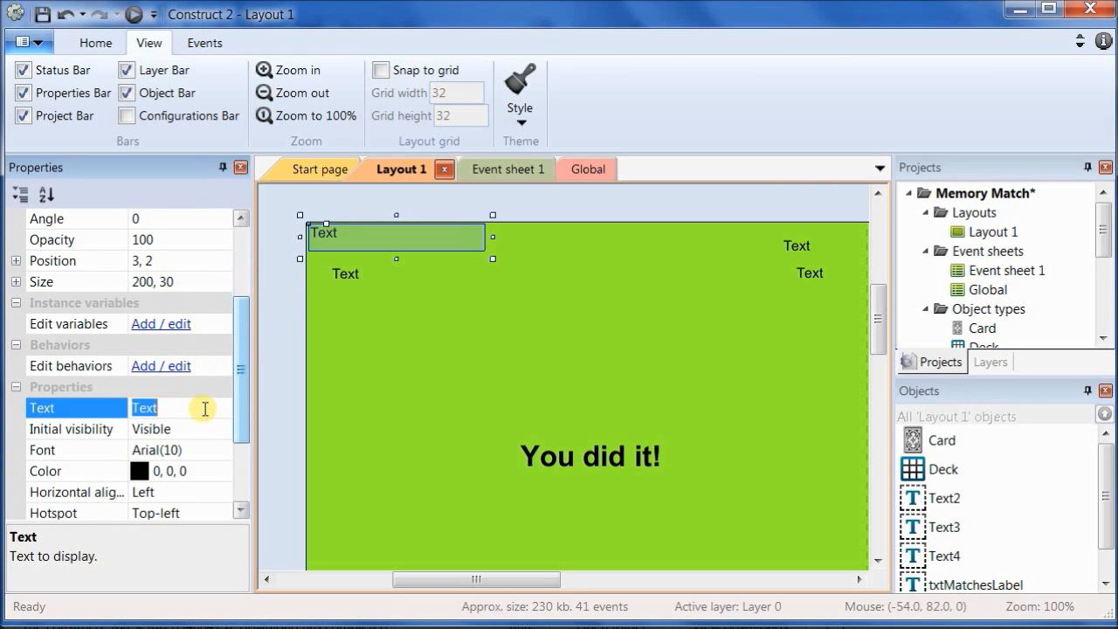
pyautogui.write('Matches')
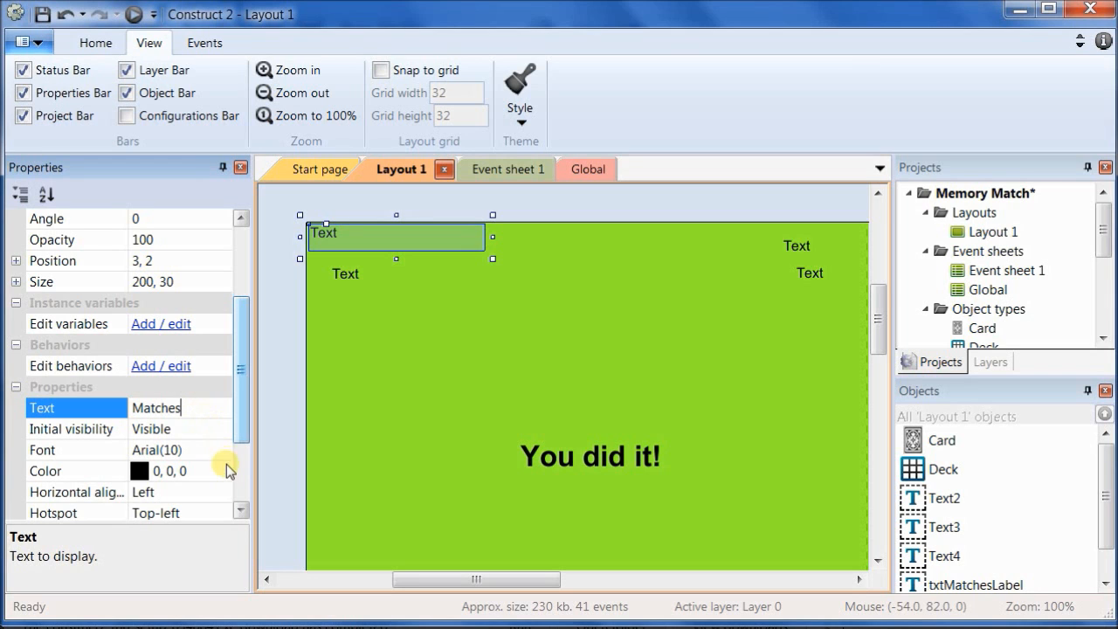
pyautogui.click(224, 450)
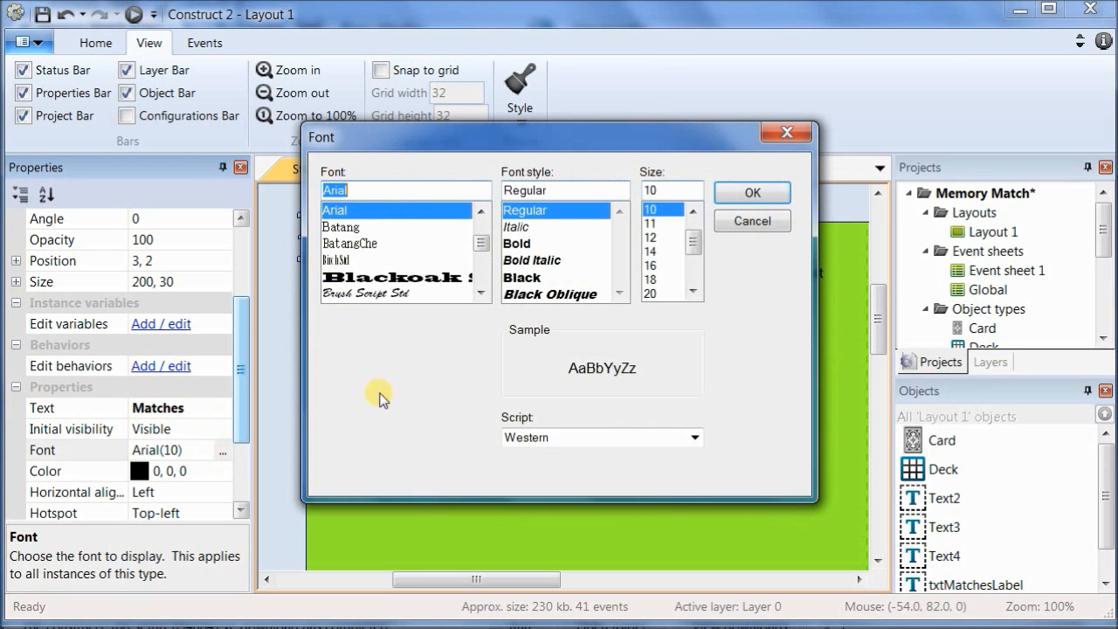
pyautogui.click(517, 243)
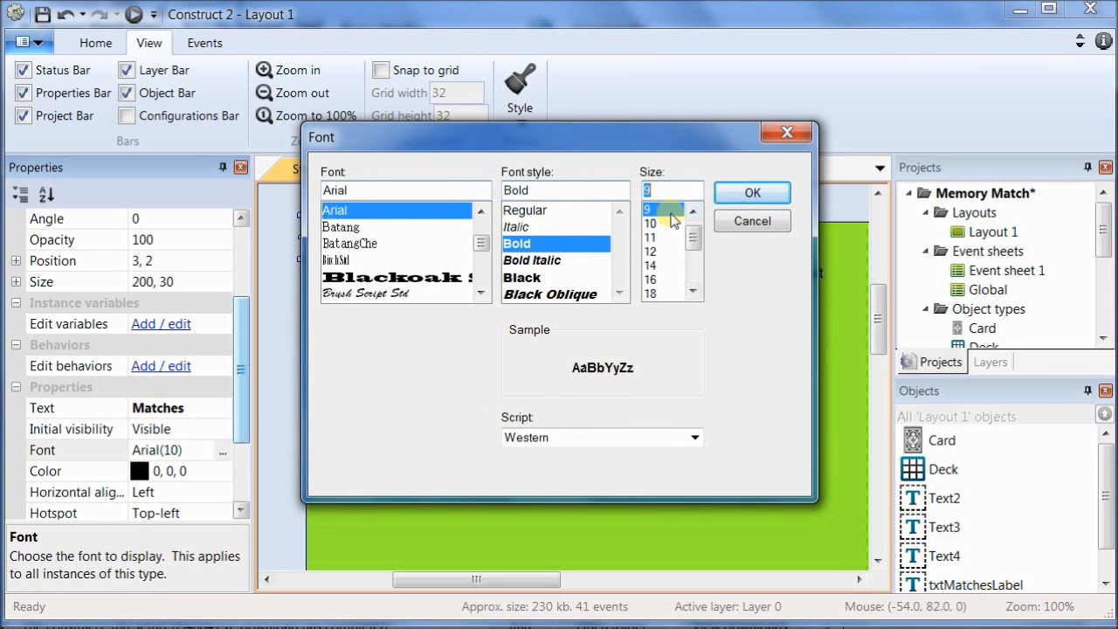
pyautogui.click(751, 192)
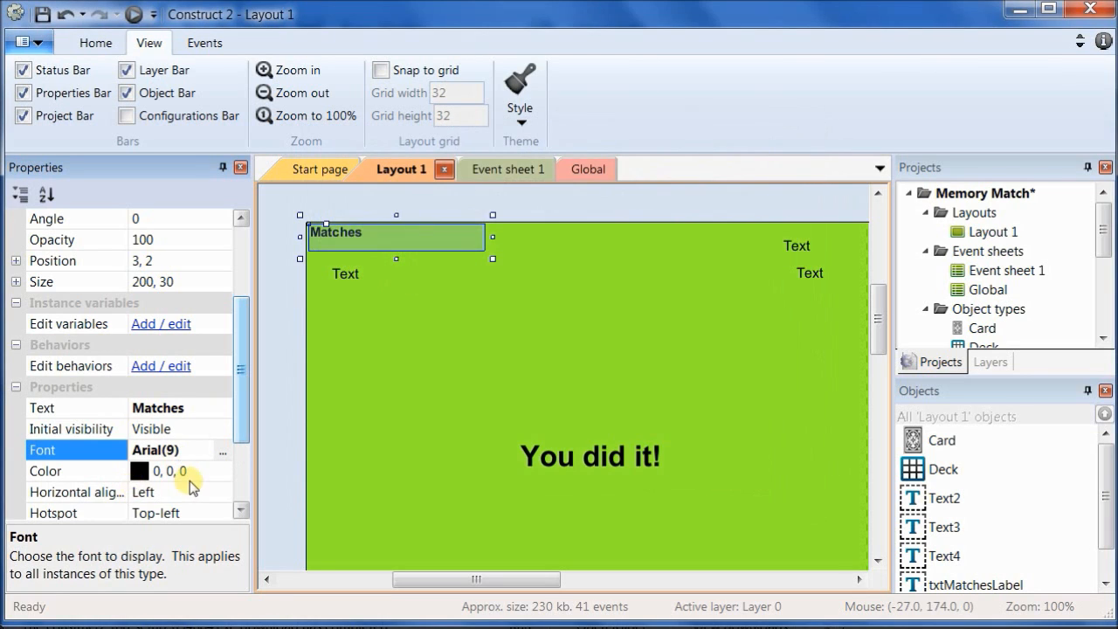
# Step: Centre the Matches label text and narrow its box to fit the word
pyautogui.click(220, 493)
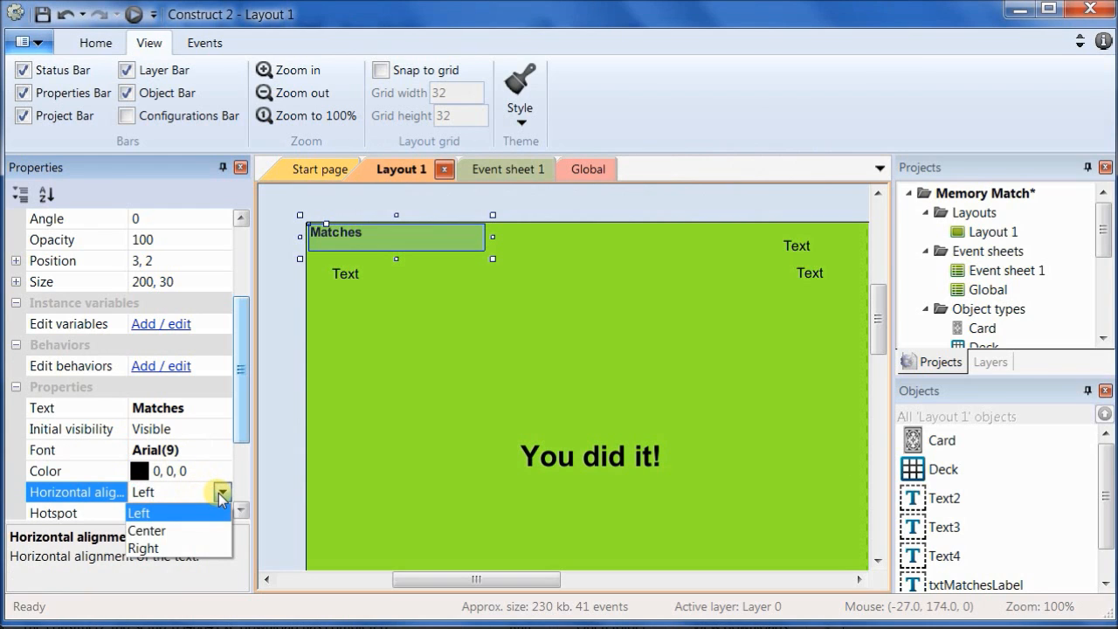
pyautogui.click(146, 531)
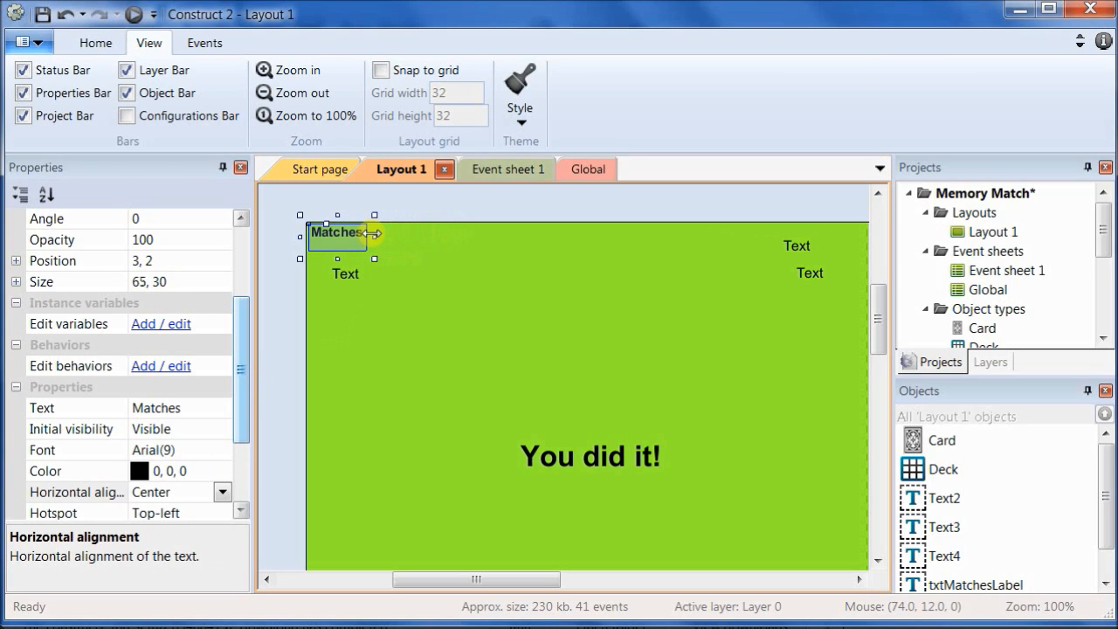
pyautogui.moveTo(367, 234); pyautogui.dragTo(341, 236)
pyautogui.write('0')
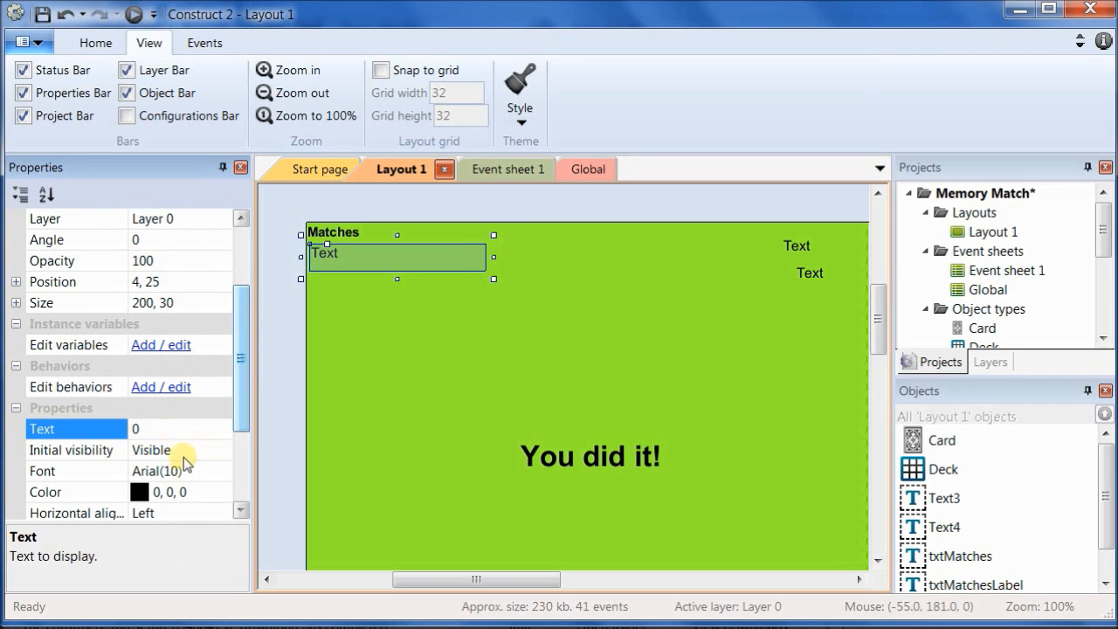
# Step: Make txtMatches show 0 in bold 12-point Arial, centred beneath the Matches label
pyautogui.click(201, 471)
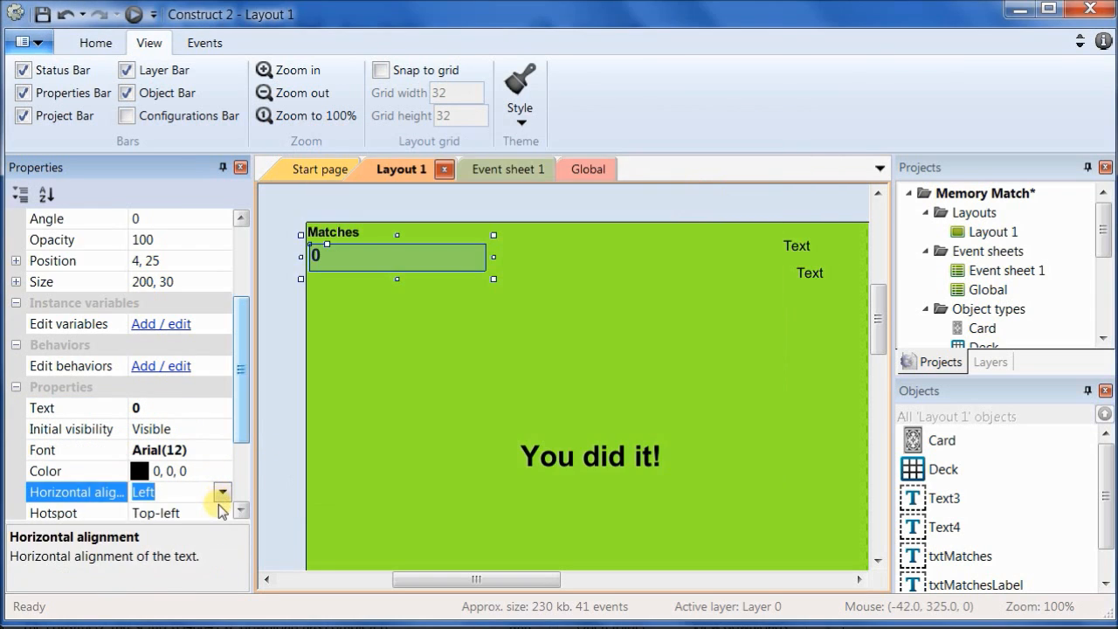
pyautogui.click(220, 493)
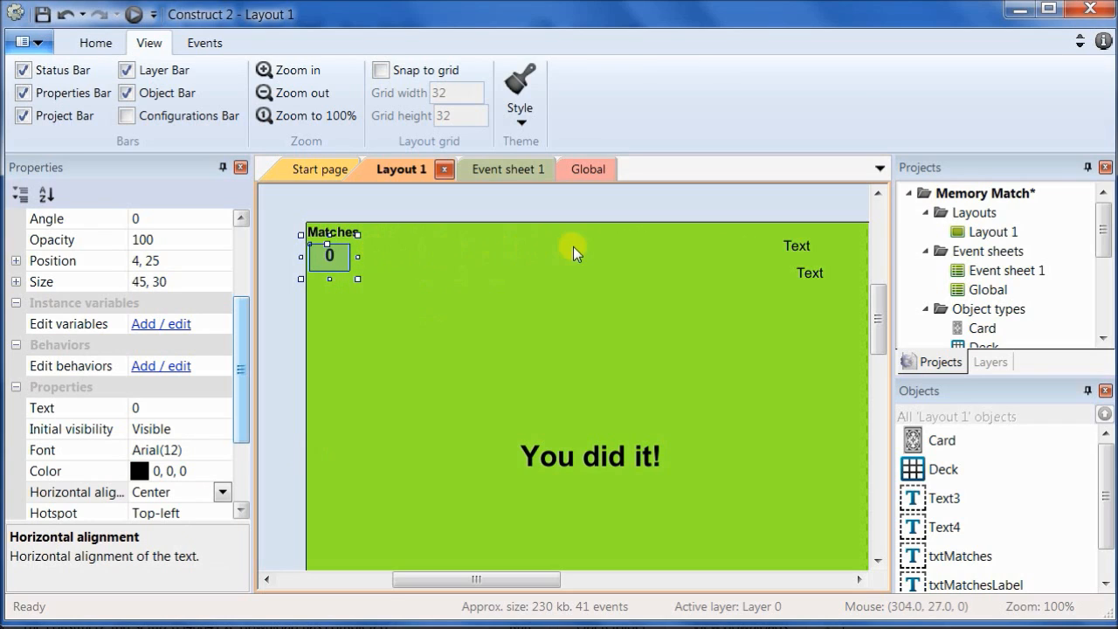
pyautogui.moveTo(681, 500)
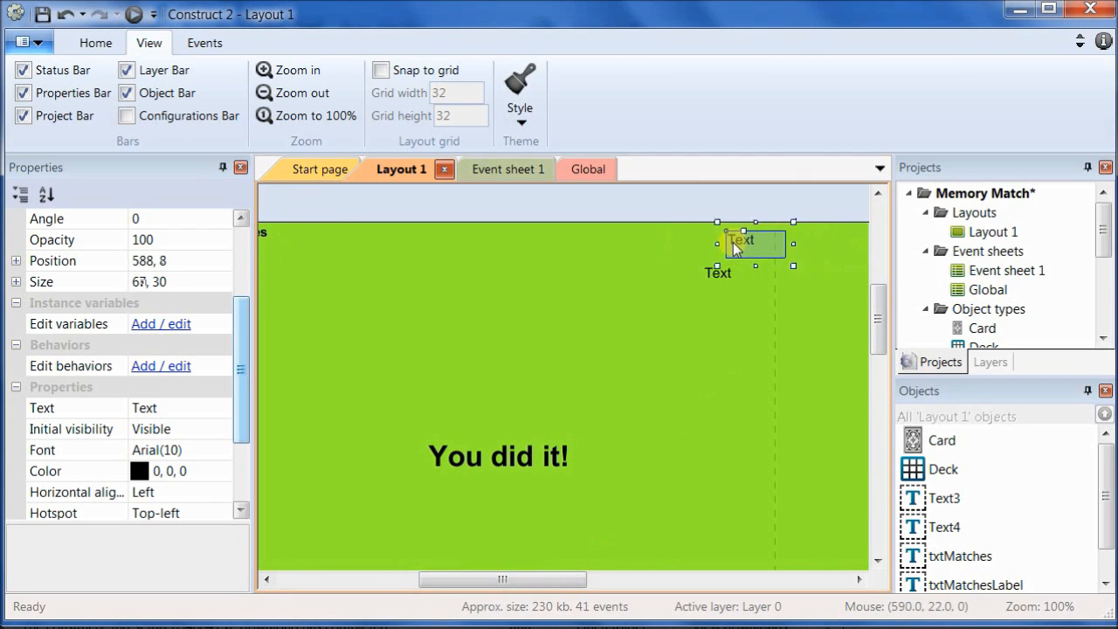
# Step: Narrow the top-right box and rename it txtTurnsLabel reading 'Turns' in bold 9 pt Arial
pyautogui.moveTo(755, 243); pyautogui.dragTo(741, 237)
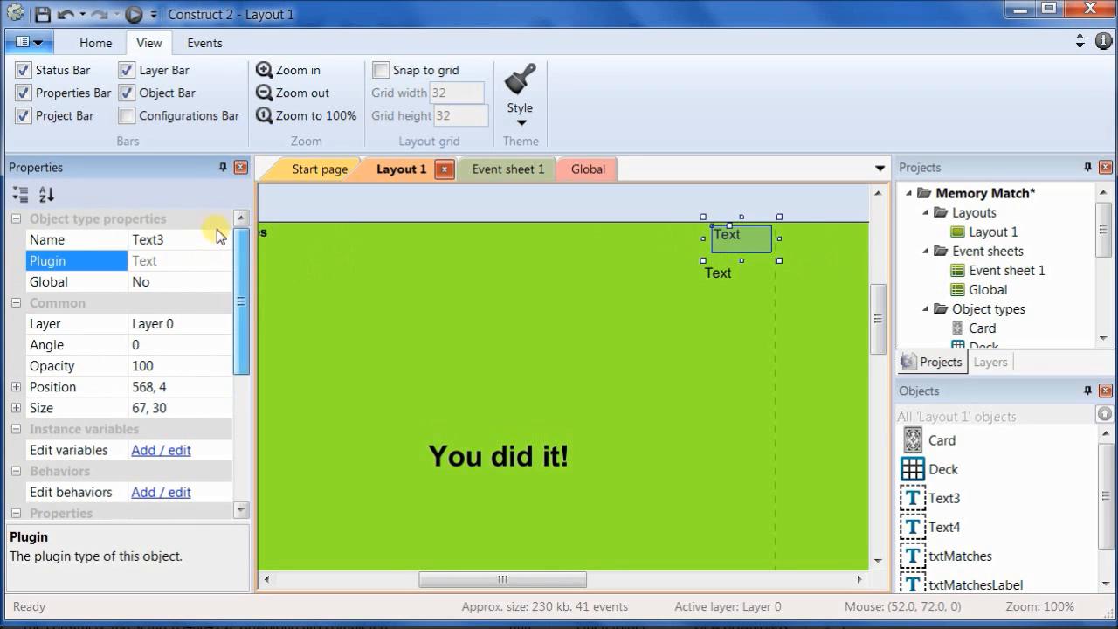
pyautogui.write('txtTu')
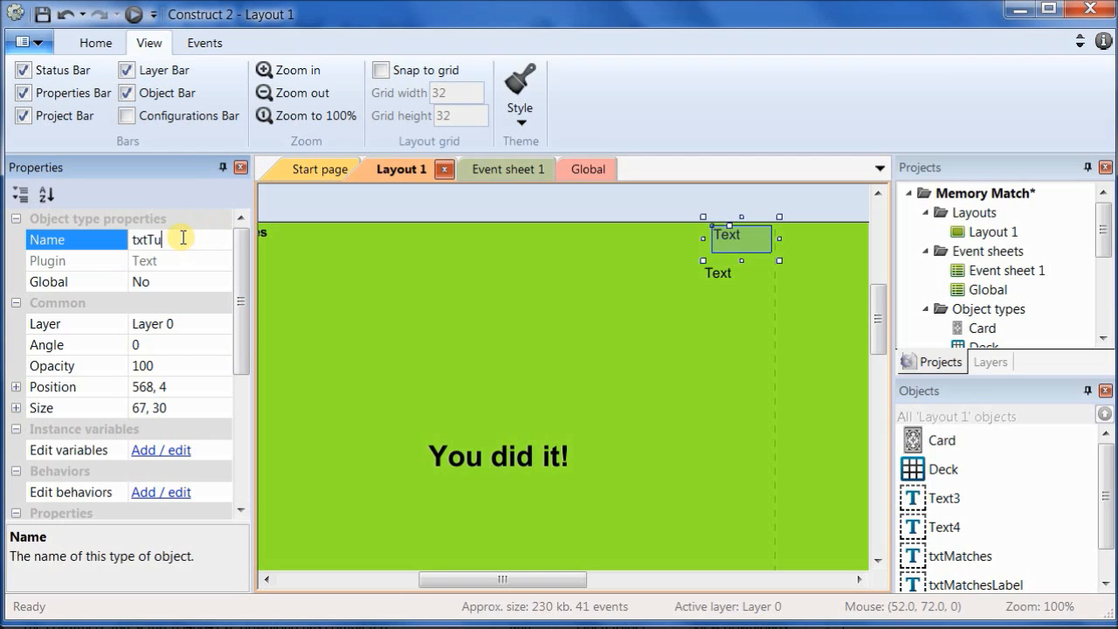
pyautogui.write('rnsLab')
pyautogui.write('Turns')
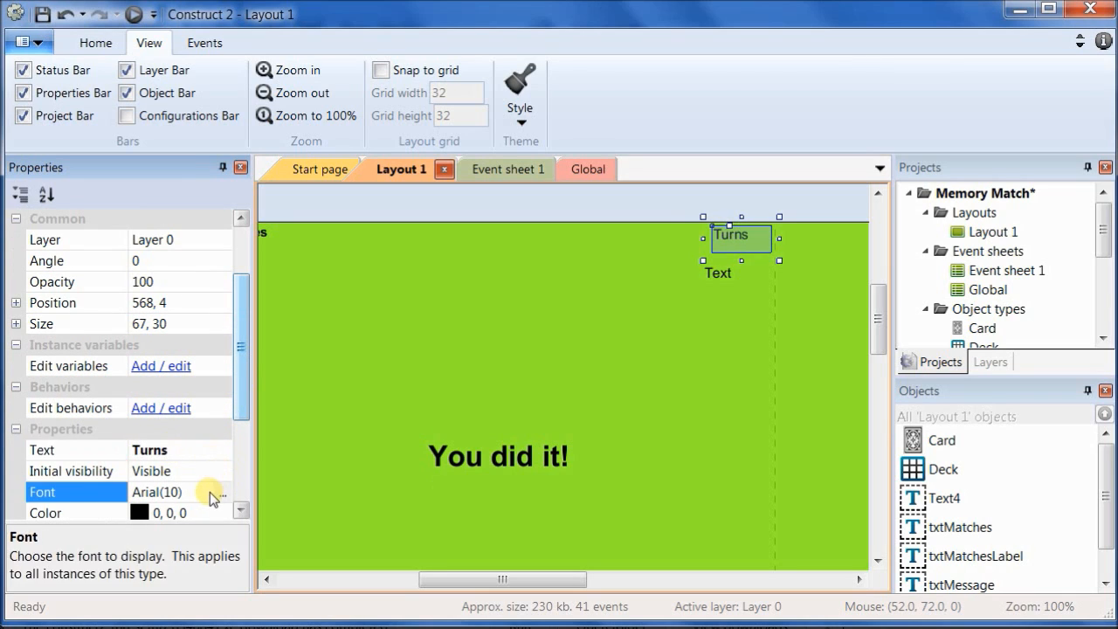
pyautogui.click(220, 492)
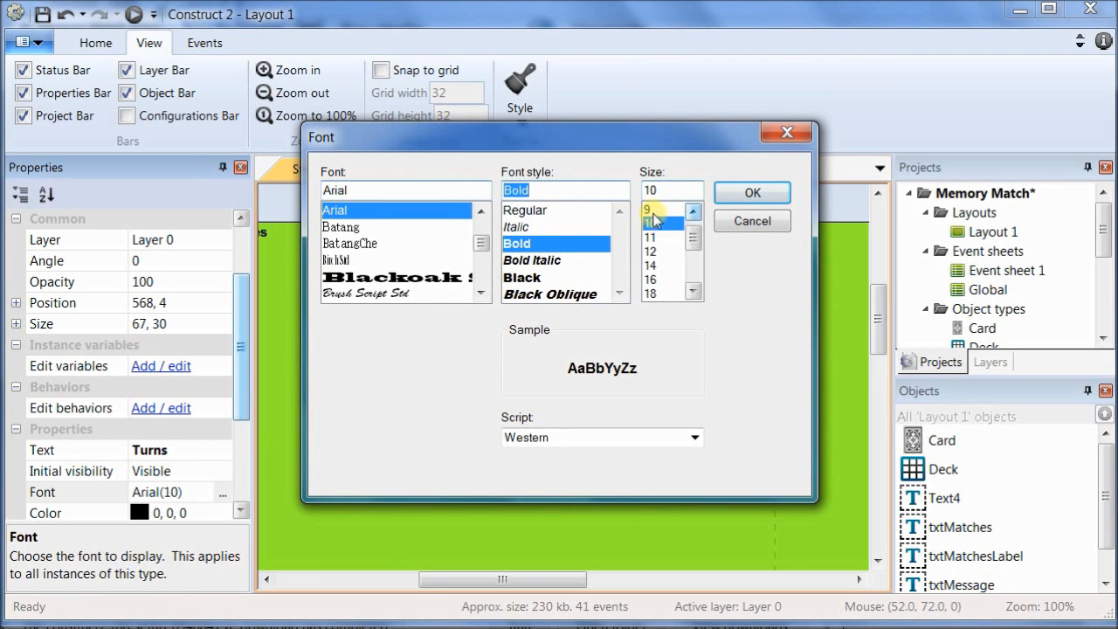
pyautogui.click(752, 192)
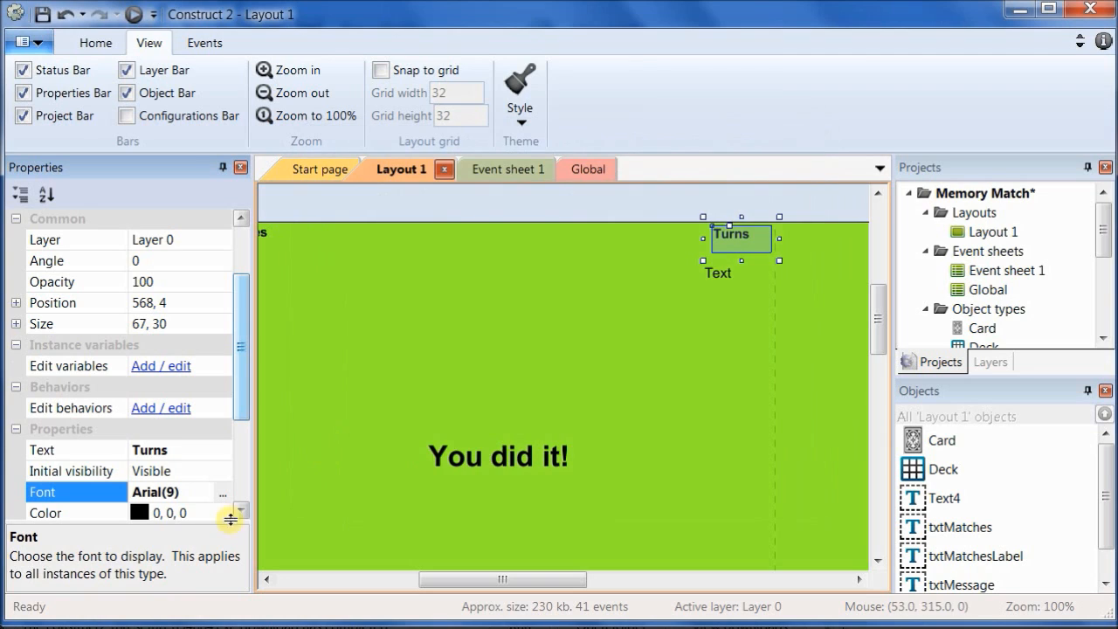
# Step: Centre the Turns label text horizontally
pyautogui.scroll(-3)
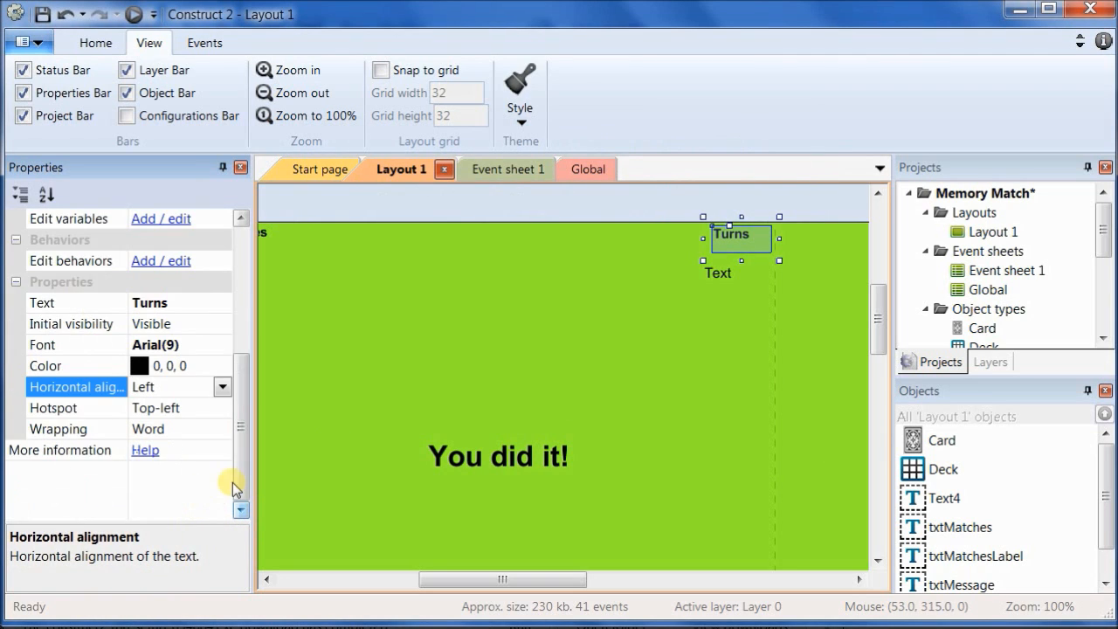
pyautogui.click(224, 386)
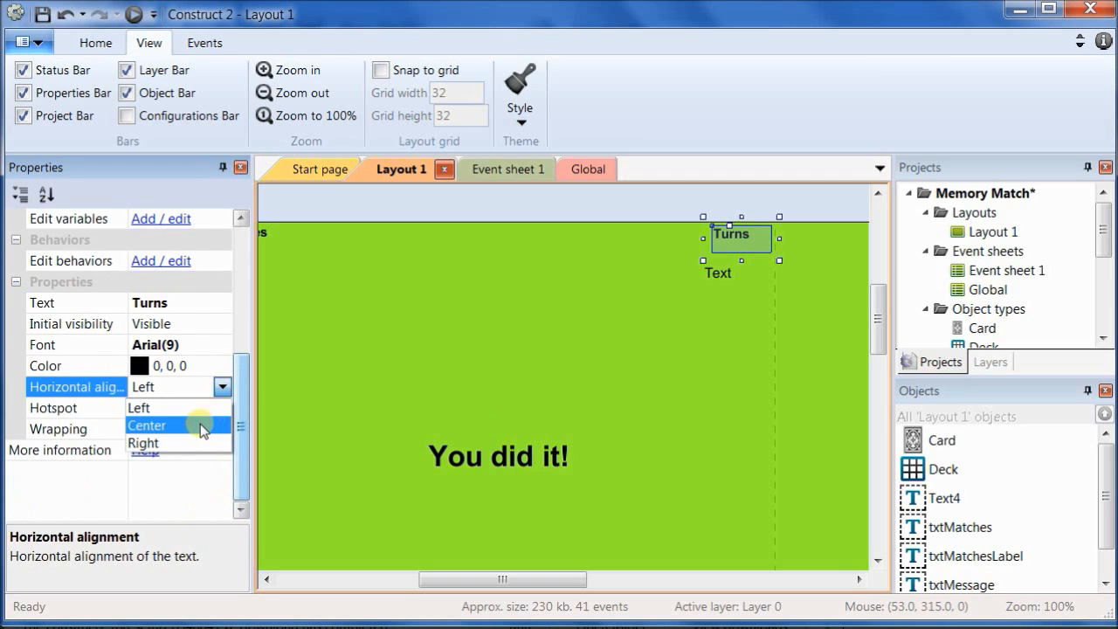
pyautogui.click(147, 427)
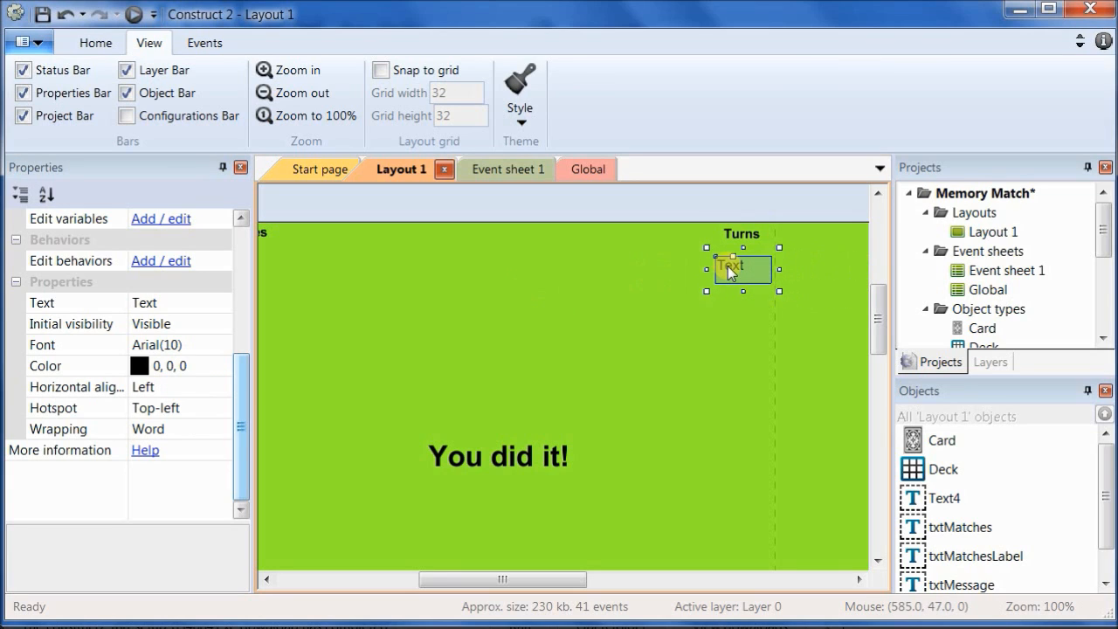
# Step: Place the remaining text under the Turns label as txtTurns with text 0
pyautogui.moveTo(732, 269); pyautogui.dragTo(716, 259)
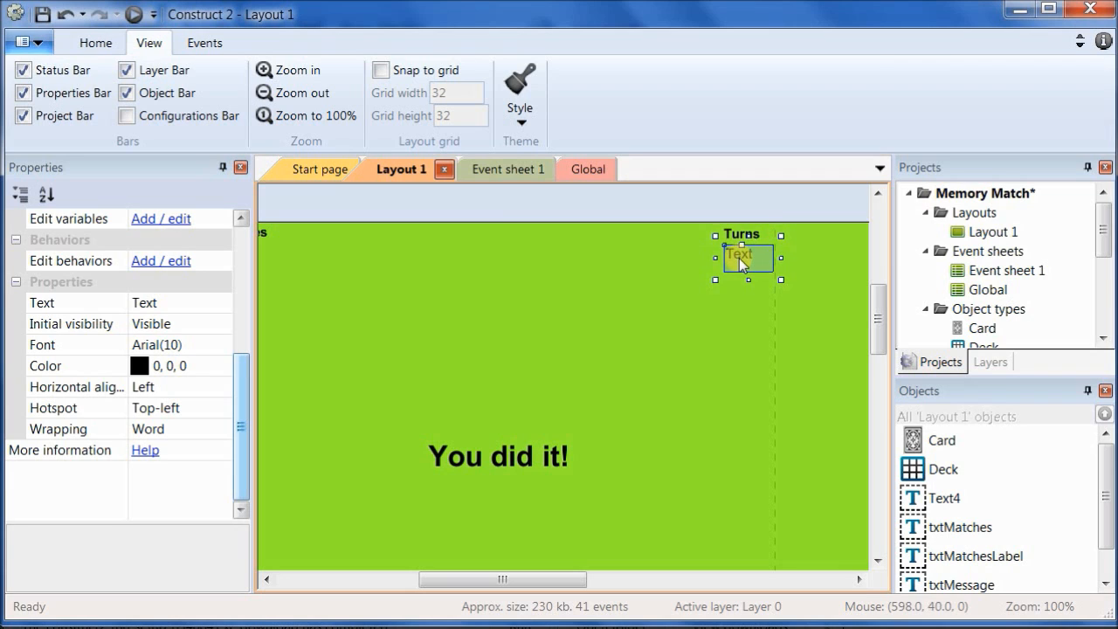
pyautogui.moveTo(216, 386)
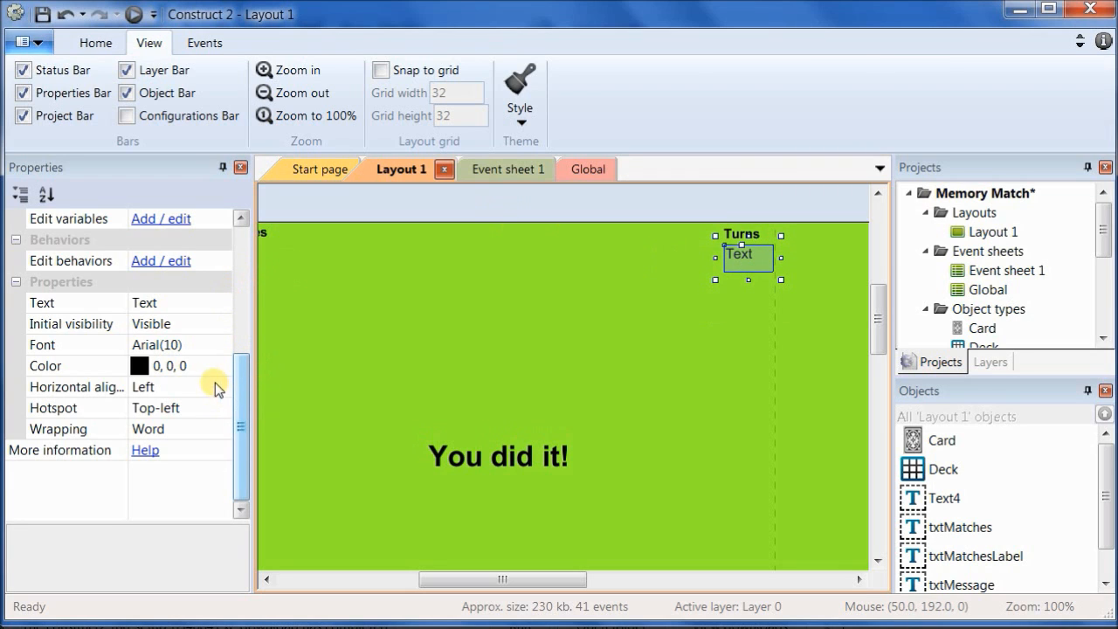
pyautogui.click(76, 366)
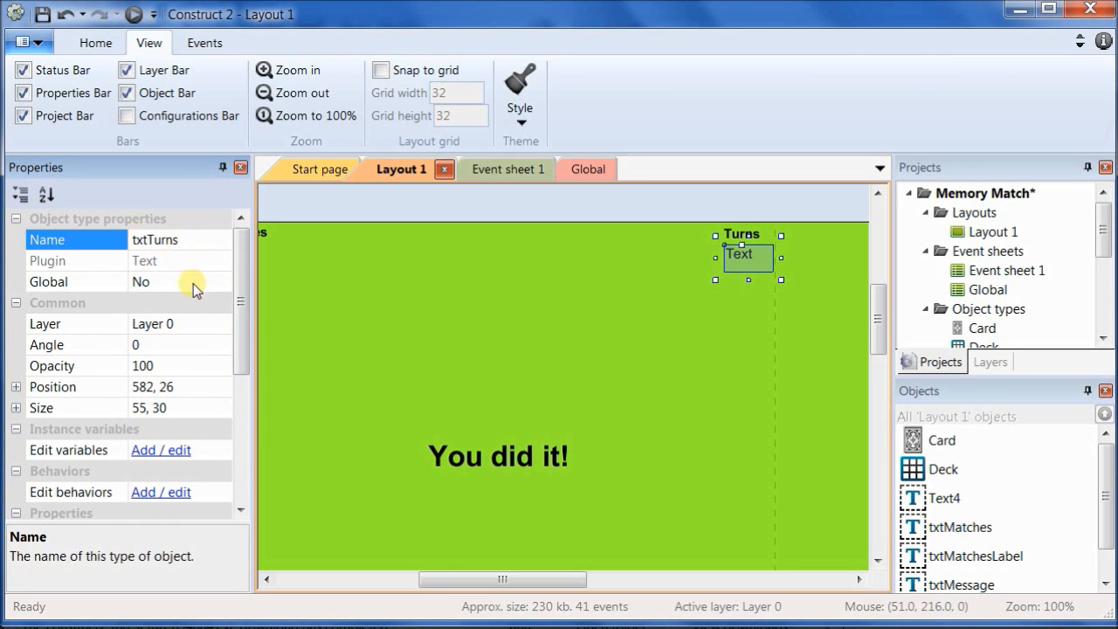
pyautogui.scroll(-3)
pyautogui.write('0')
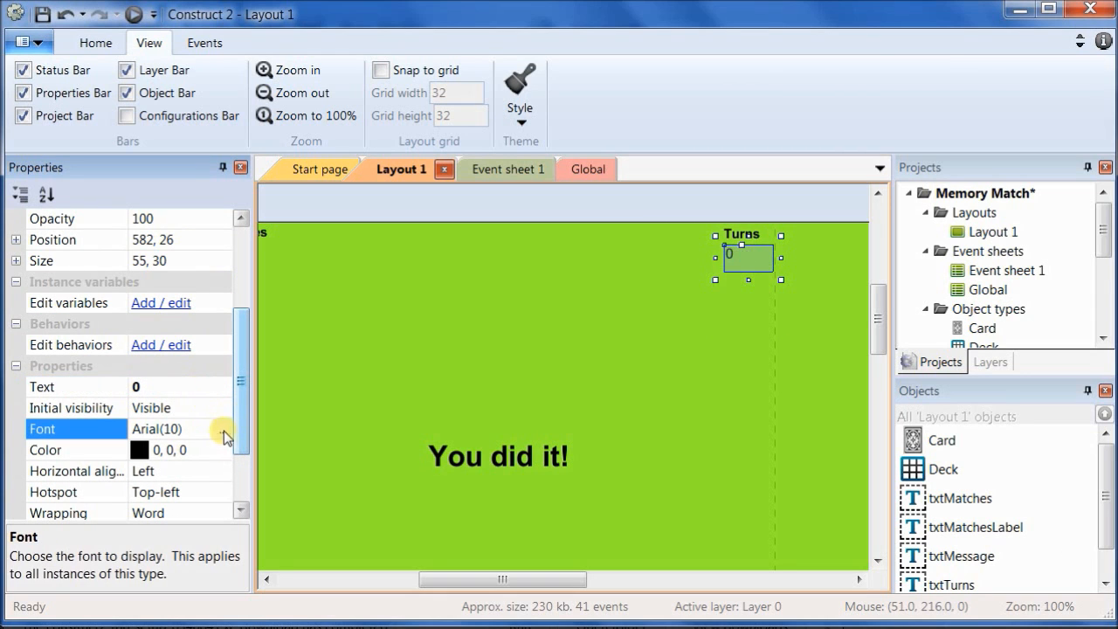
# Step: Give txtTurns bold 12 pt Arial, centred beneath the Turns label
pyautogui.click(224, 430)
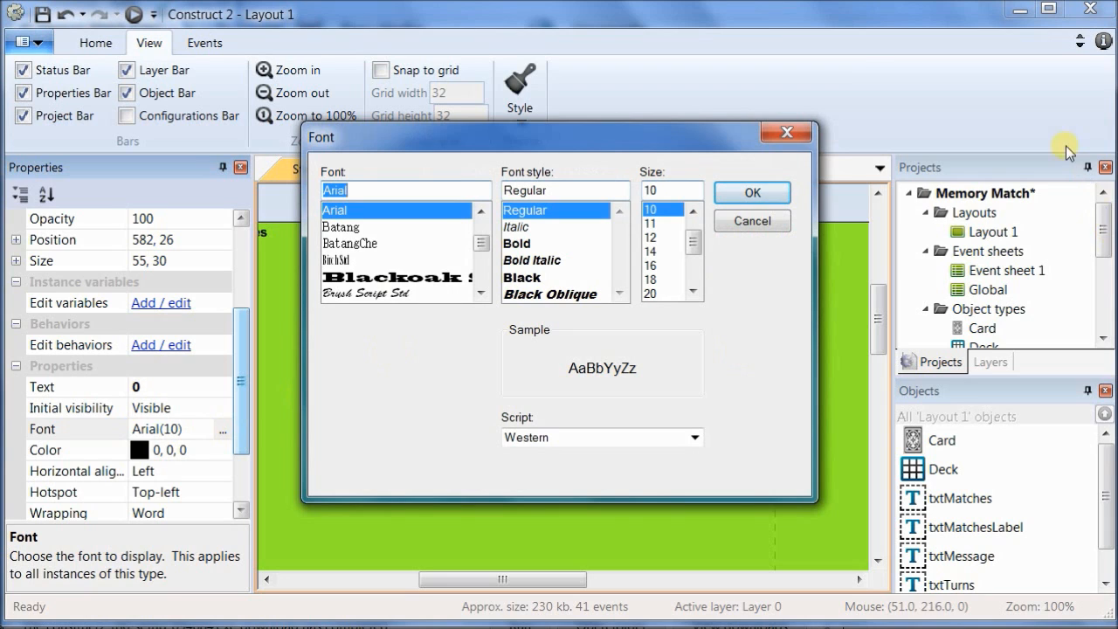
pyautogui.click(662, 237)
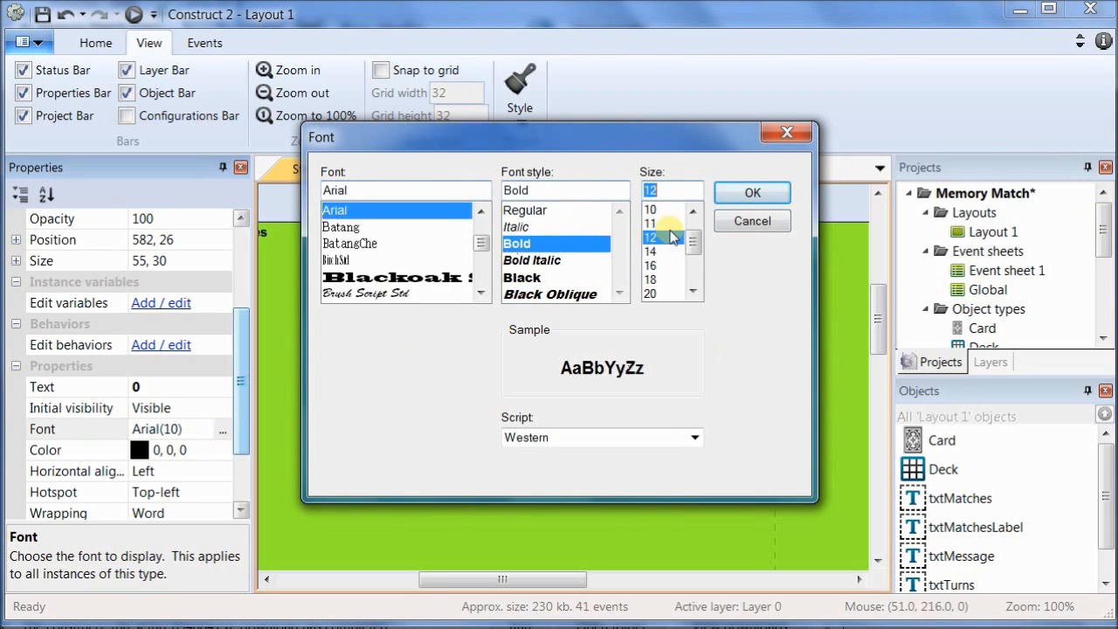
pyautogui.click(751, 193)
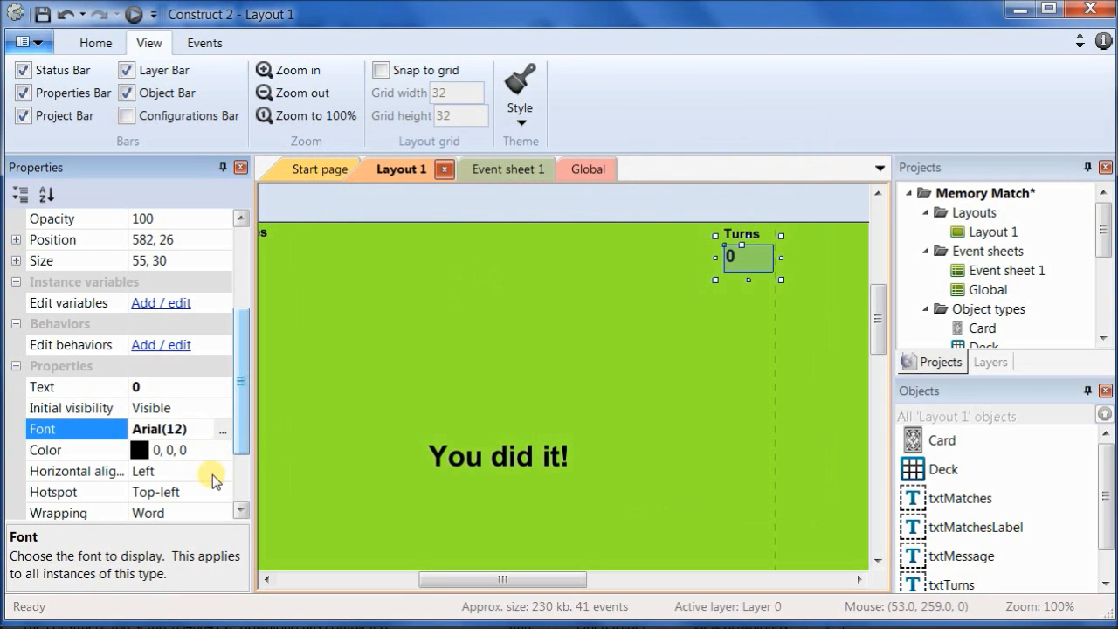
pyautogui.click(178, 472)
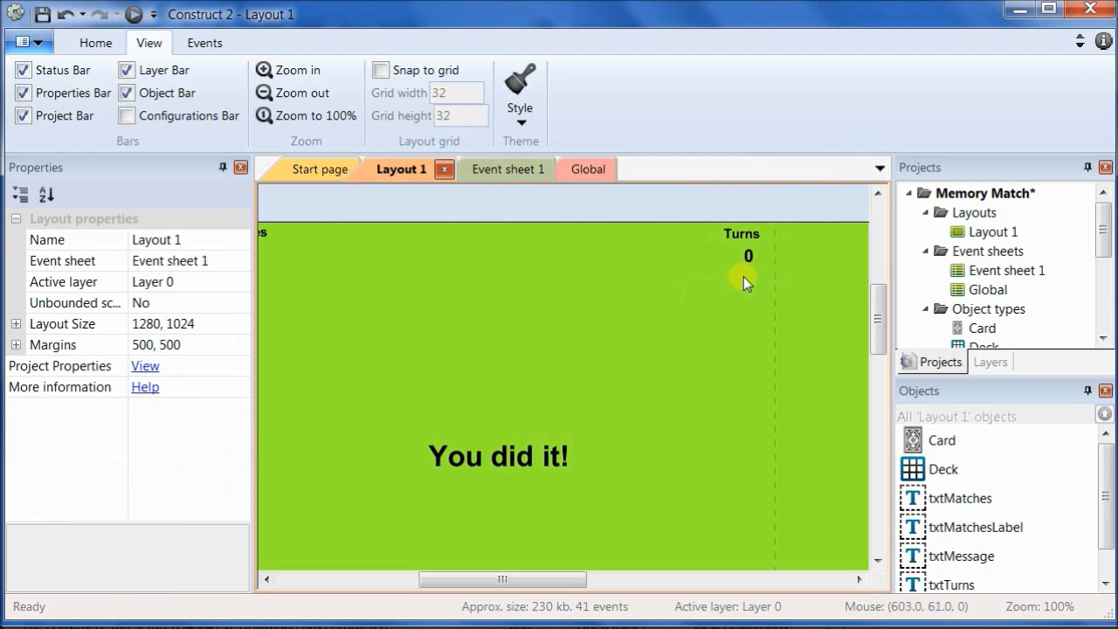
pyautogui.click(745, 255)
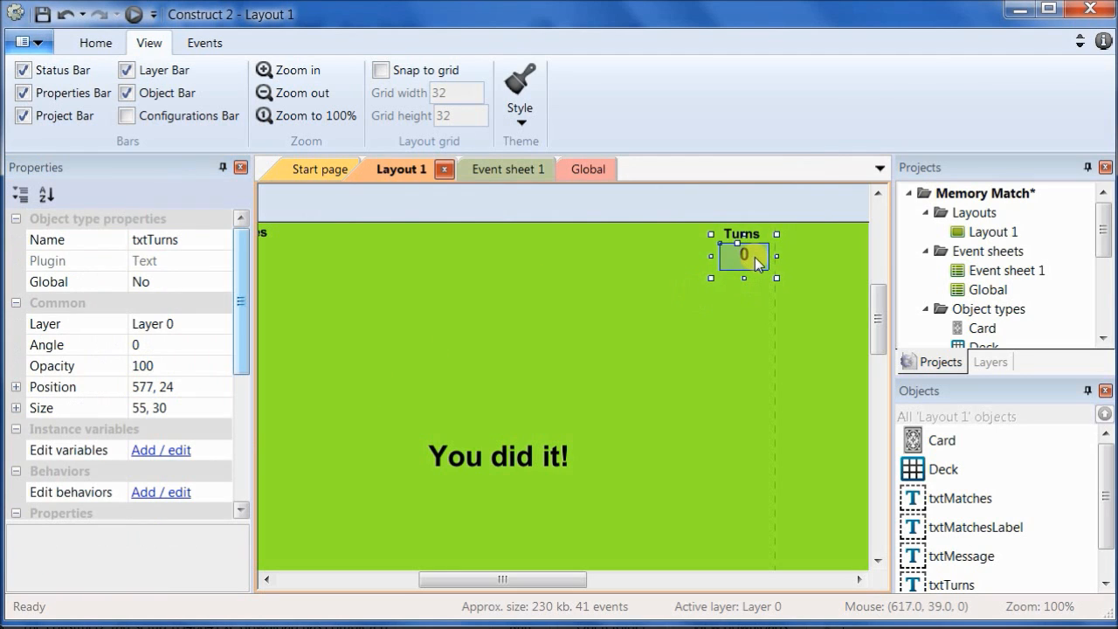
pyautogui.click(498, 457)
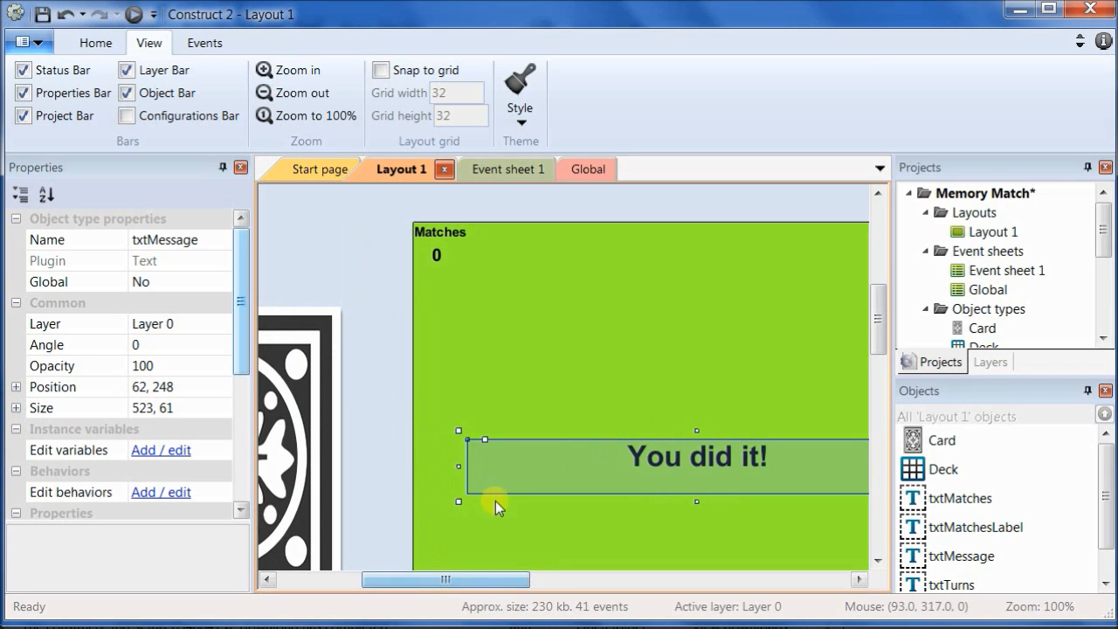
pyautogui.moveTo(587, 507)
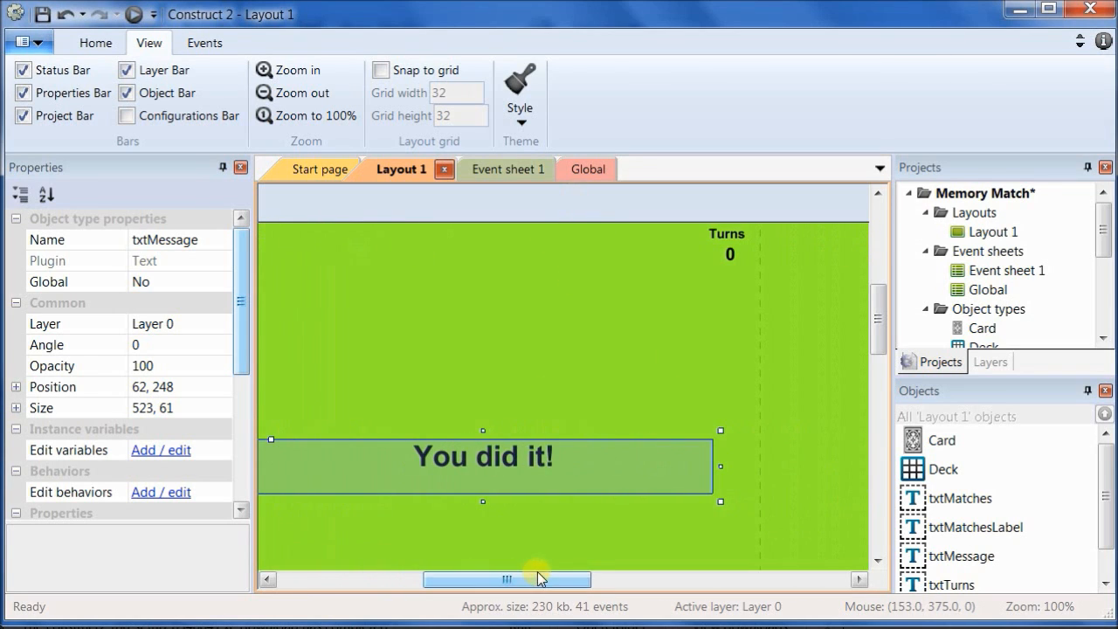
pyautogui.moveTo(727, 262)
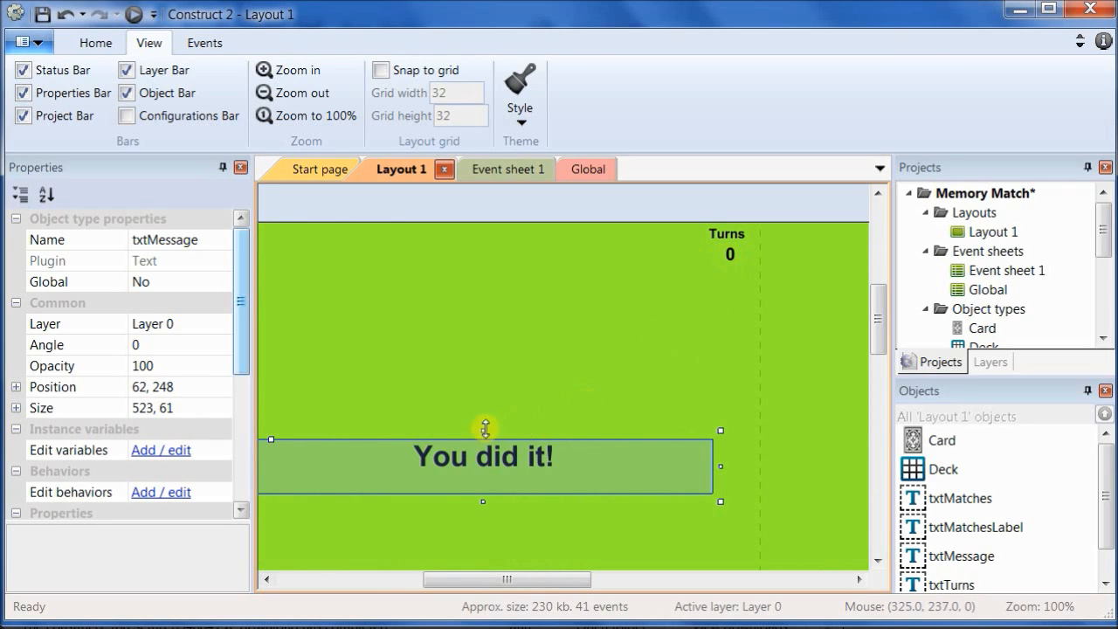
pyautogui.moveTo(521, 437)
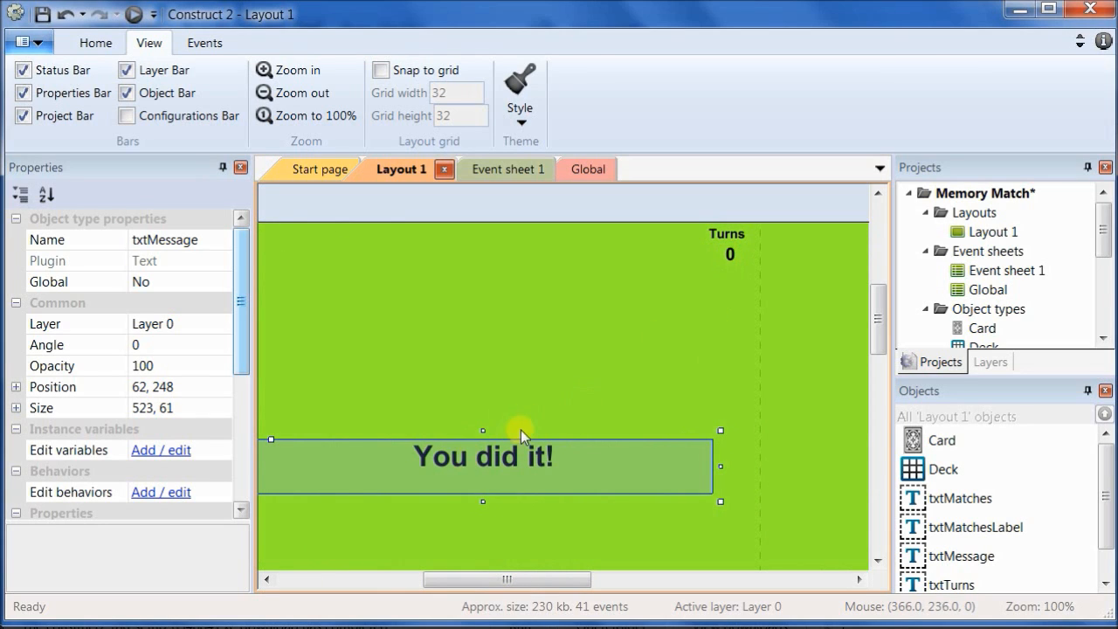
pyautogui.moveTo(615, 370)
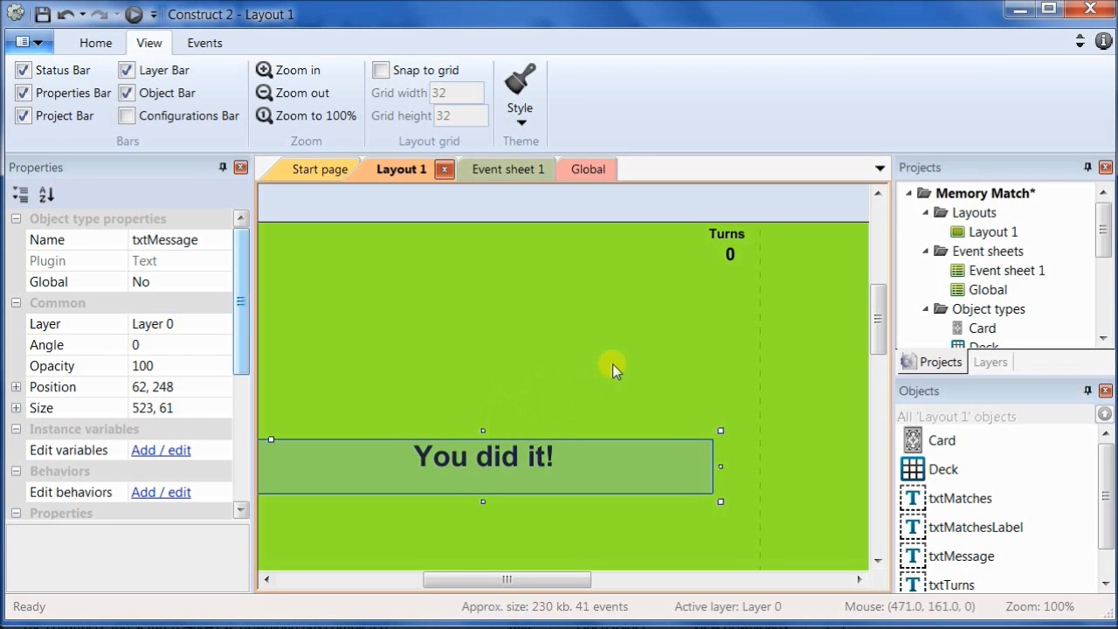
pyautogui.moveTo(479, 543)
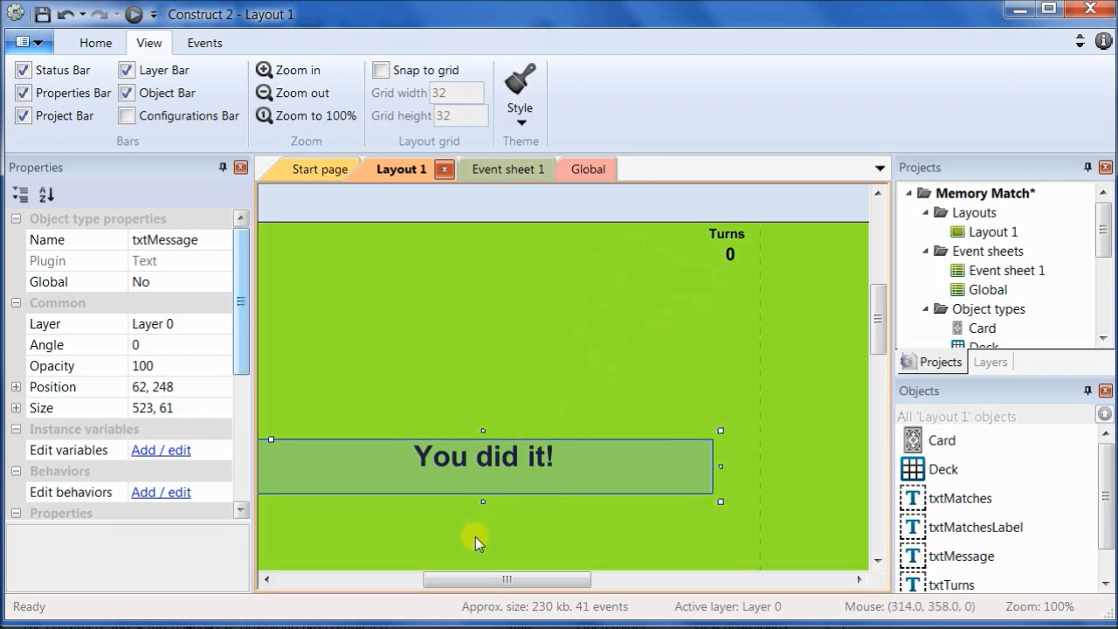
pyautogui.moveTo(283, 444)
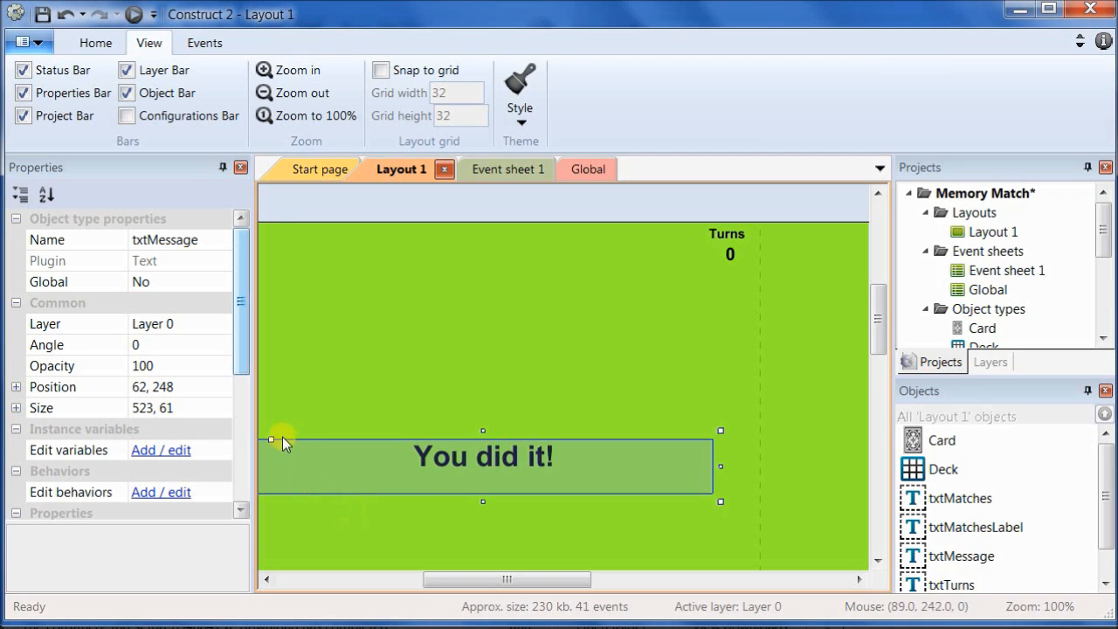
# Step: Switch to Event sheet 1 to begin adding an action
pyautogui.click(484, 167)
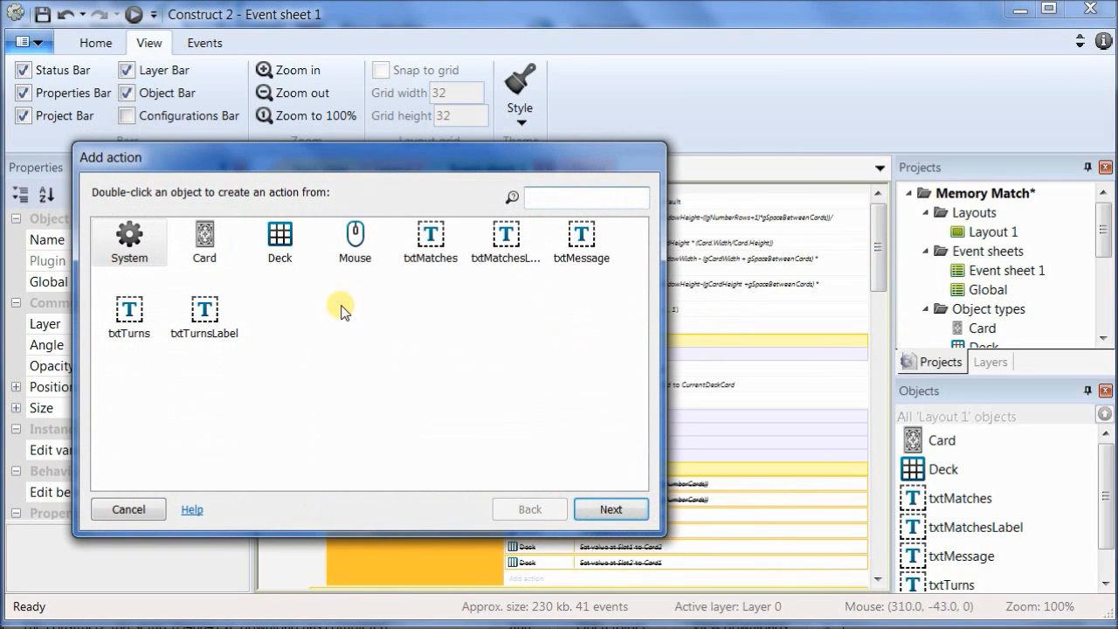
# Step: Add a txtMessage Set position action to ((WindowWidth-self.Width)/2, (WindowHeight-self.Height)/2) on layout start
pyautogui.click(580, 241)
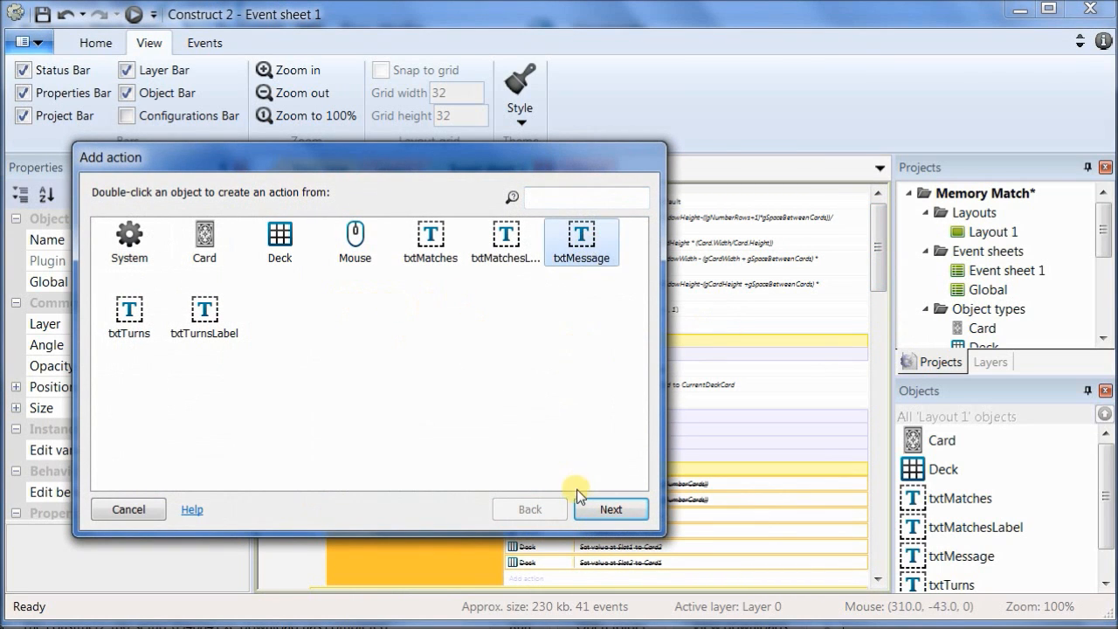
pyautogui.doubleClick(580, 234)
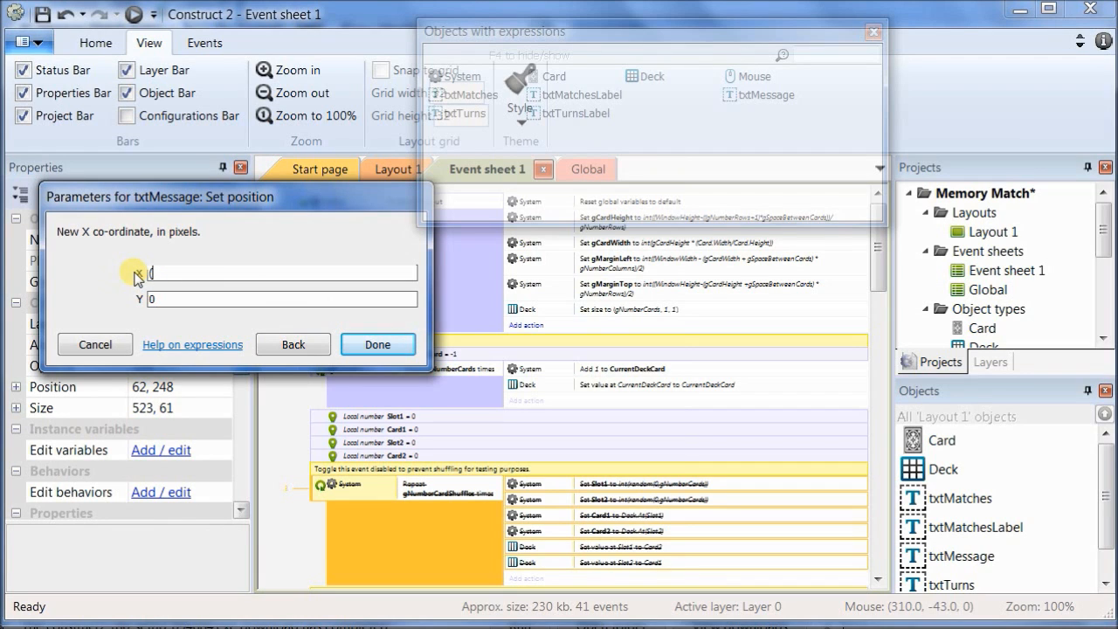
pyautogui.write('(Window')
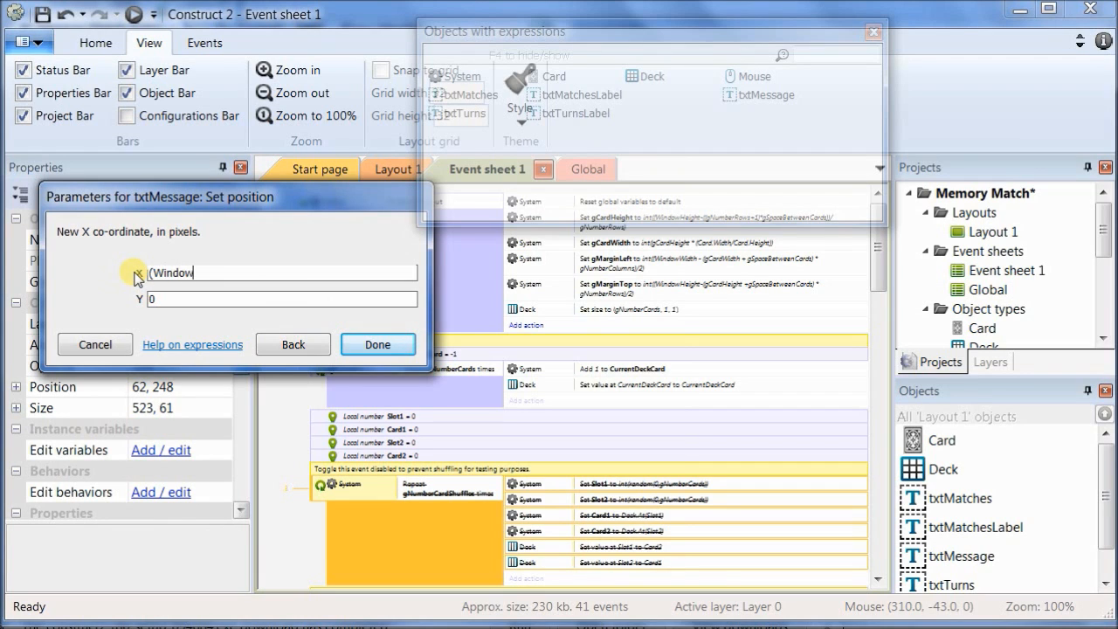
pyautogui.write('Width')
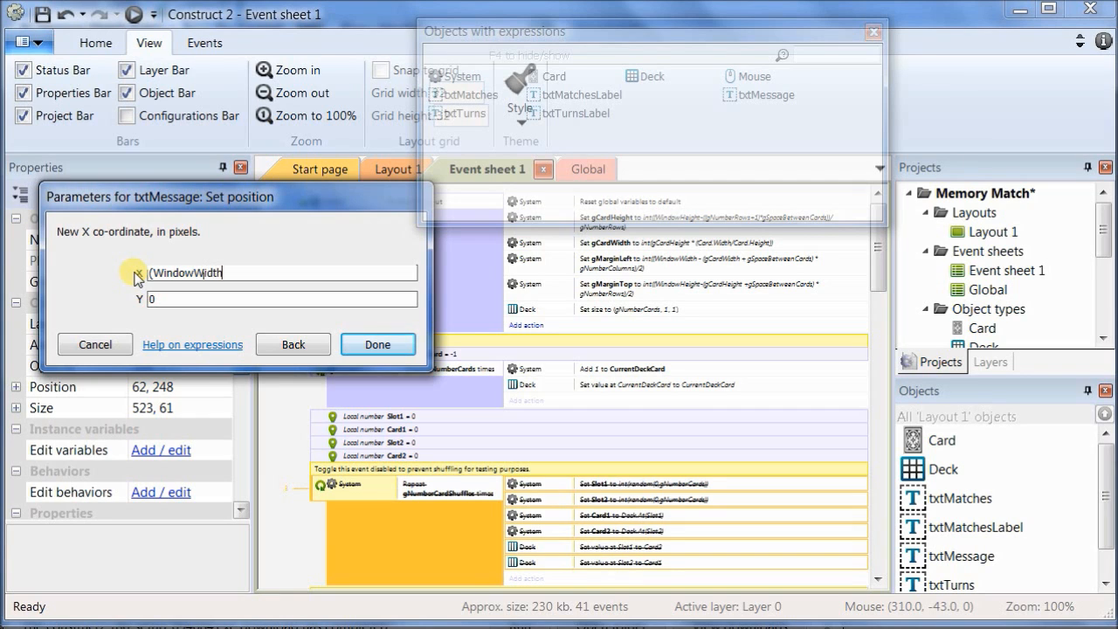
pyautogui.write('-self.Wi')
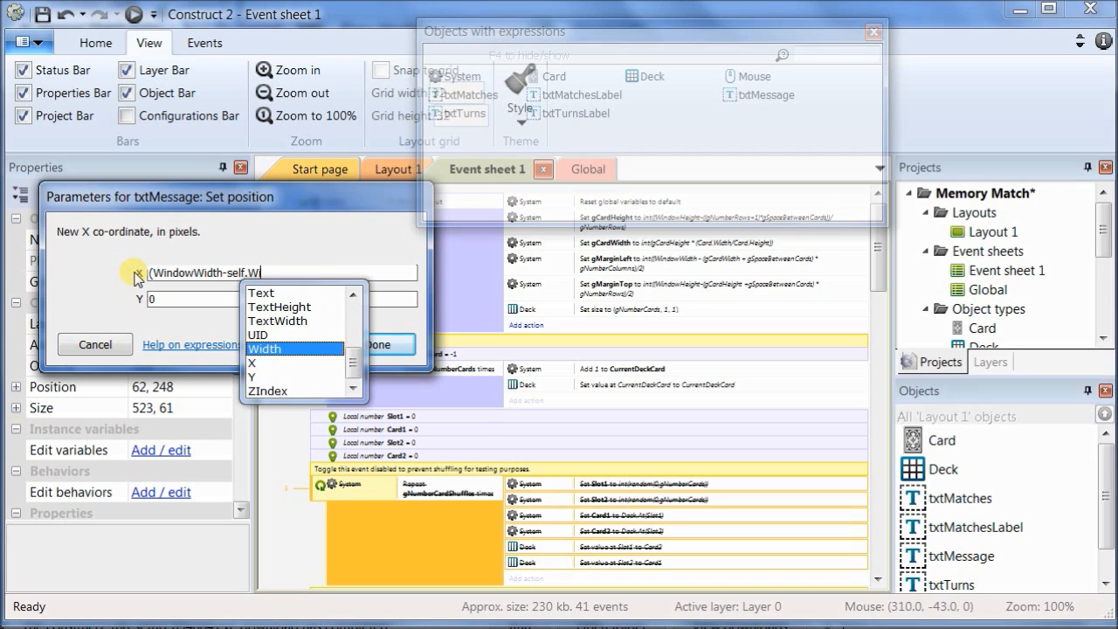
pyautogui.click(264, 348)
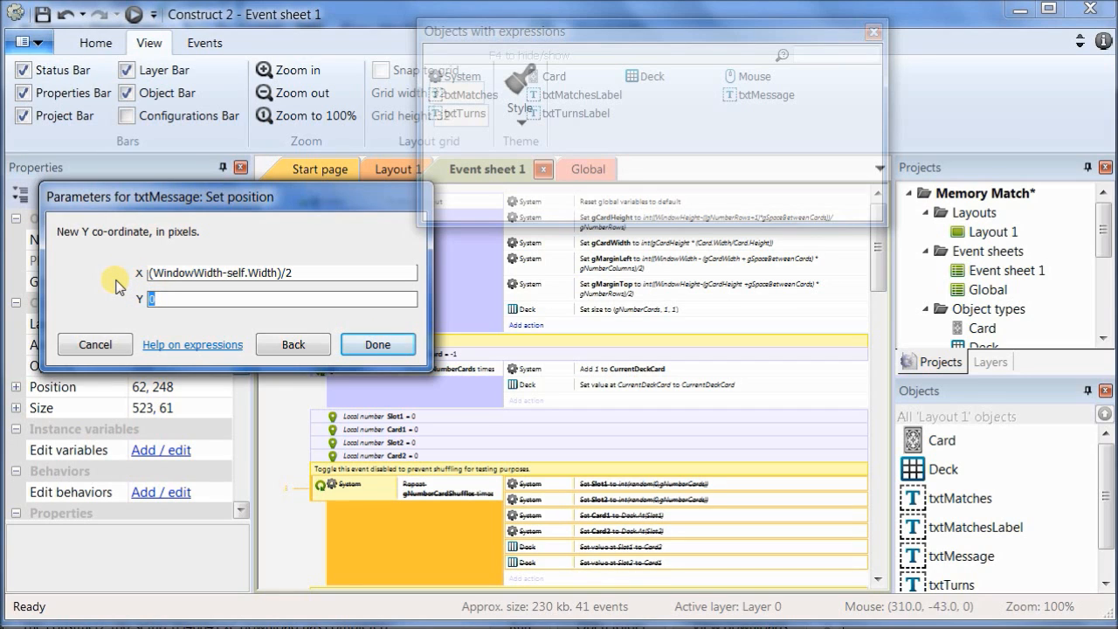
pyautogui.write('(WindowHeight-self.Height)/2')
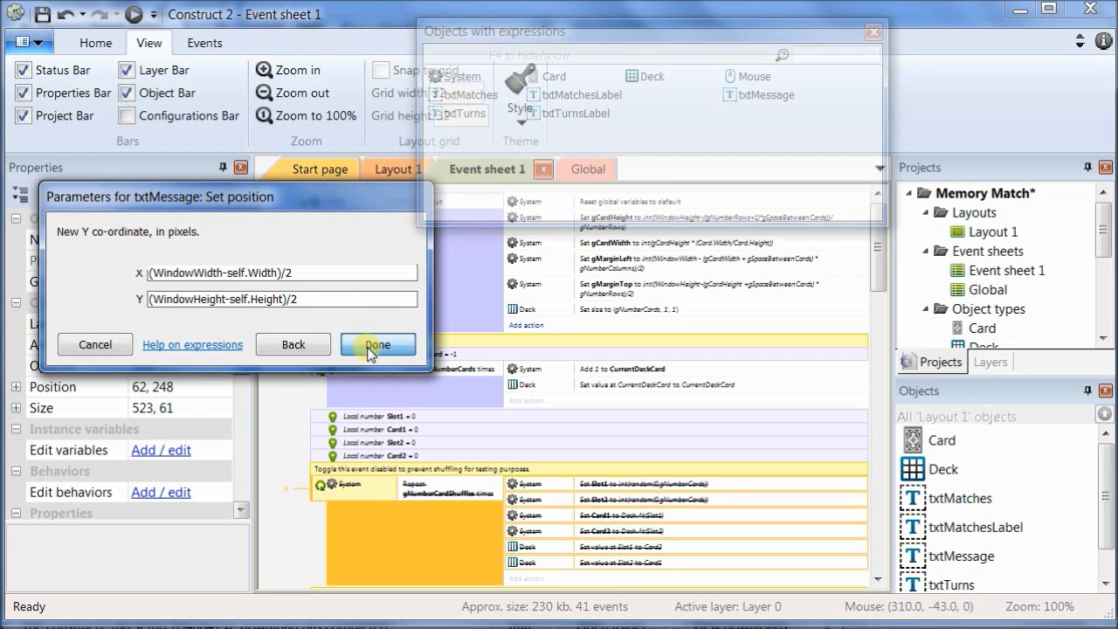
pyautogui.click(377, 342)
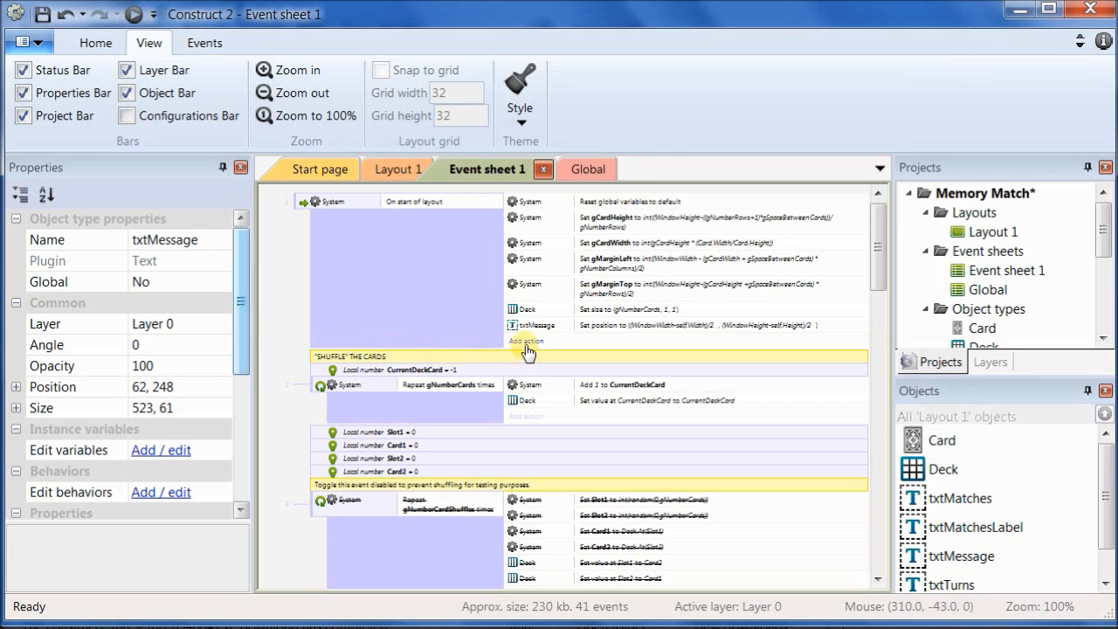
# Step: Add a txtTurns Set X action to WindowWidth-self.Width on layout start
pyautogui.click(528, 340)
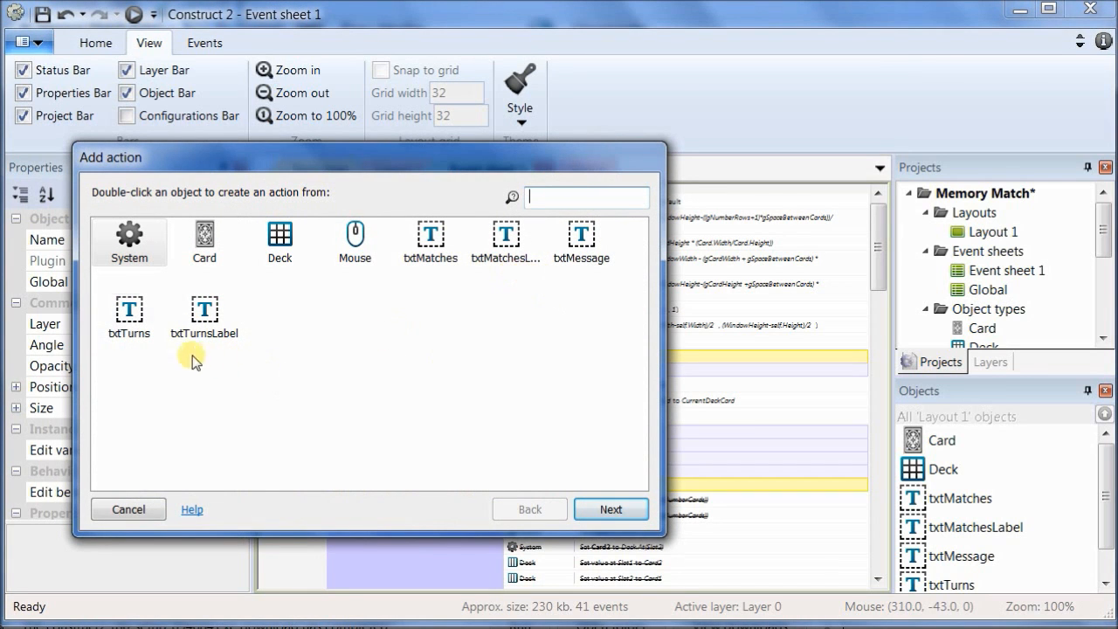
pyautogui.click(129, 318)
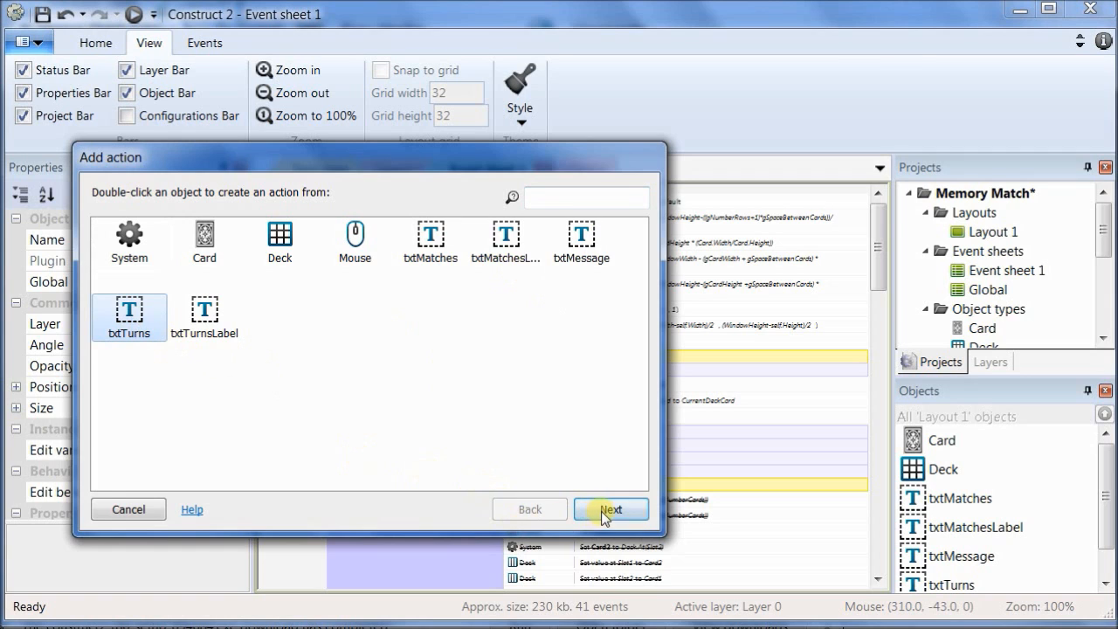
pyautogui.click(611, 511)
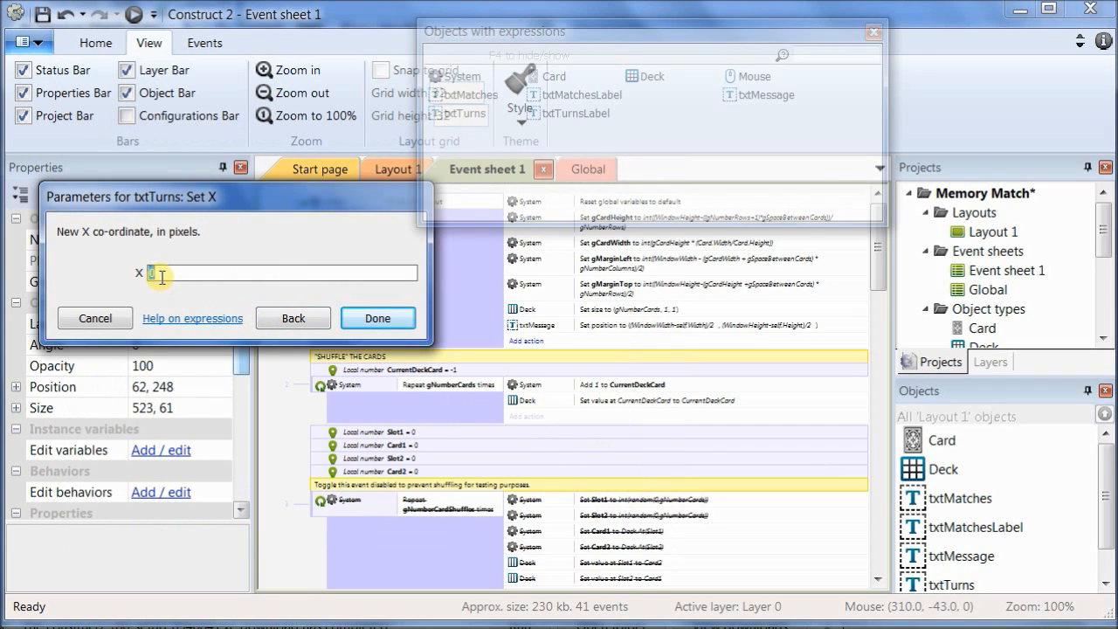
pyautogui.write('Window')
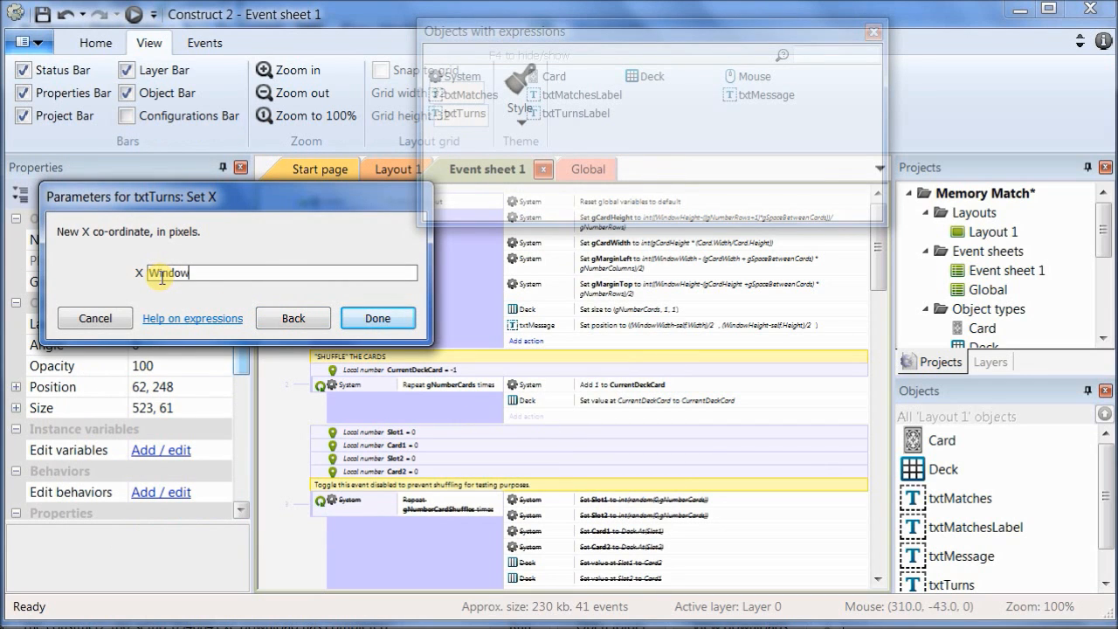
pyautogui.write('Width')
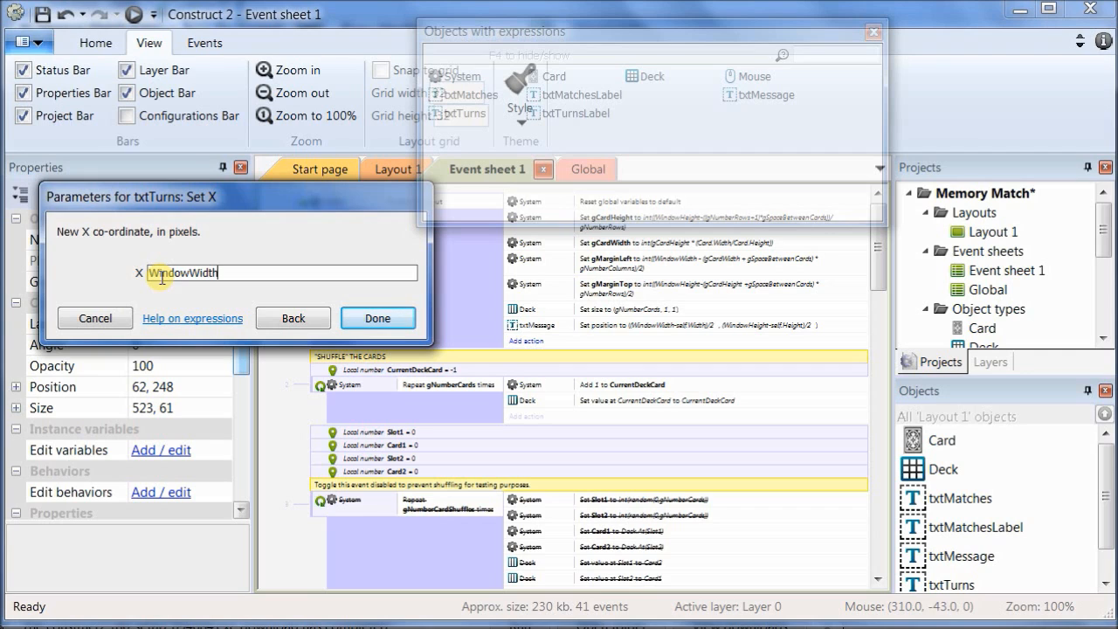
pyautogui.write('-self.Width')
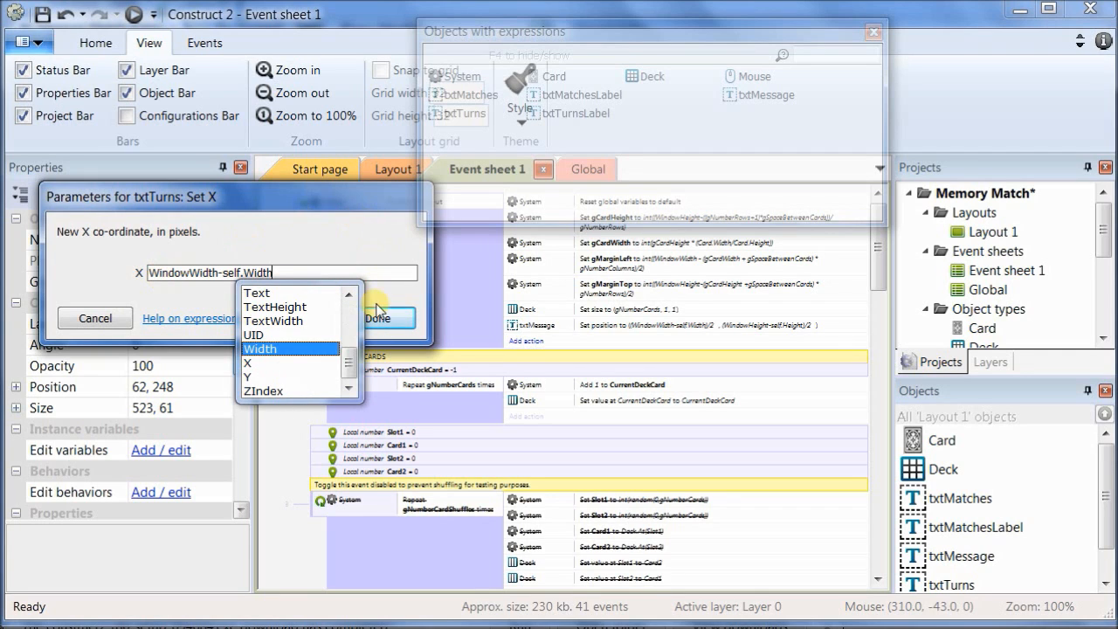
pyautogui.click(388, 318)
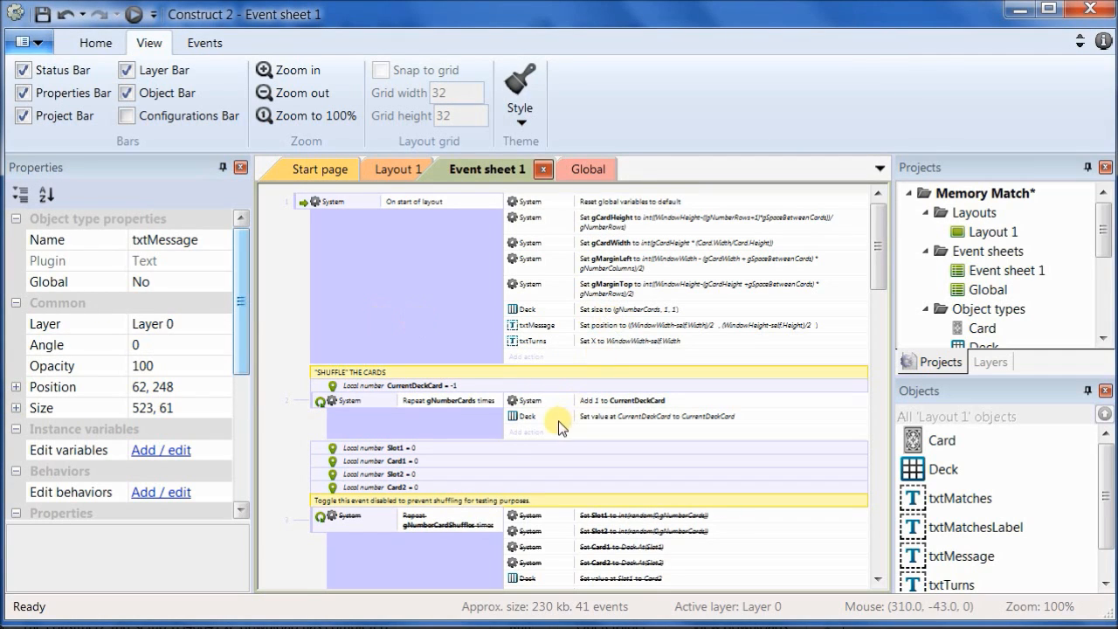
pyautogui.moveTo(609, 351)
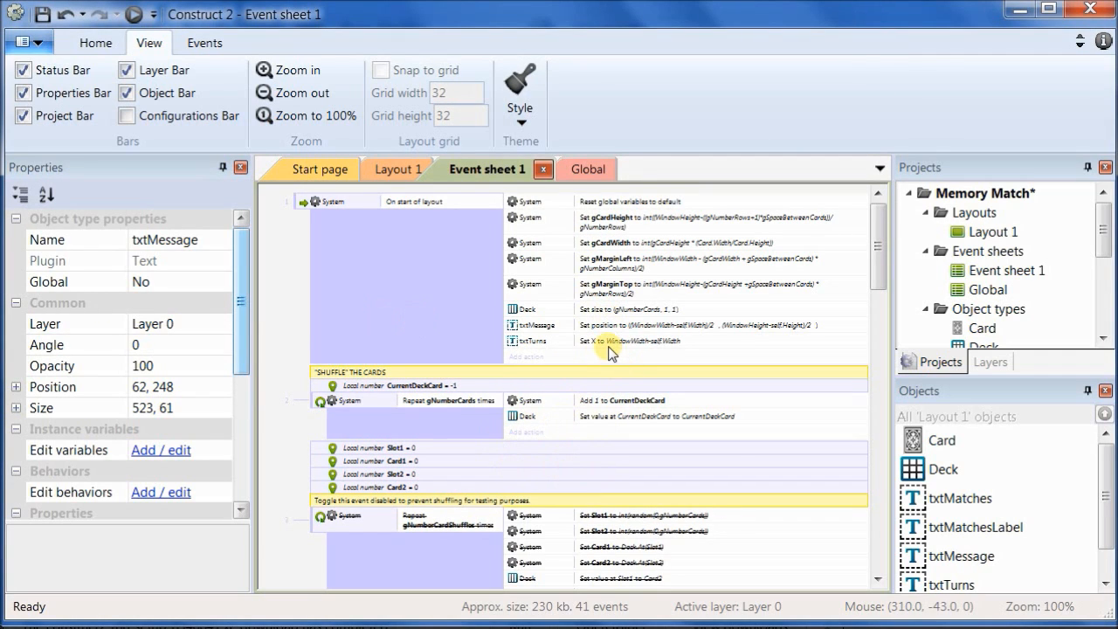
# Step: Duplicate the txtTurns action and reopen the copy for editing
pyautogui.click(629, 341)
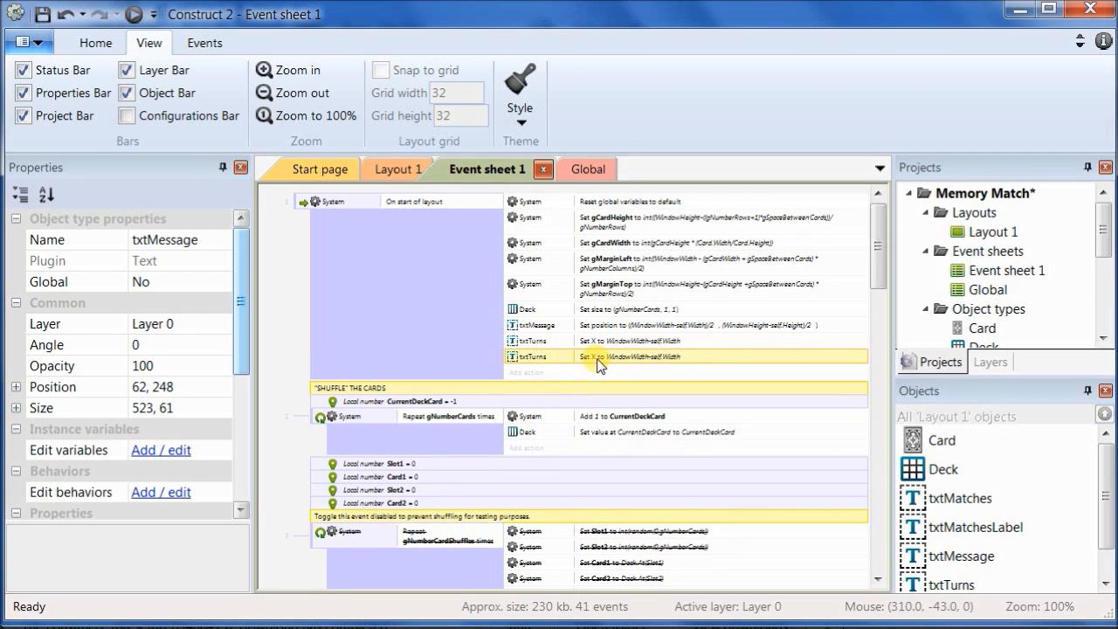
pyautogui.doubleClick(629, 357)
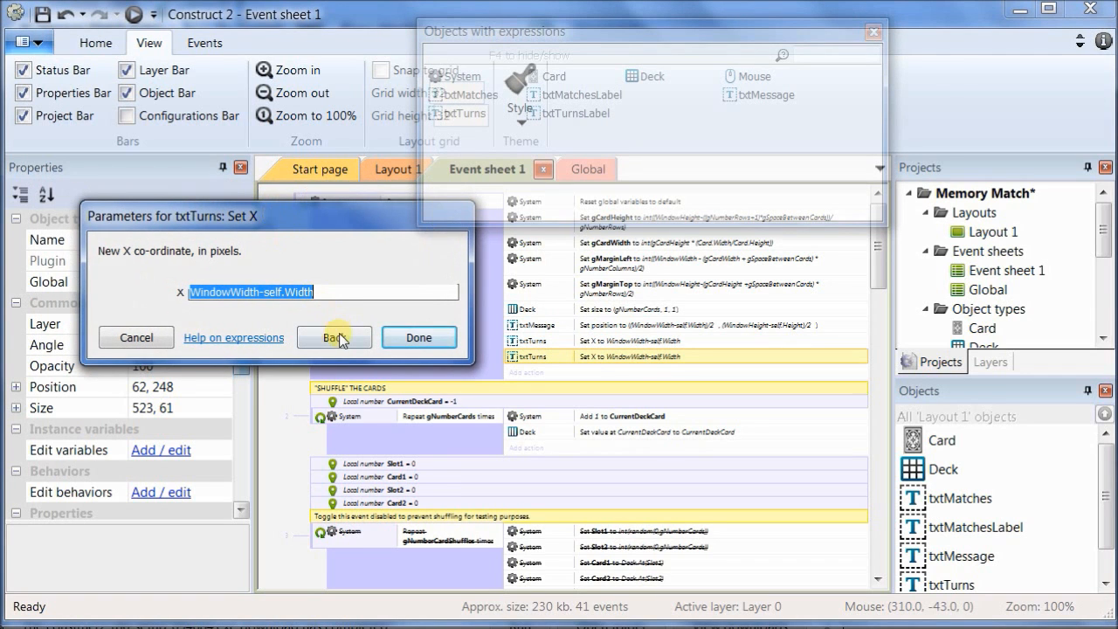
# Step: Retarget the copied action to txtTurnsLabel, keeping Set X to WindowWidth-self.Width
pyautogui.click(332, 337)
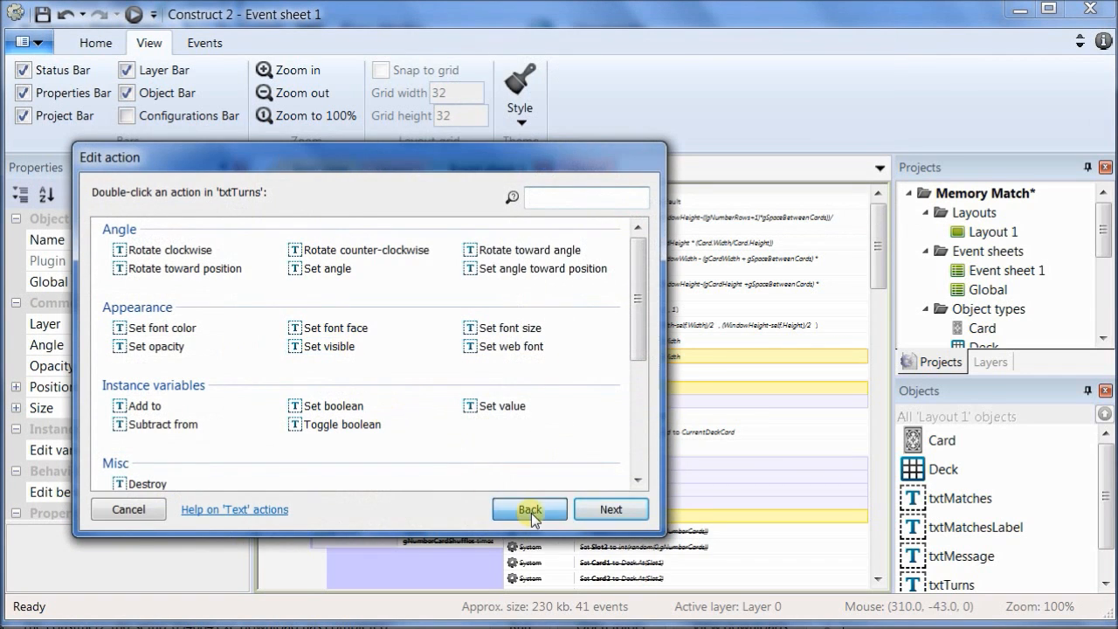
pyautogui.click(530, 508)
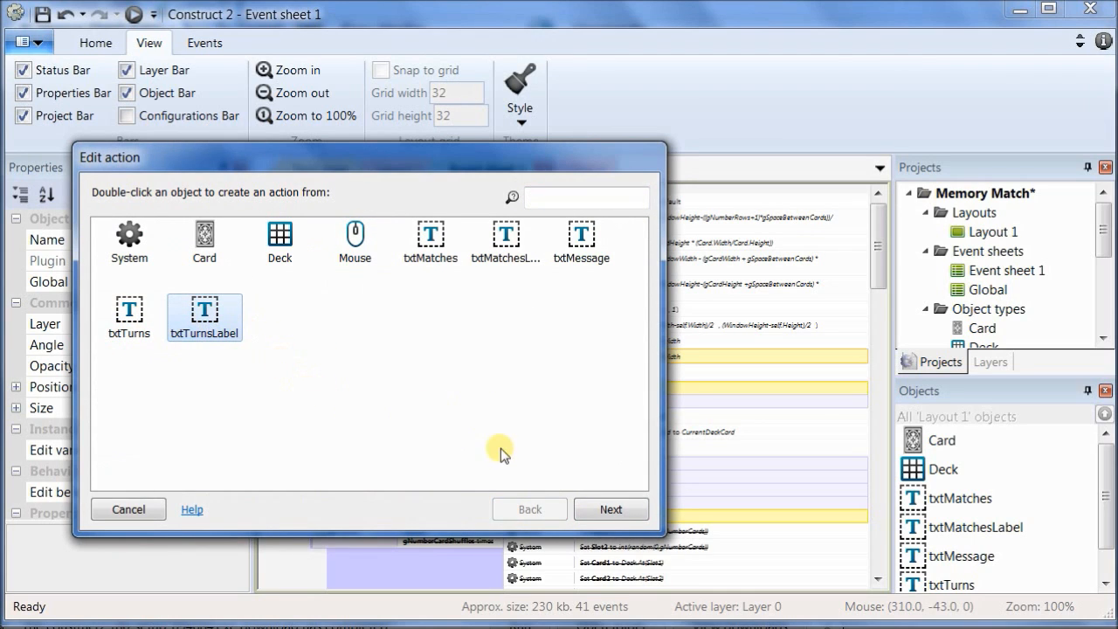
pyautogui.doubleClick(204, 318)
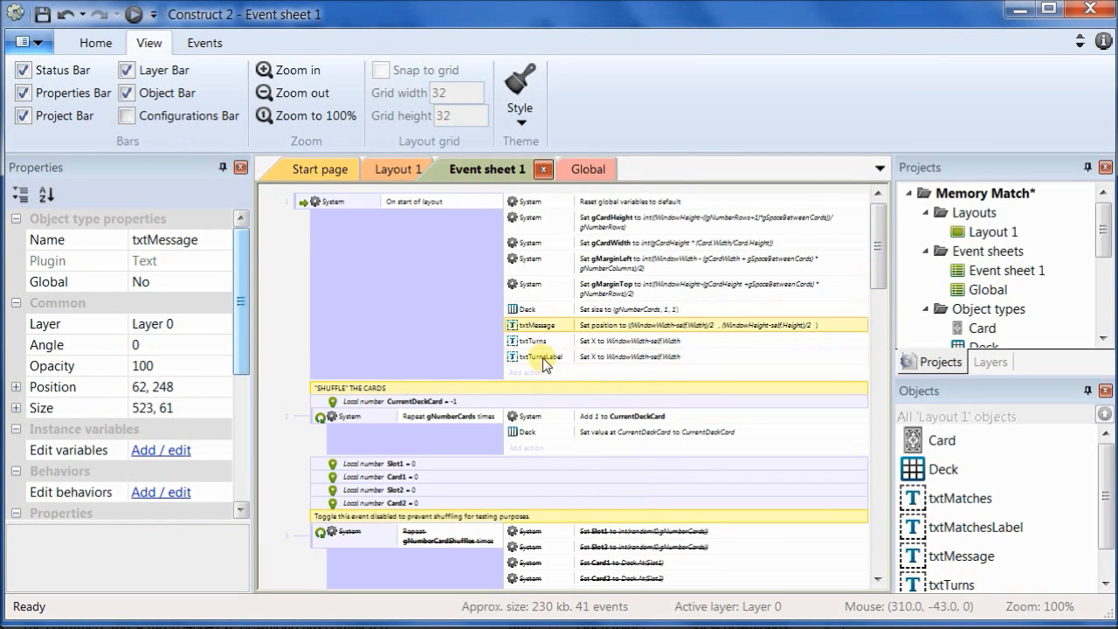
# Step: Move the txtMessage, txtTurns and txtTurnsLabel positioning actions to the top of On start of layout
pyautogui.click(542, 341)
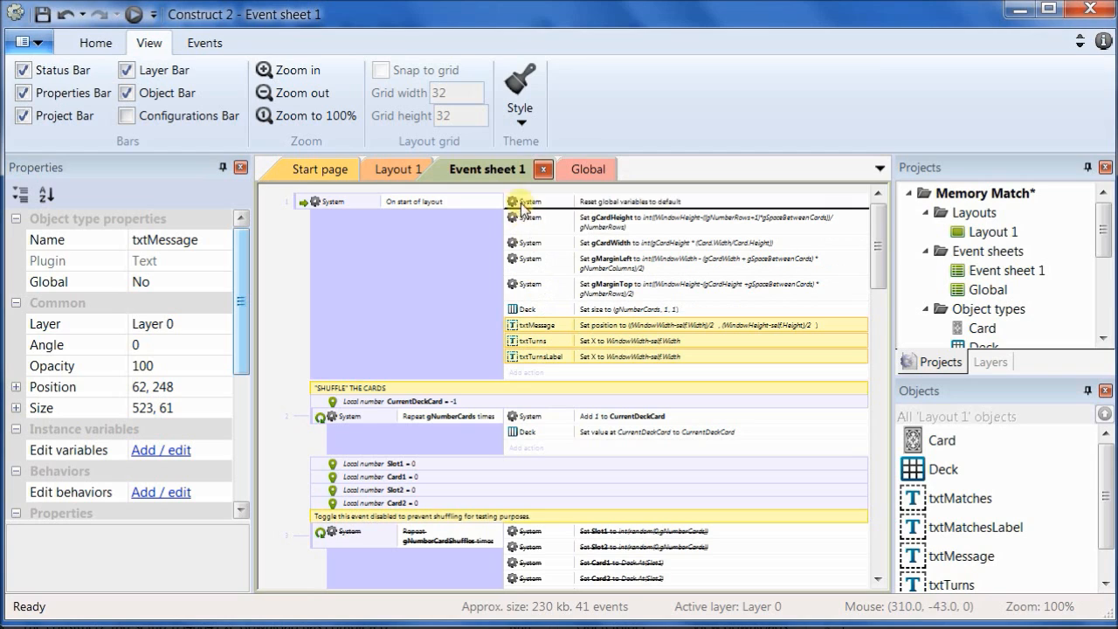
pyautogui.moveTo(521, 217)
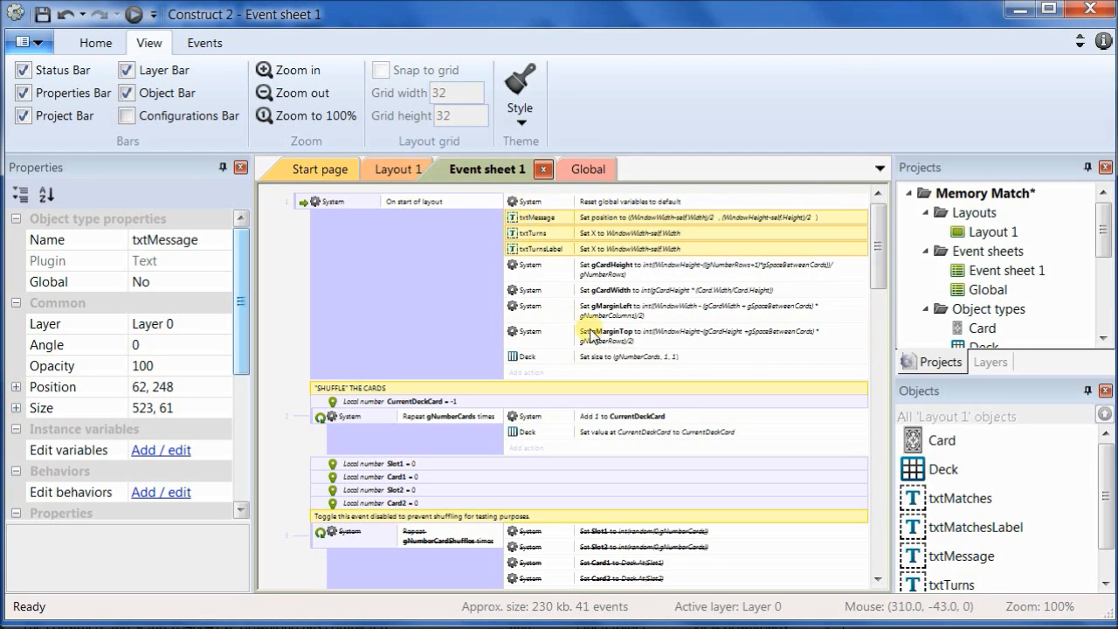
pyautogui.scroll(-3)
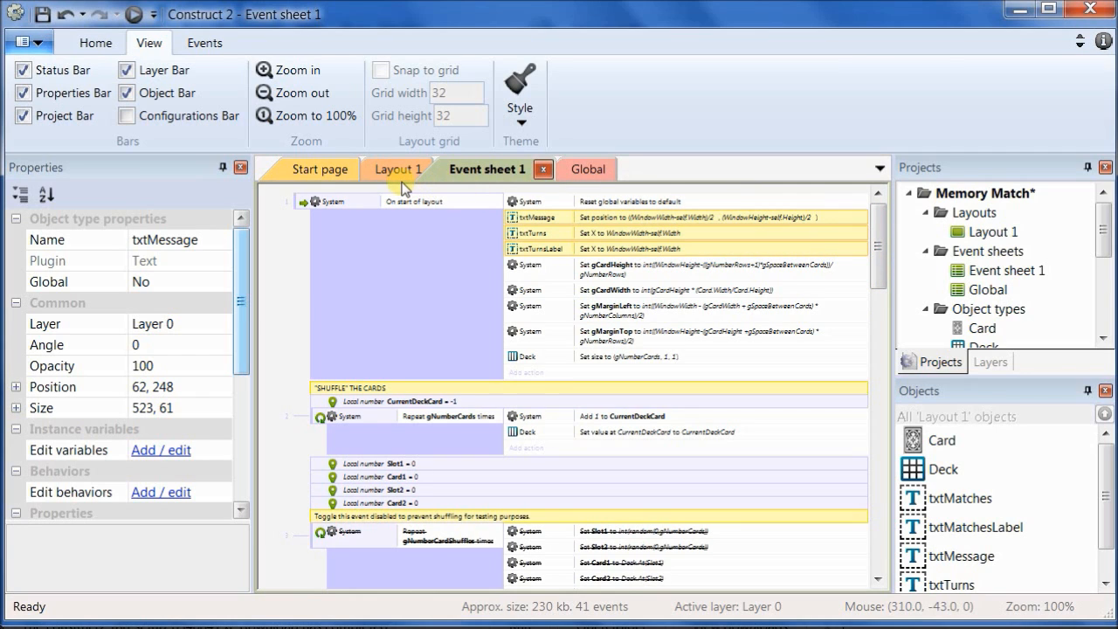
# Step: View Layout 1, then switch to the Global event sheet of variables
pyautogui.click(399, 168)
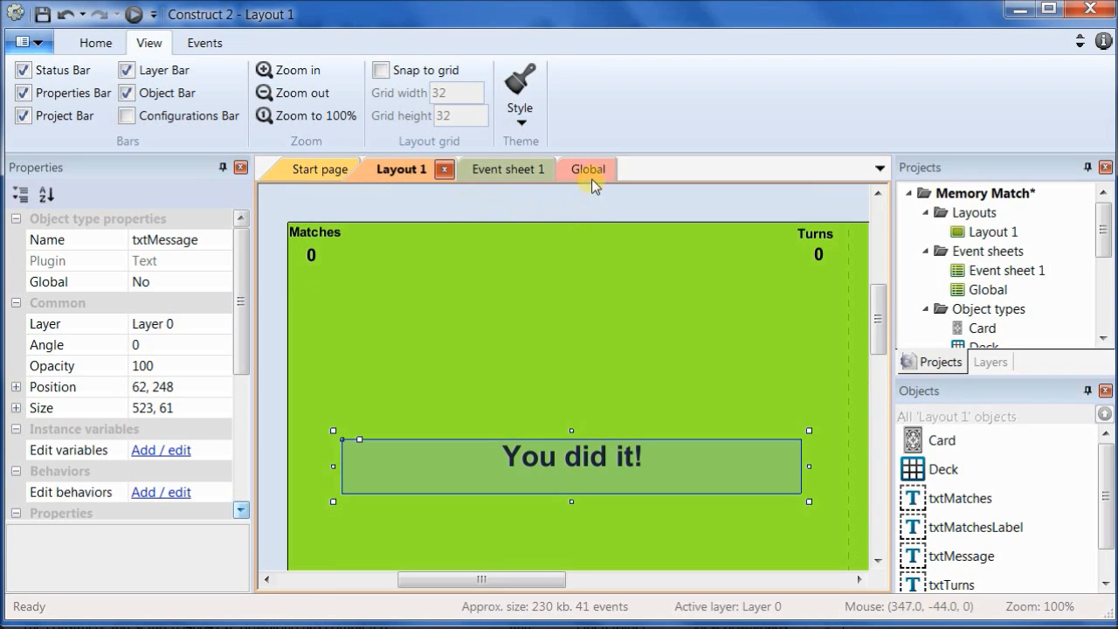
pyautogui.click(587, 168)
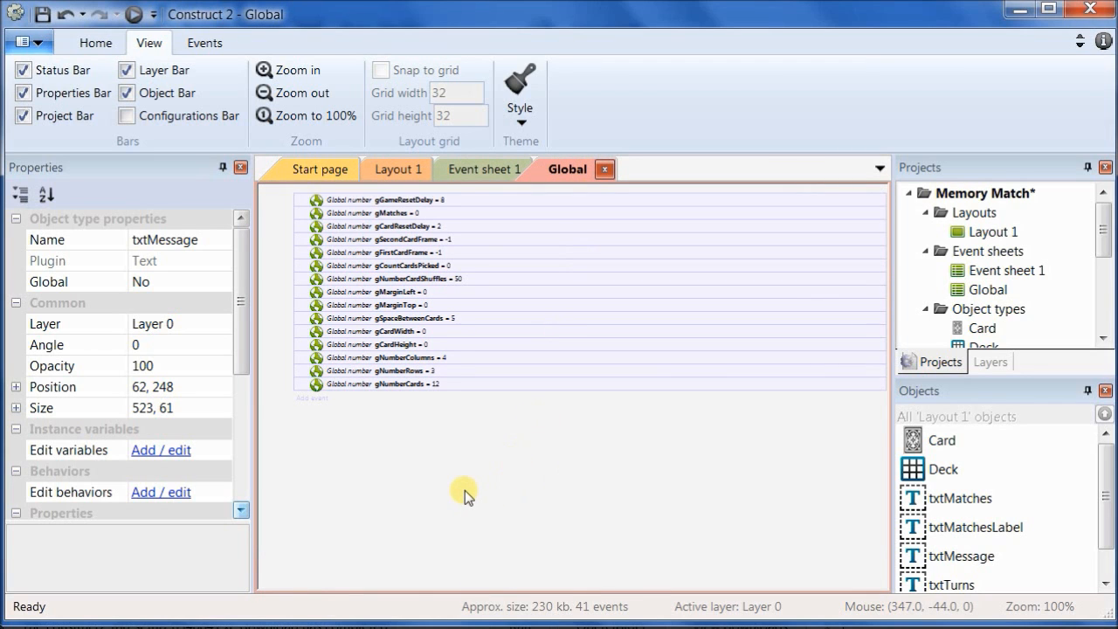
pyautogui.moveTo(521, 581)
pyautogui.write('g')
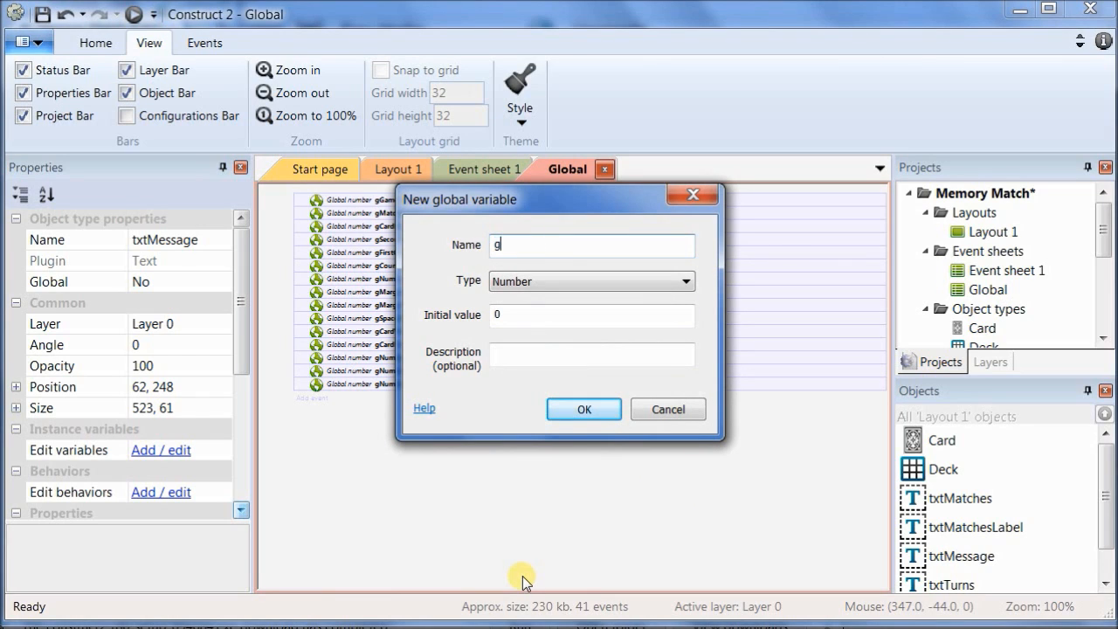
# Step: Add global number variable gTurns with initial value 0 above gMatches
pyautogui.write('Turns')
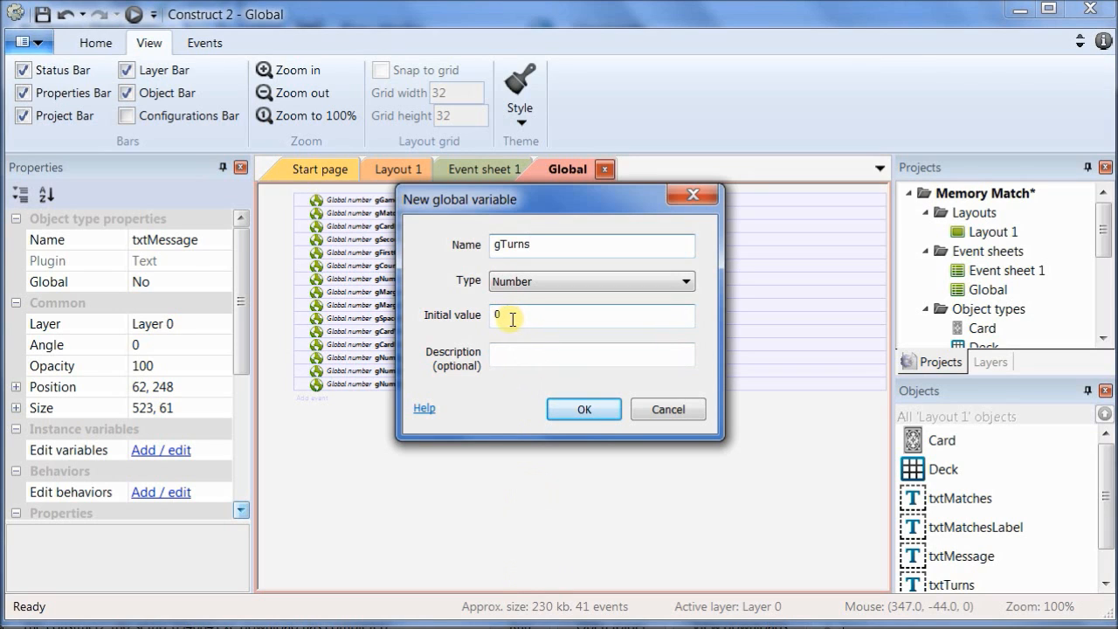
pyautogui.click(584, 408)
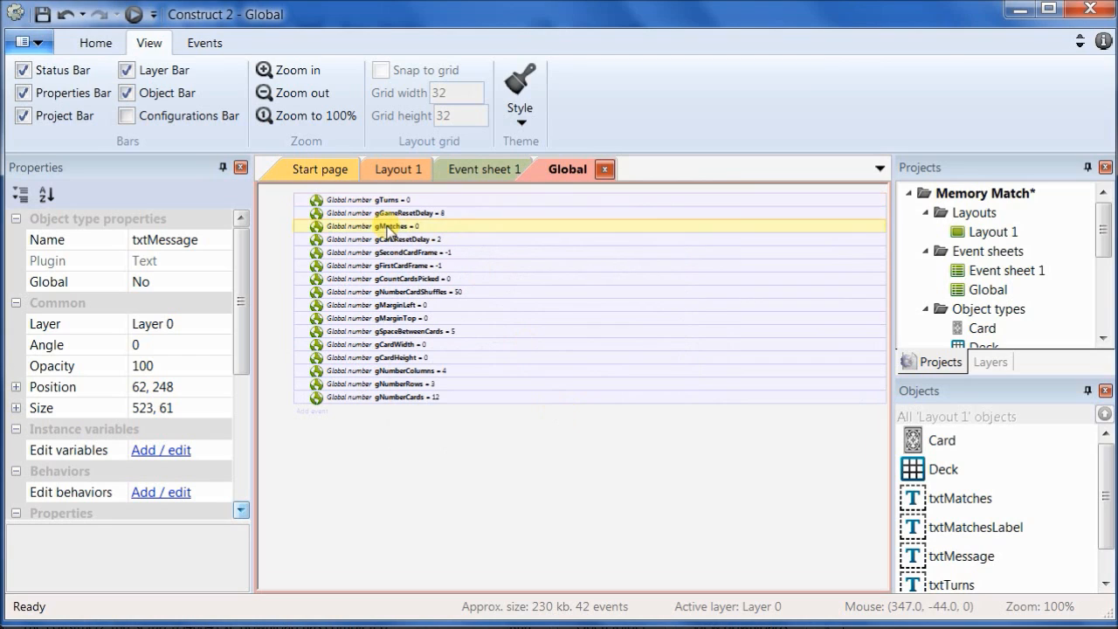
pyautogui.click(399, 213)
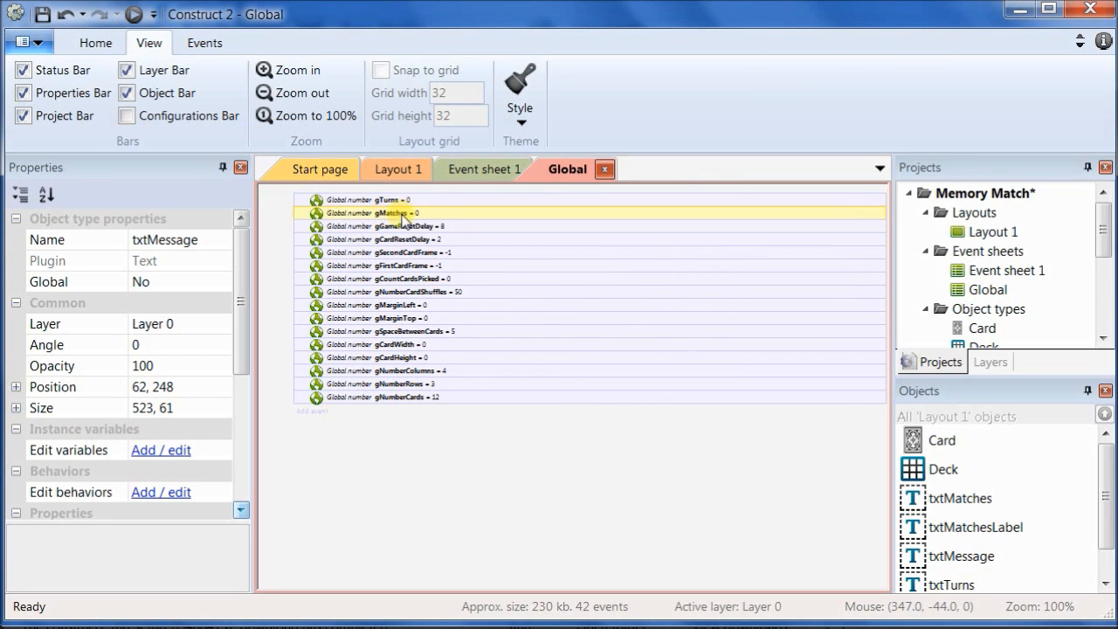
# Step: Return to Event sheet 1 and locate the gCountCardsPicked = 2 event
pyautogui.click(485, 168)
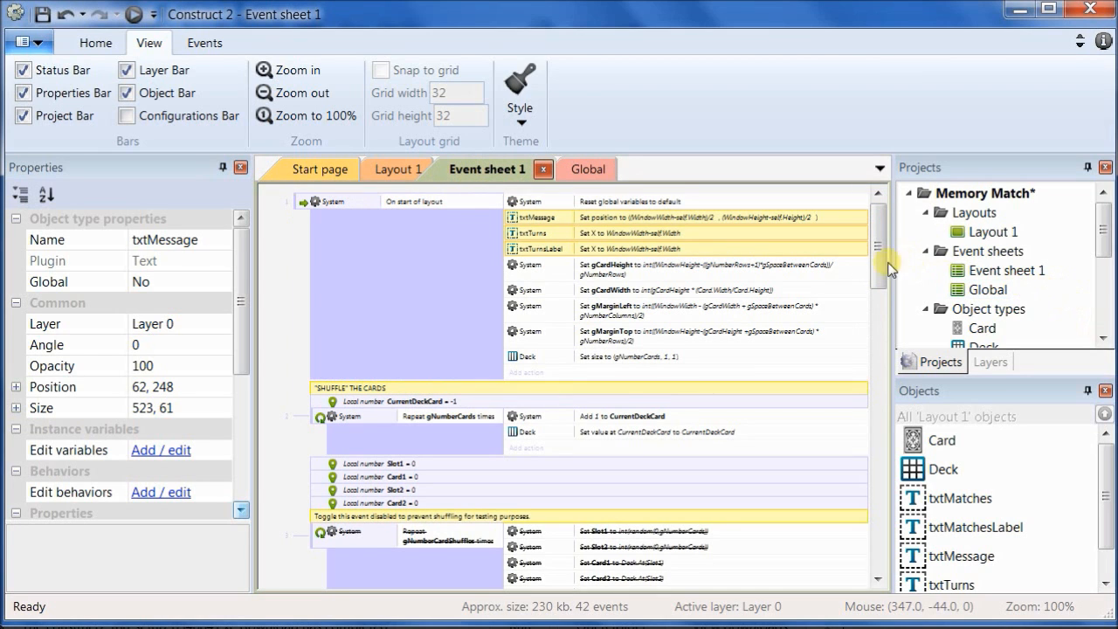
pyautogui.scroll(-3)
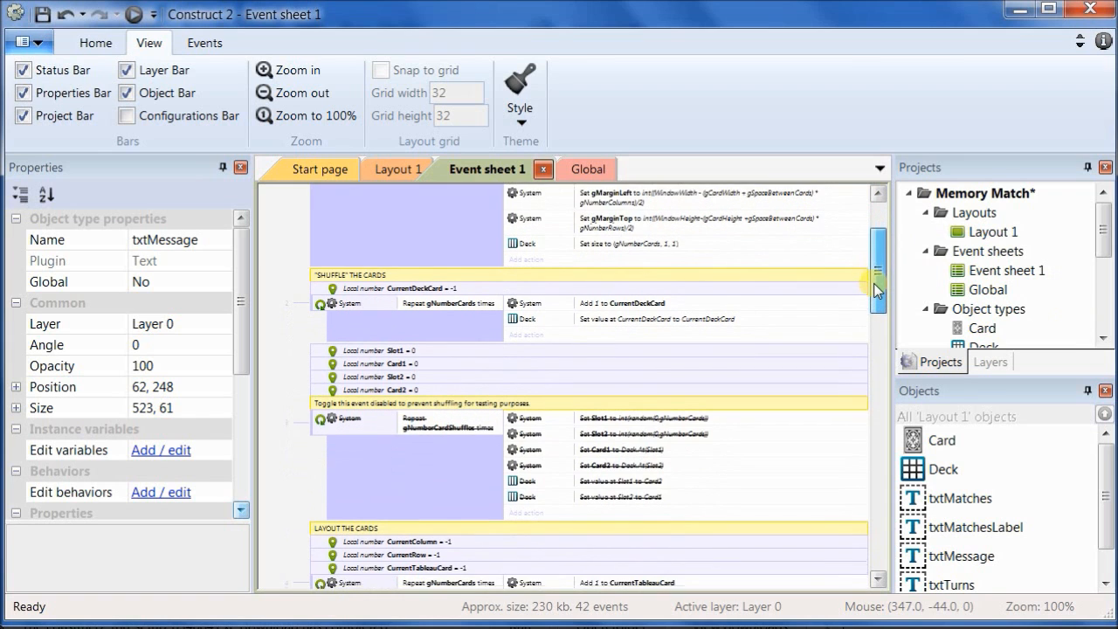
pyautogui.scroll(-3)
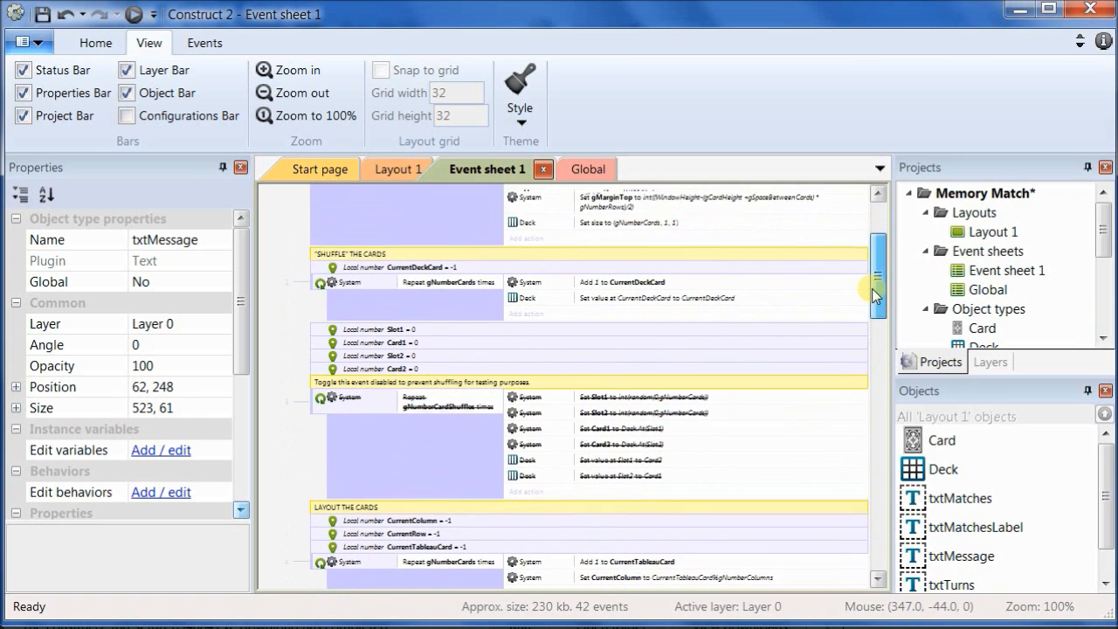
pyautogui.scroll(-3)
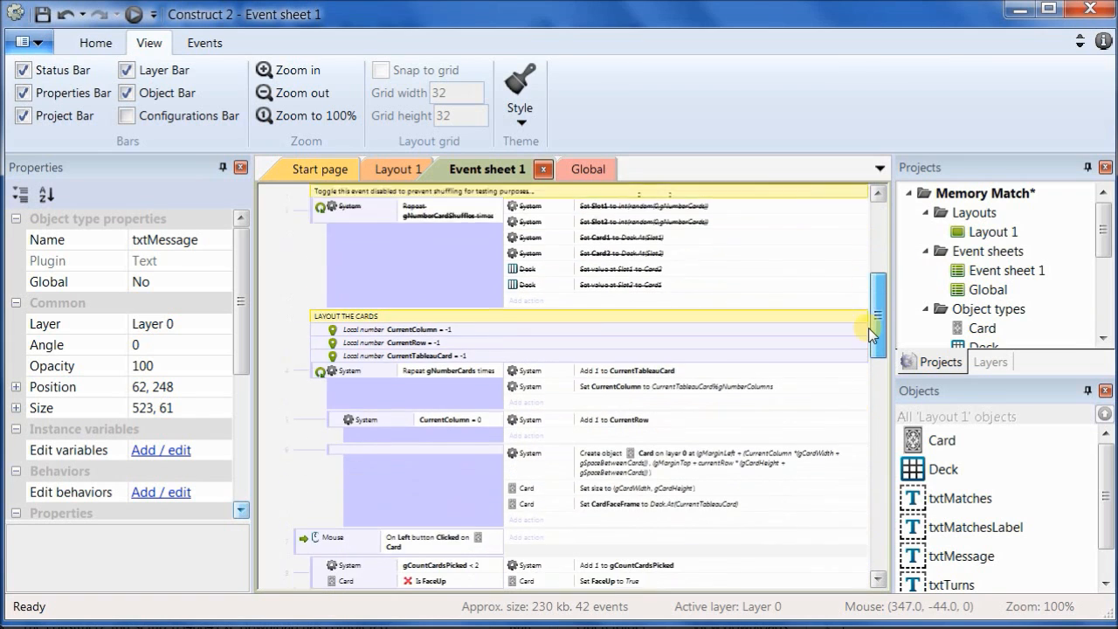
pyautogui.scroll(-3)
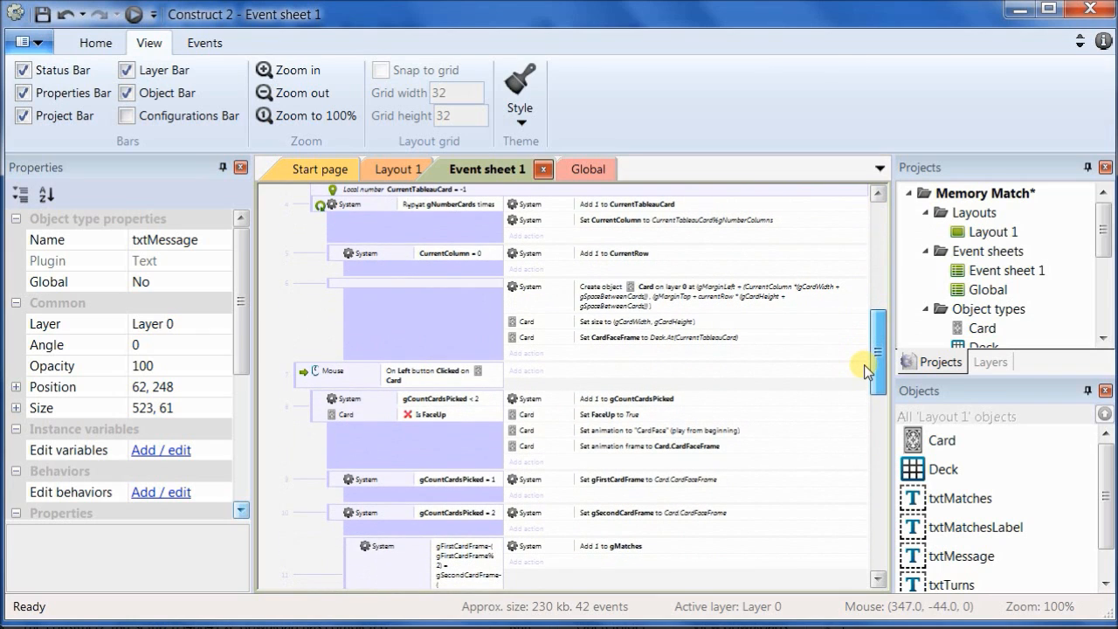
pyautogui.scroll(-3)
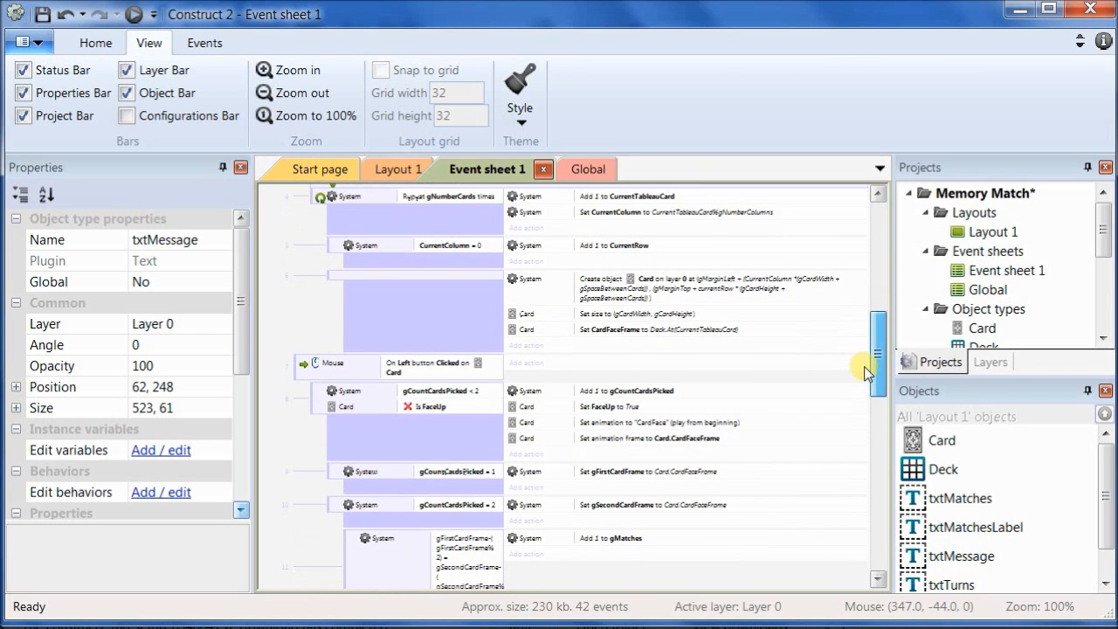
pyautogui.scroll(-3)
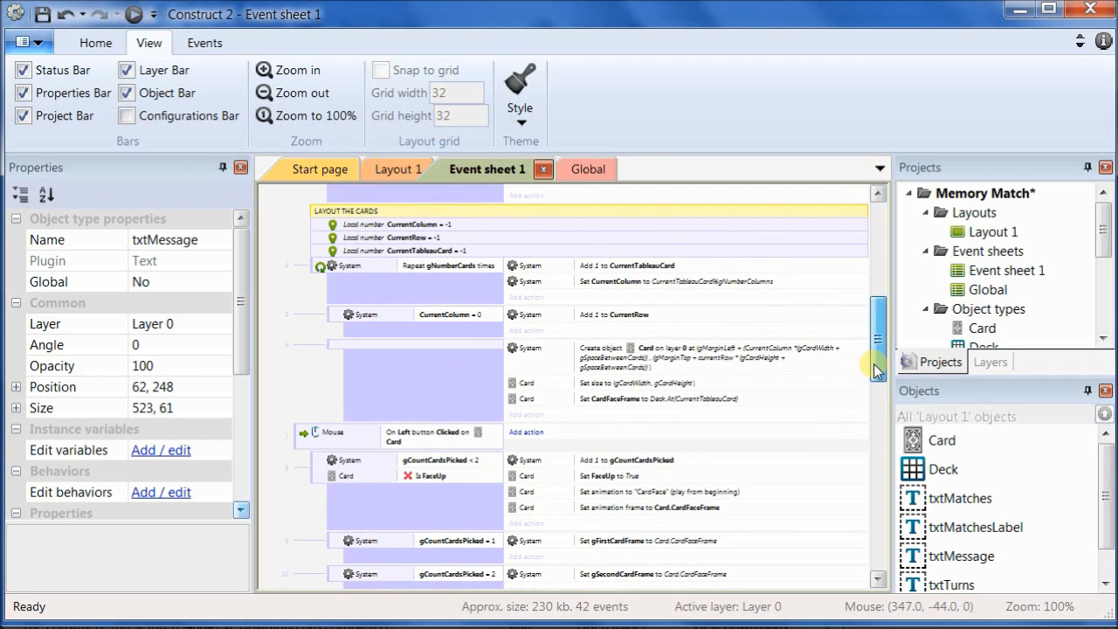
pyautogui.scroll(-3)
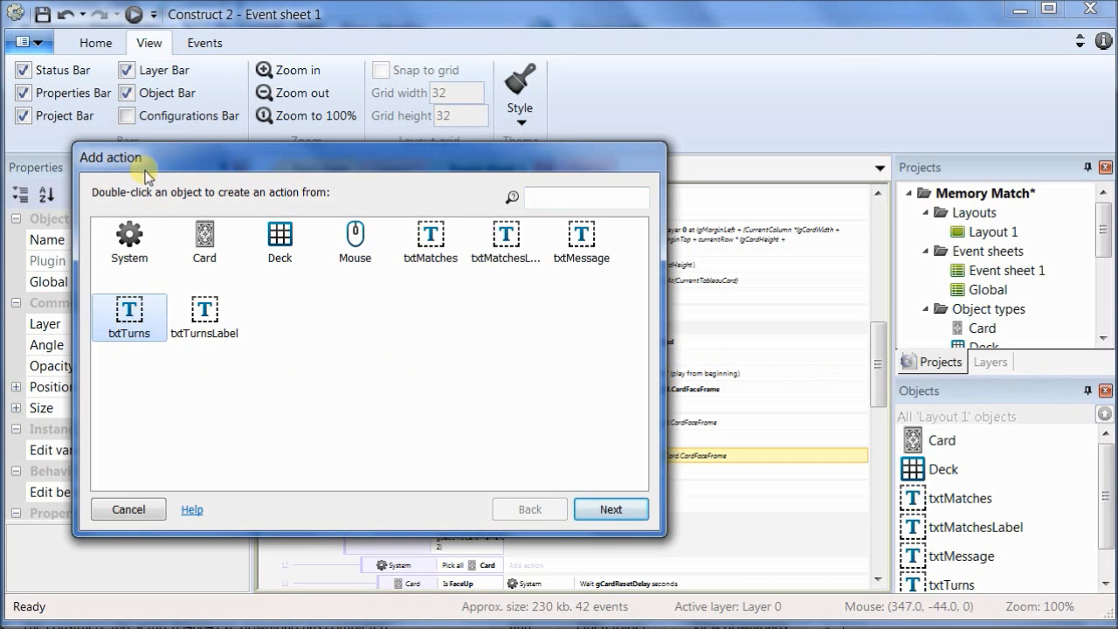
# Step: Add a System 'Add 1 to gTurns' action there, with Add 1 to gMatches in the matching-pair event
pyautogui.doubleClick(130, 241)
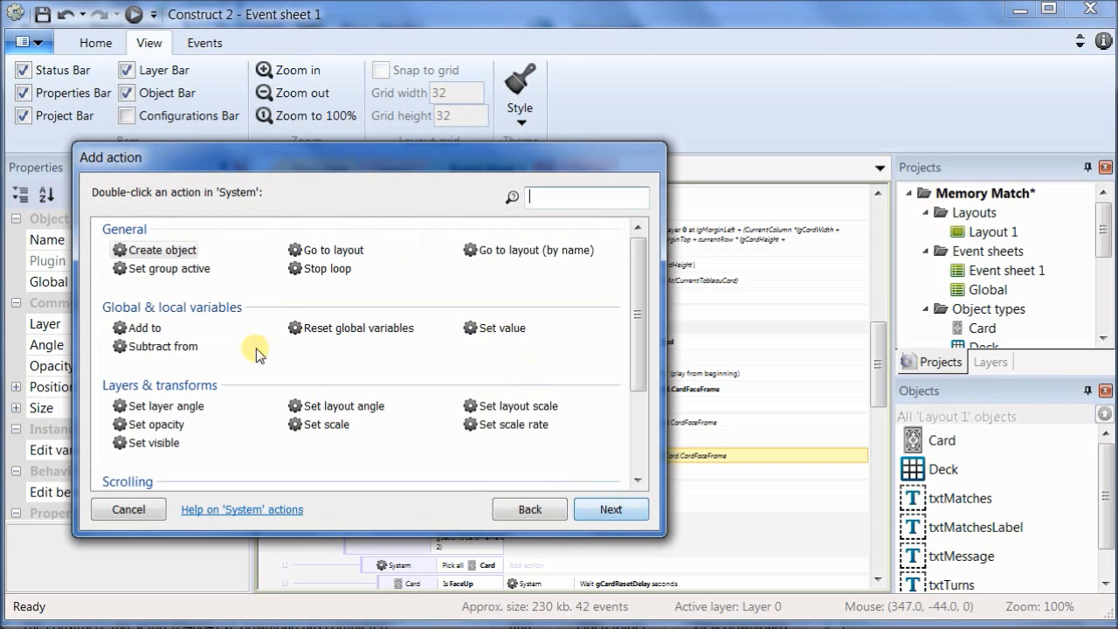
pyautogui.click(143, 329)
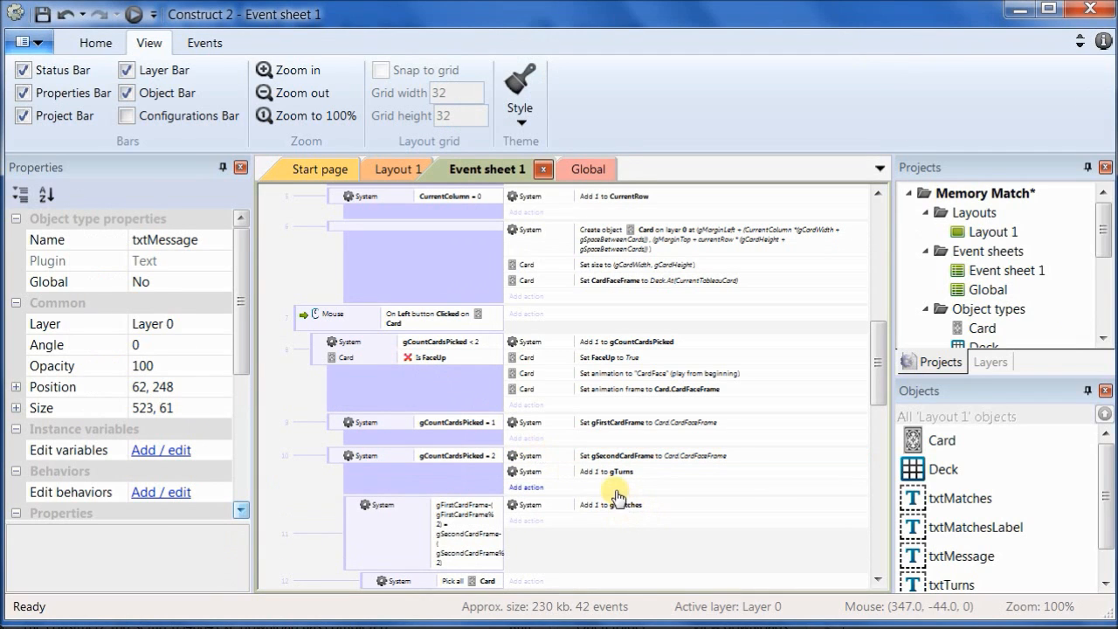
pyautogui.click(612, 472)
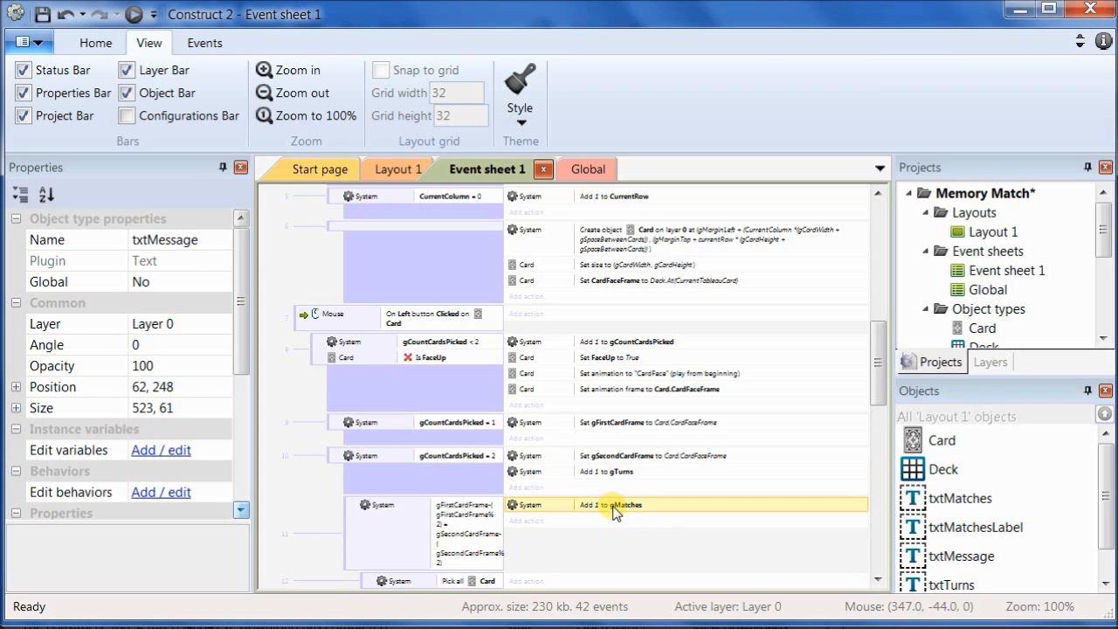
pyautogui.moveTo(619, 514)
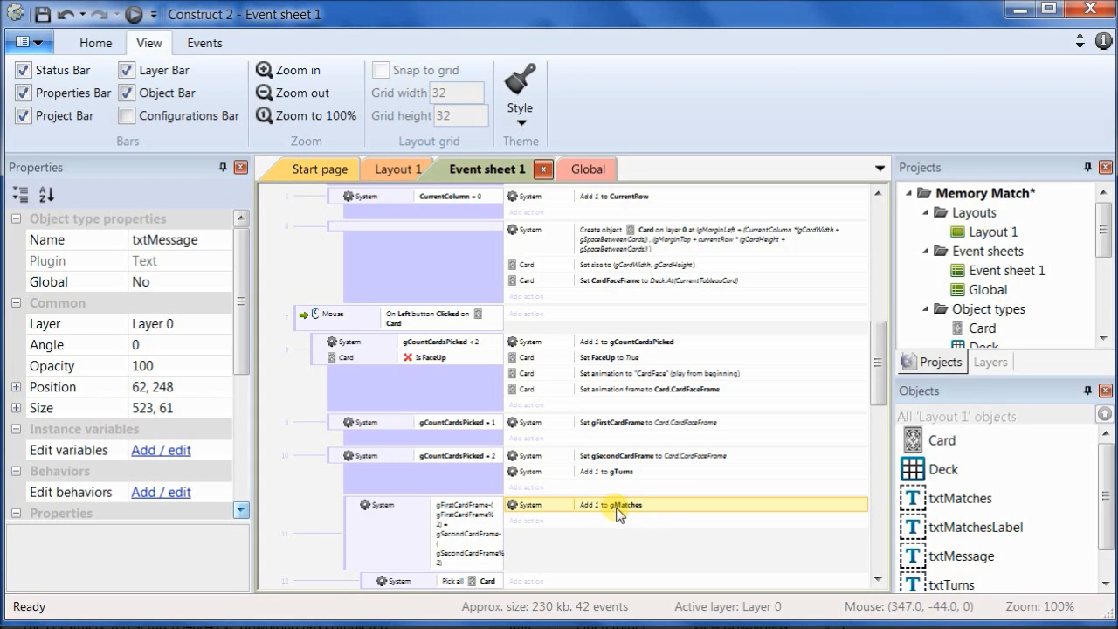
pyautogui.moveTo(867, 383)
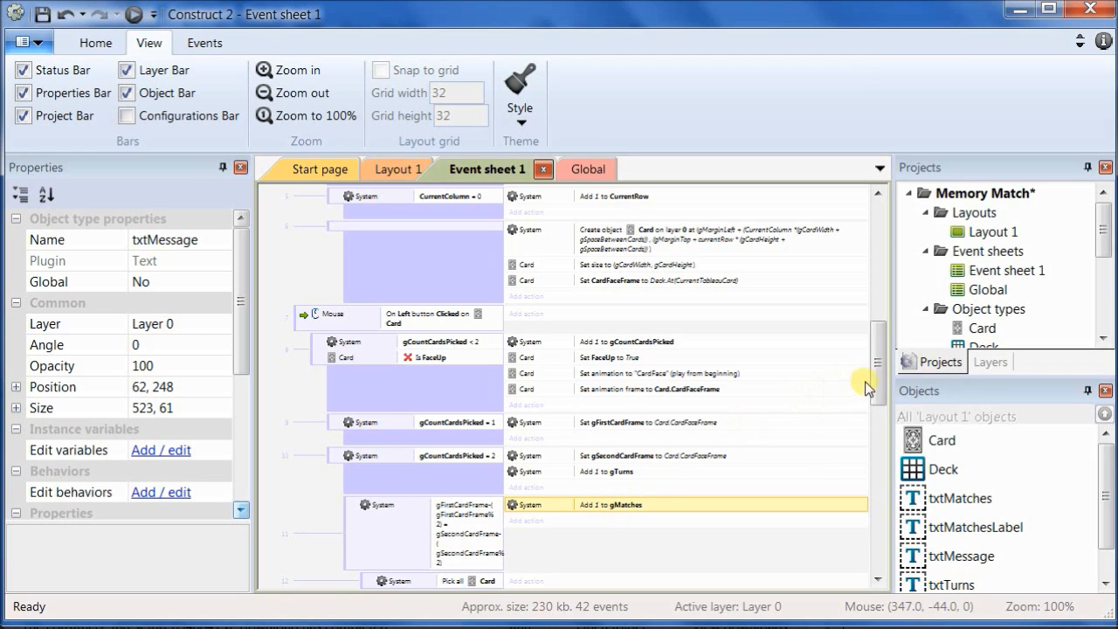
pyautogui.scroll(-3)
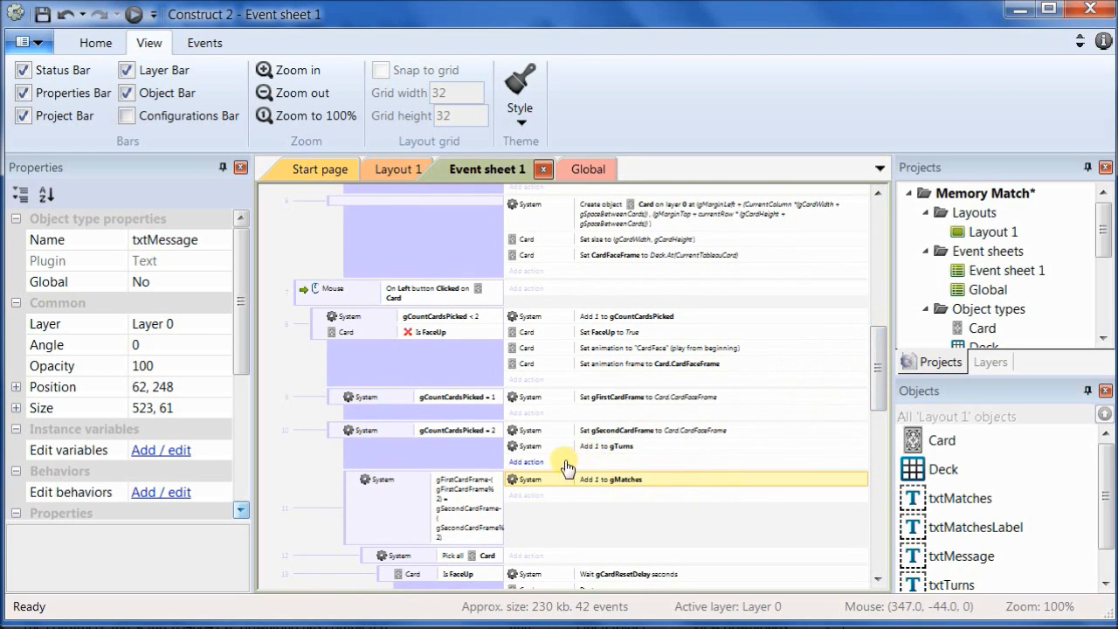
# Step: After the gTurns increment, set txtTurns' text to gTurns
pyautogui.click(526, 461)
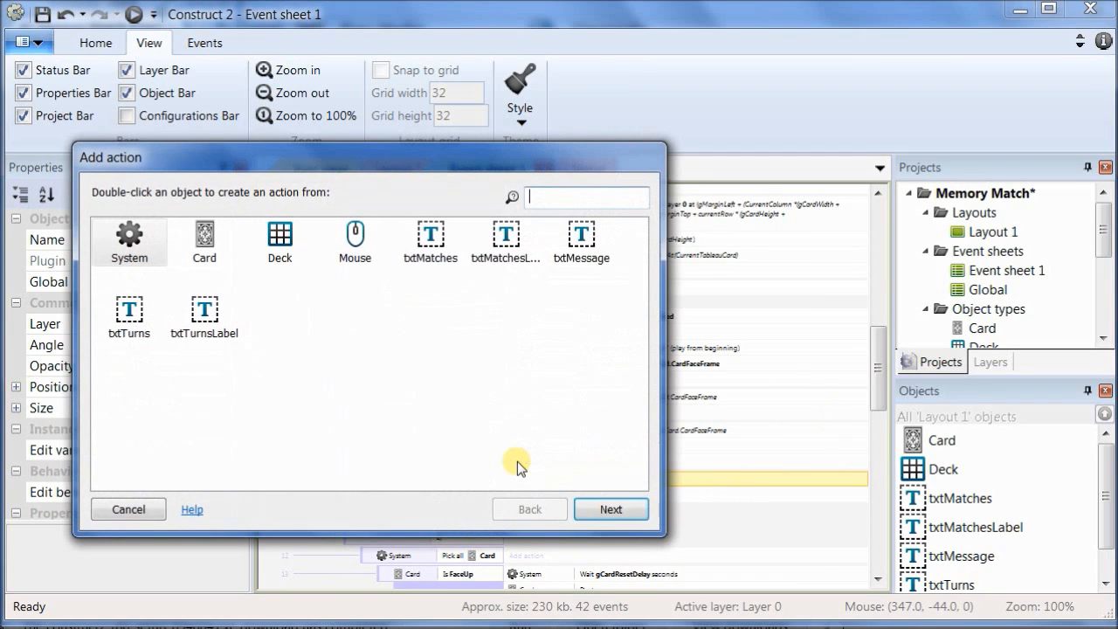
pyautogui.moveTo(292, 323)
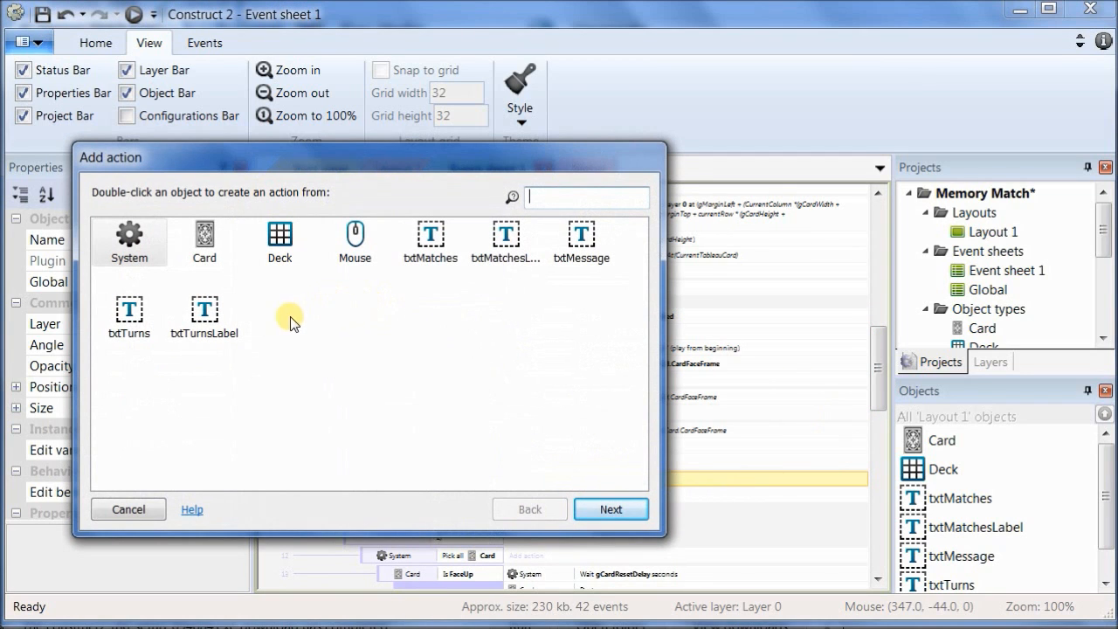
pyautogui.moveTo(521, 301)
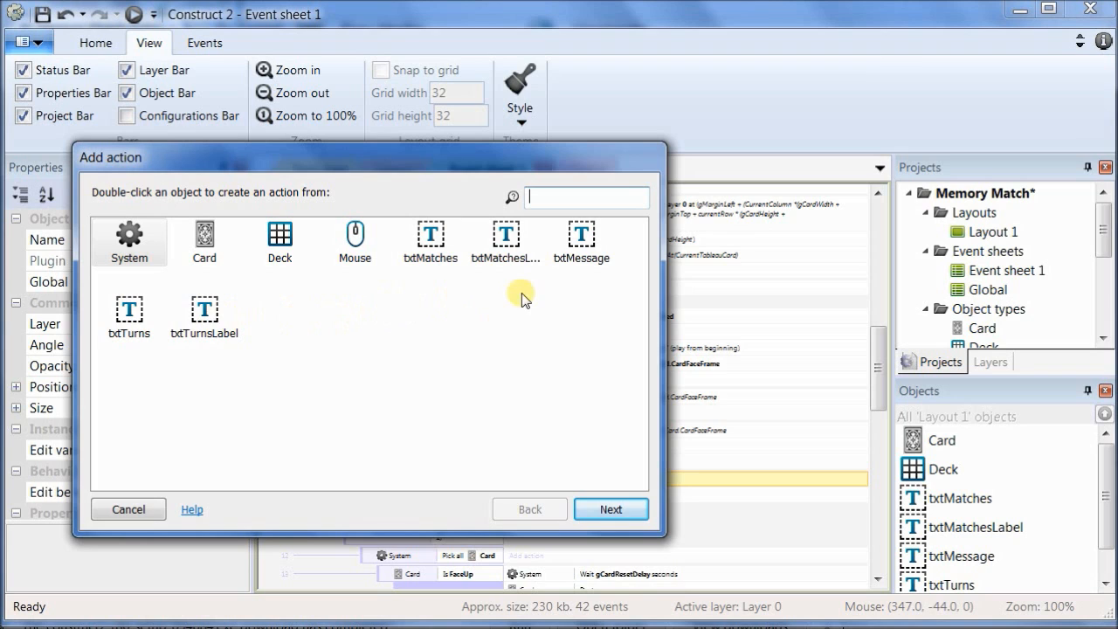
pyautogui.click(129, 318)
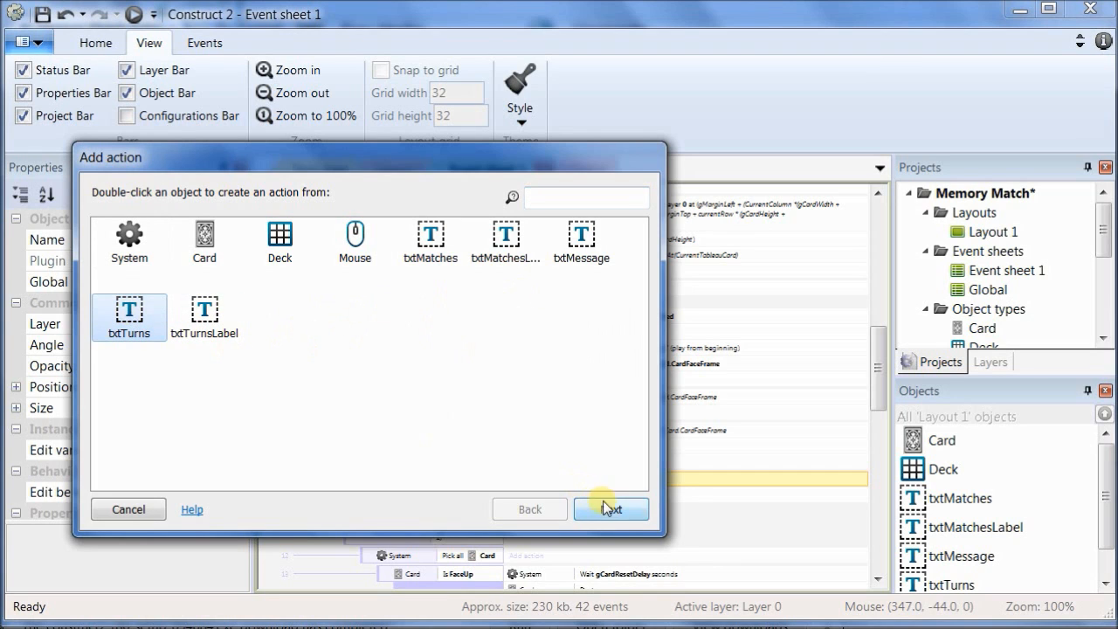
pyautogui.doubleClick(129, 316)
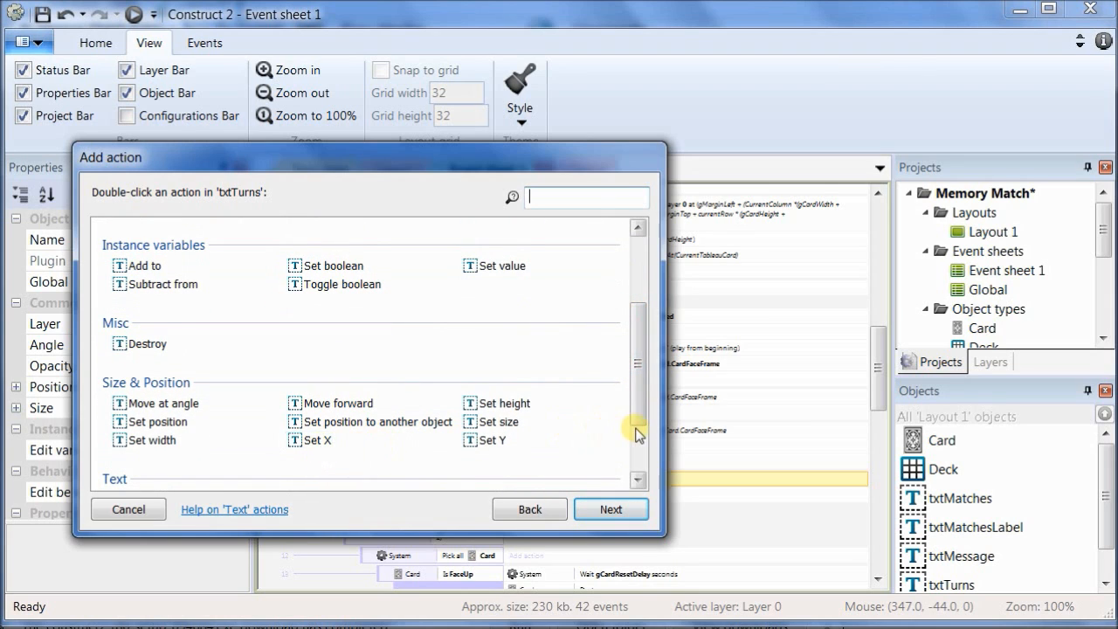
pyautogui.scroll(-3)
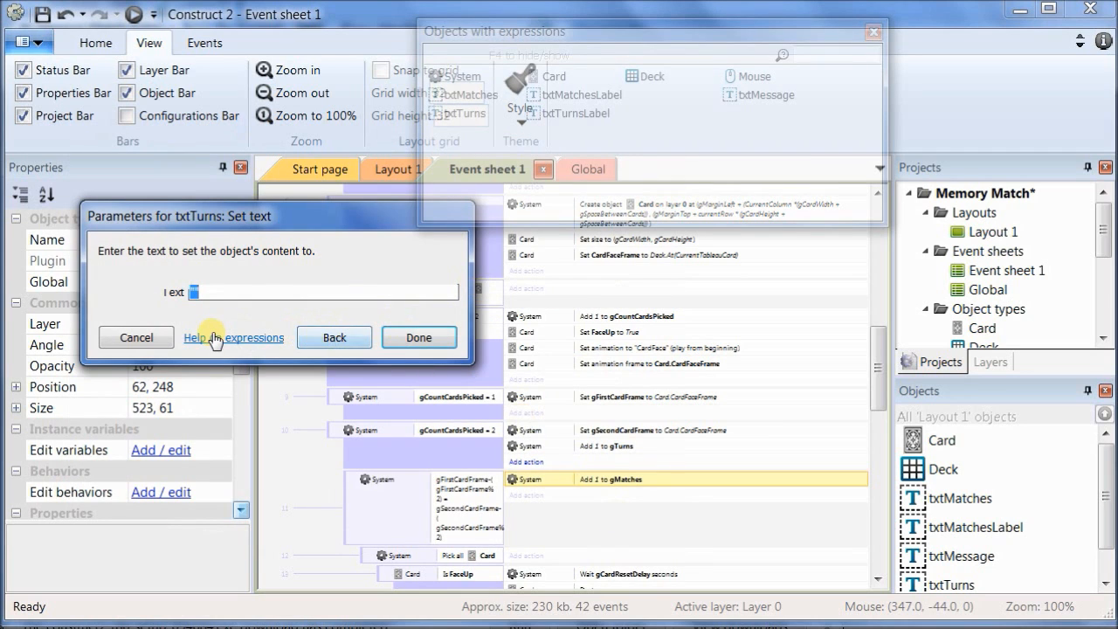
pyautogui.write('gTurn')
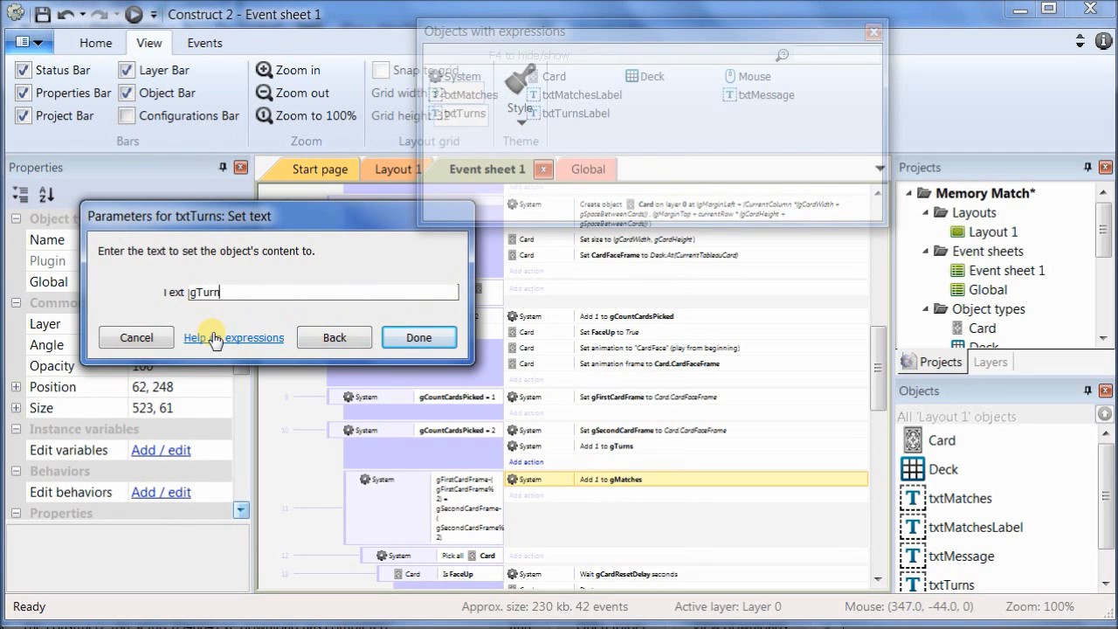
pyautogui.click(419, 337)
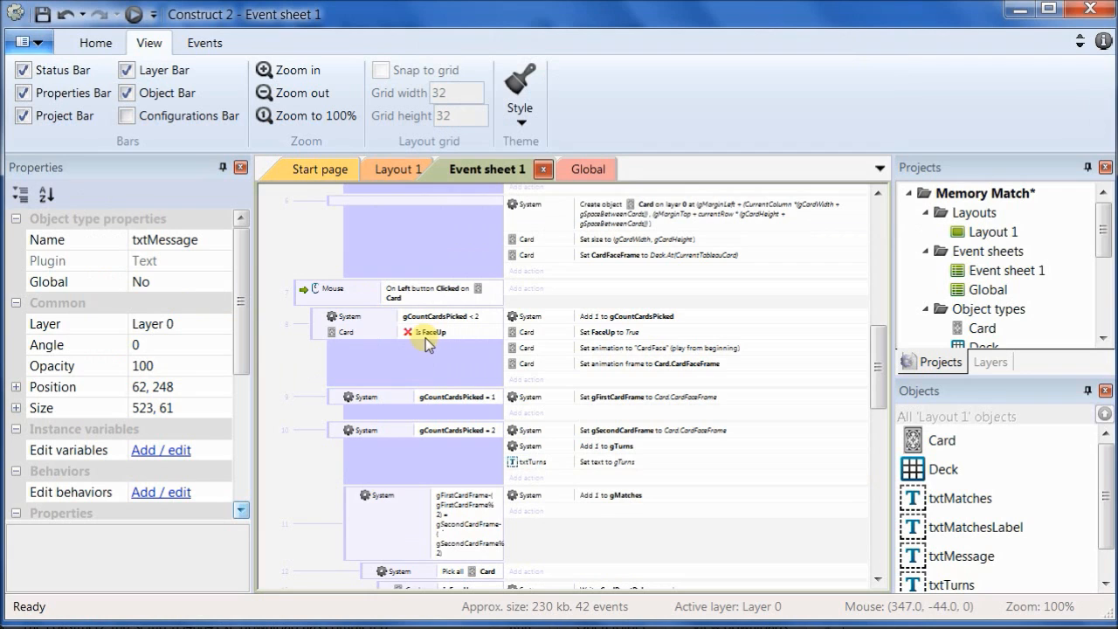
pyautogui.moveTo(539, 510)
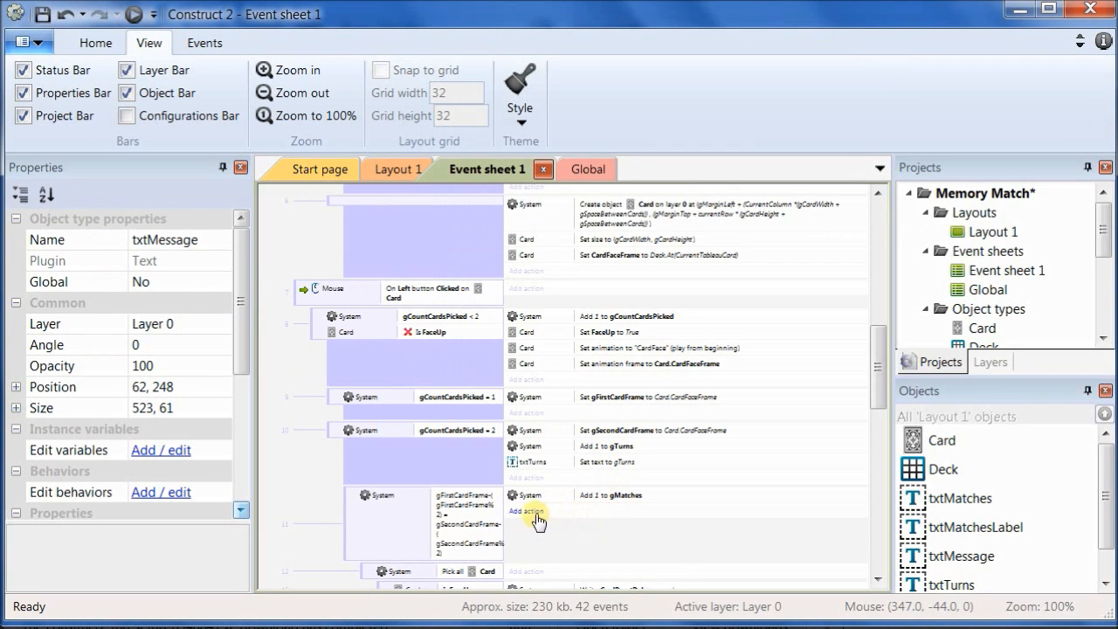
# Step: After the gMatches increment, set txtMatches' text to gMatches
pyautogui.click(527, 510)
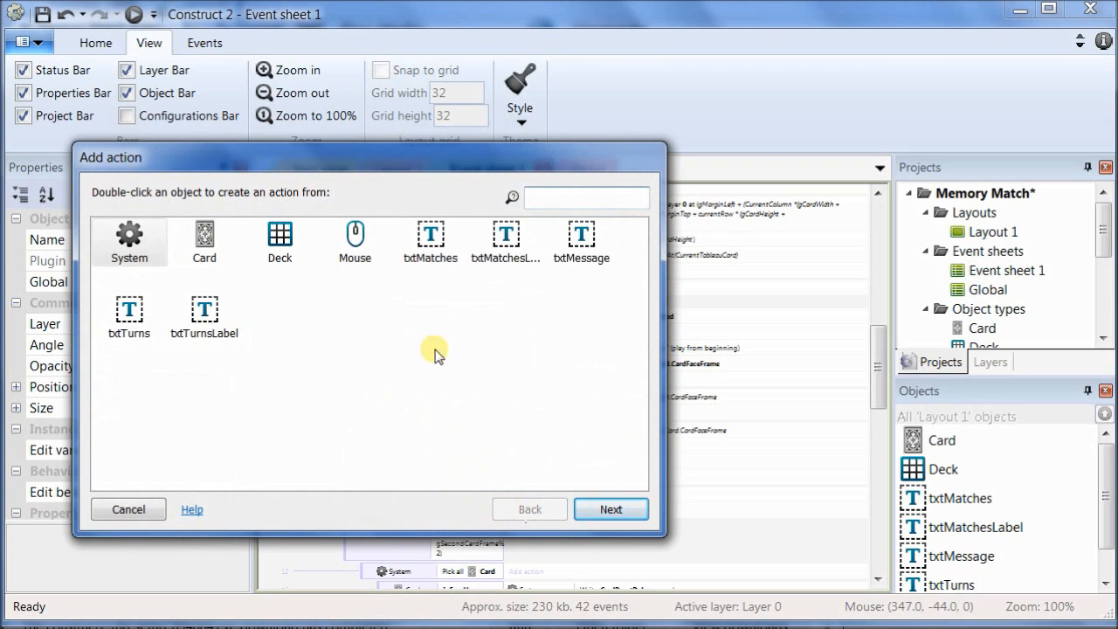
pyautogui.click(430, 241)
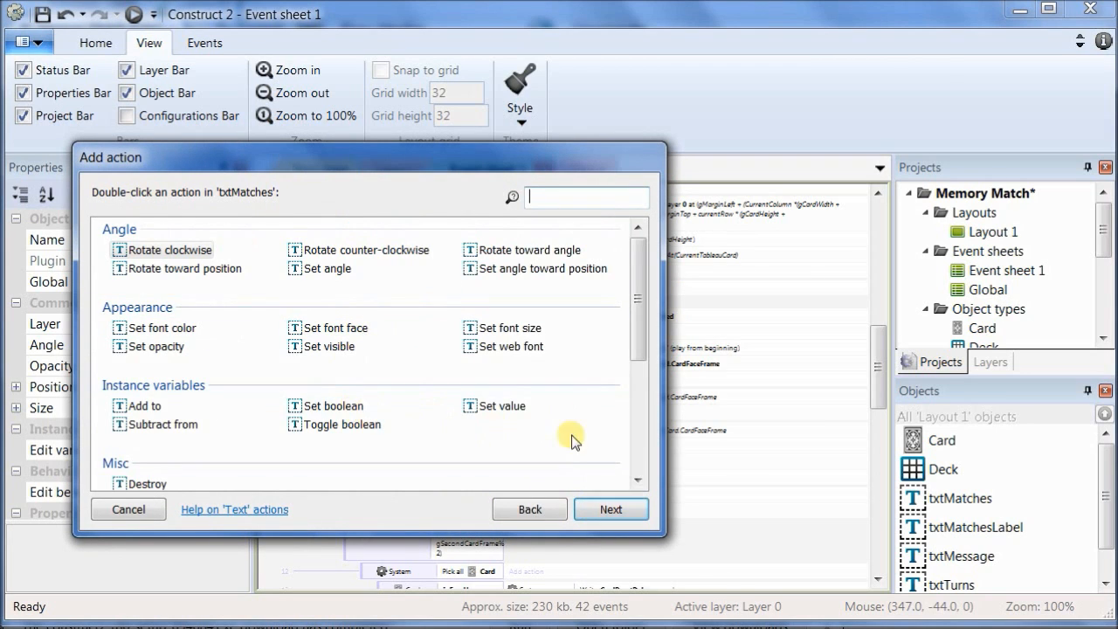
pyautogui.scroll(-3)
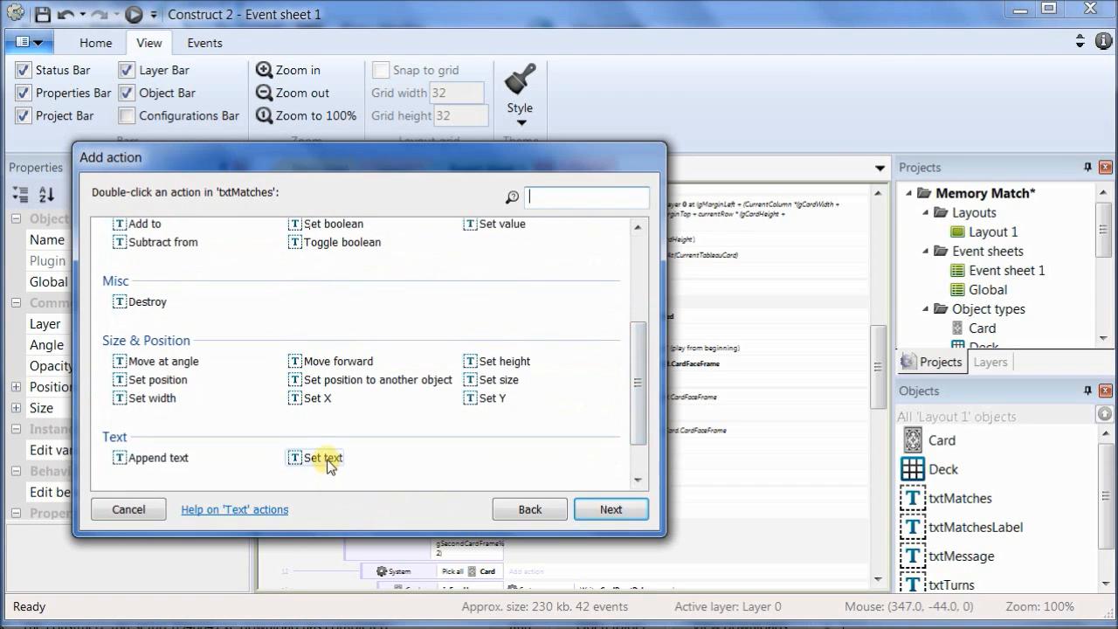
pyautogui.doubleClick(321, 458)
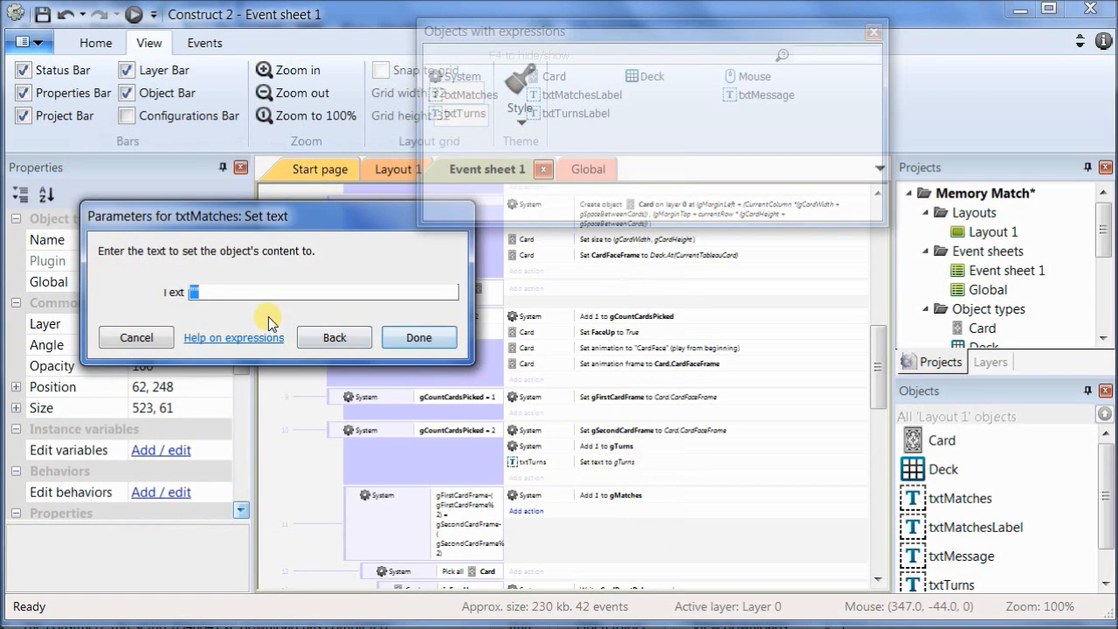
pyautogui.write('gMatches')
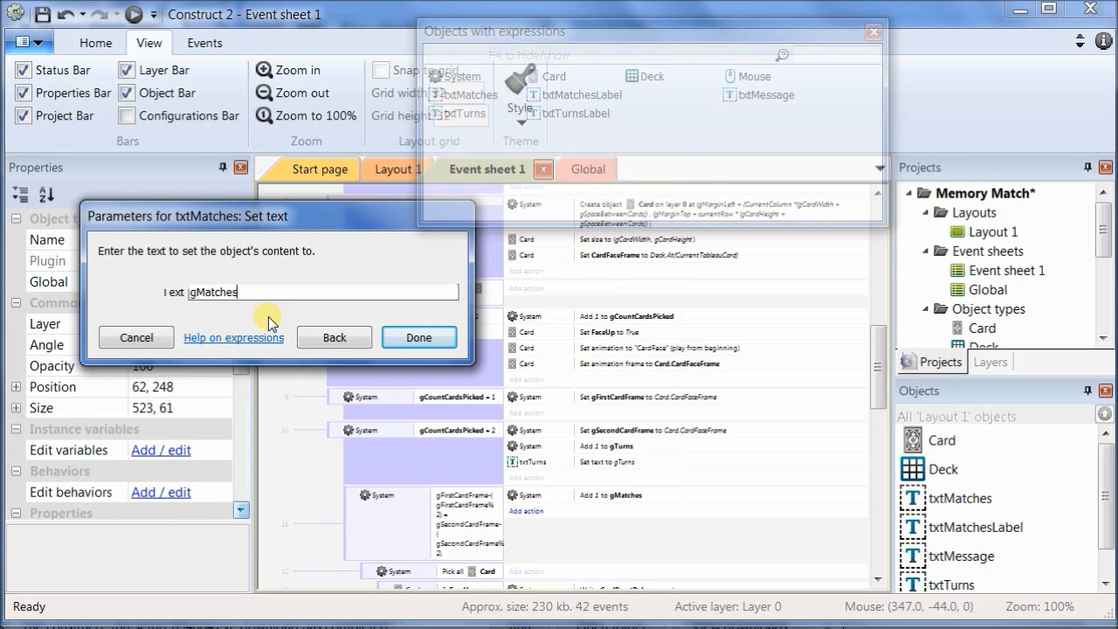
pyautogui.click(420, 337)
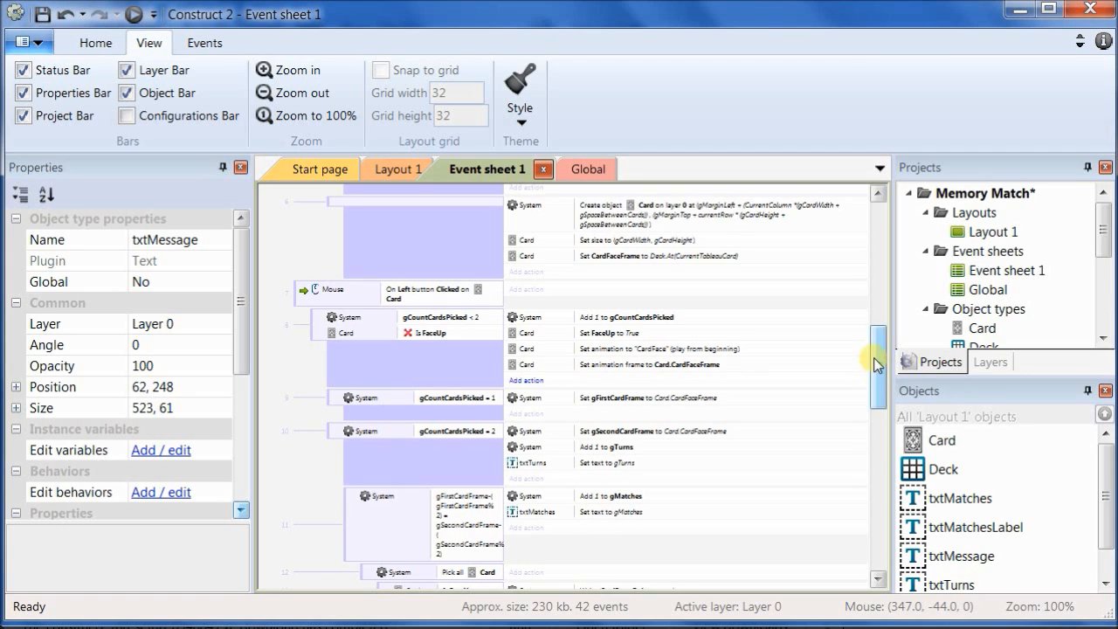
# Step: In the all-matched event, set txtMessage's text to "You did it in " & gTurns & " turns!"
pyautogui.scroll(-3)
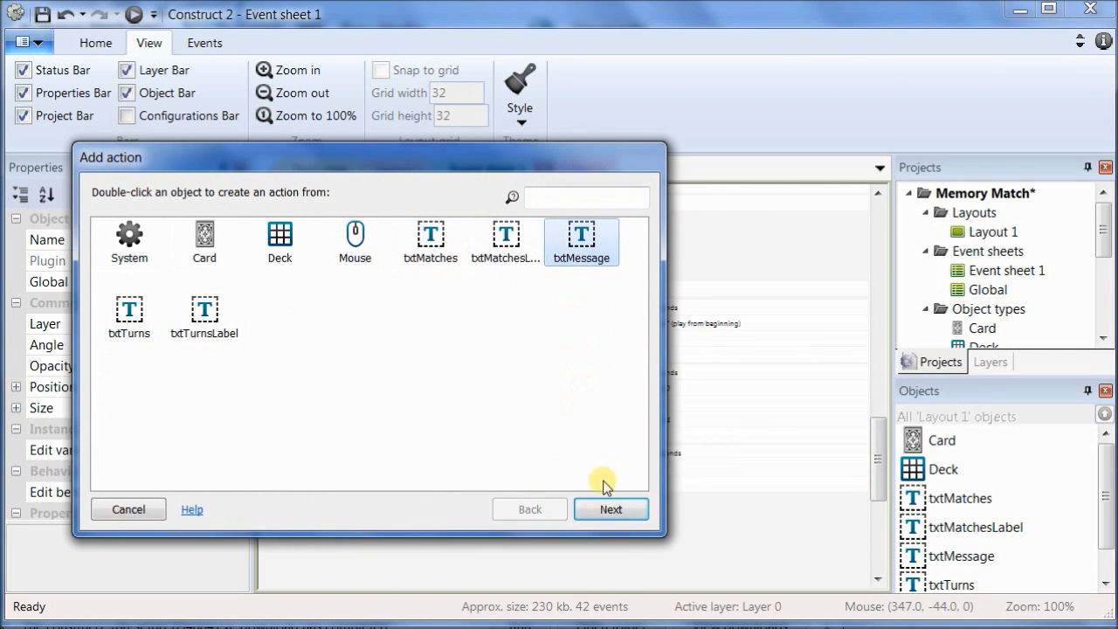
pyautogui.doubleClick(580, 241)
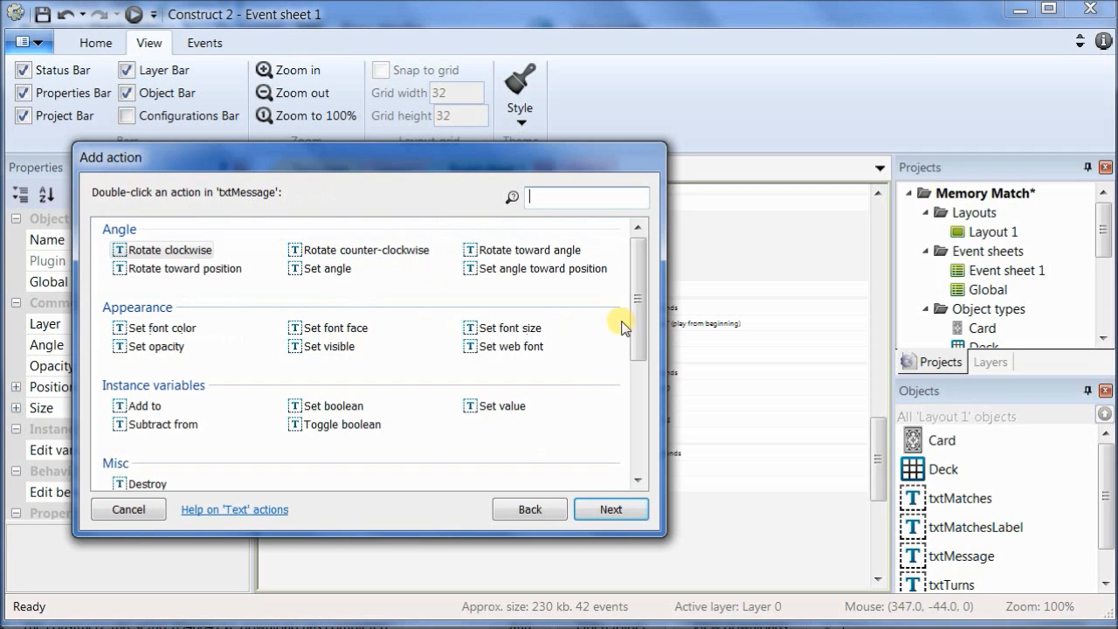
pyautogui.scroll(-3)
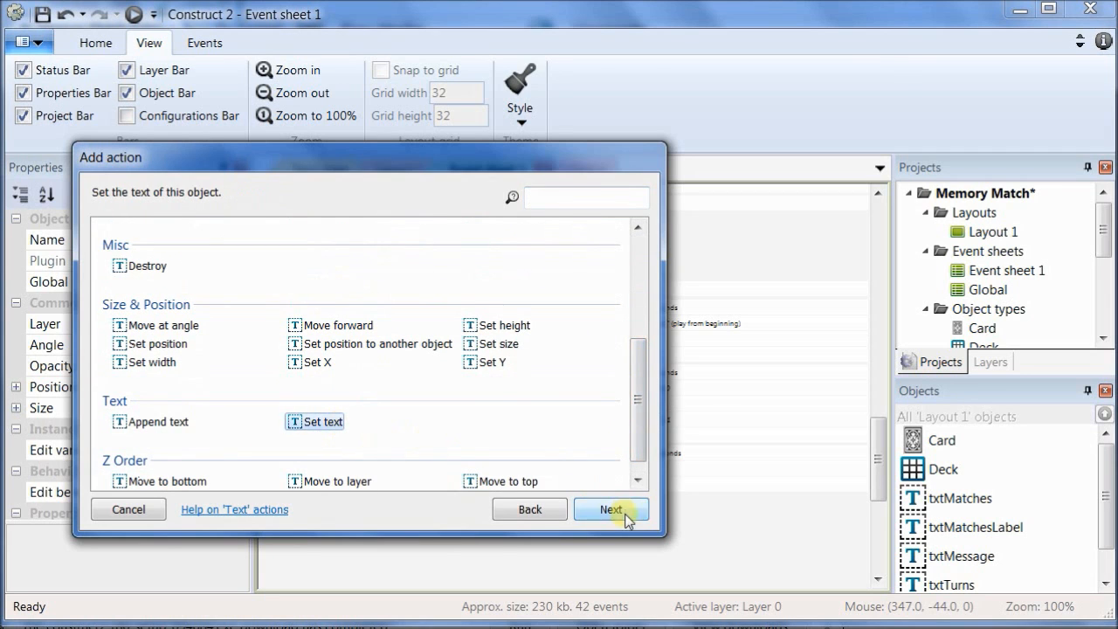
pyautogui.click(612, 510)
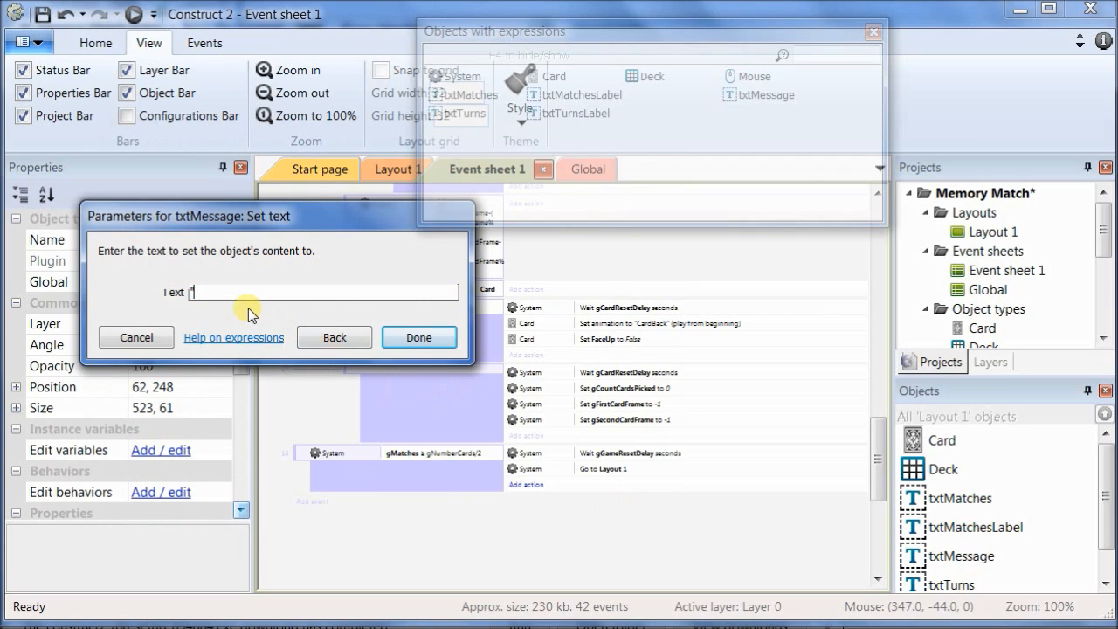
pyautogui.write('"You did')
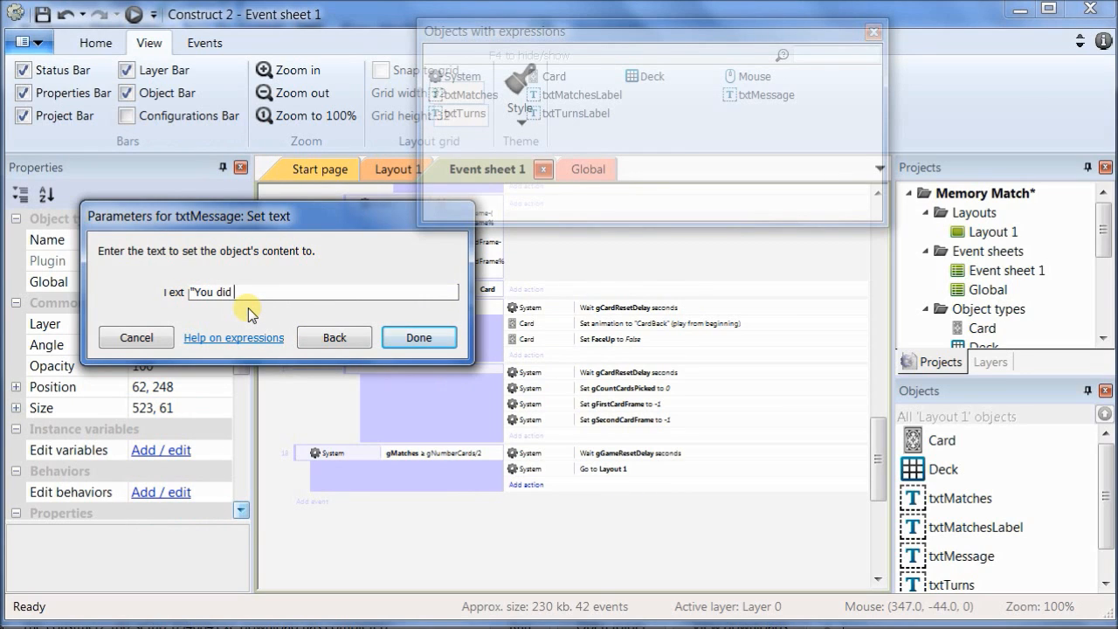
pyautogui.write('it in')
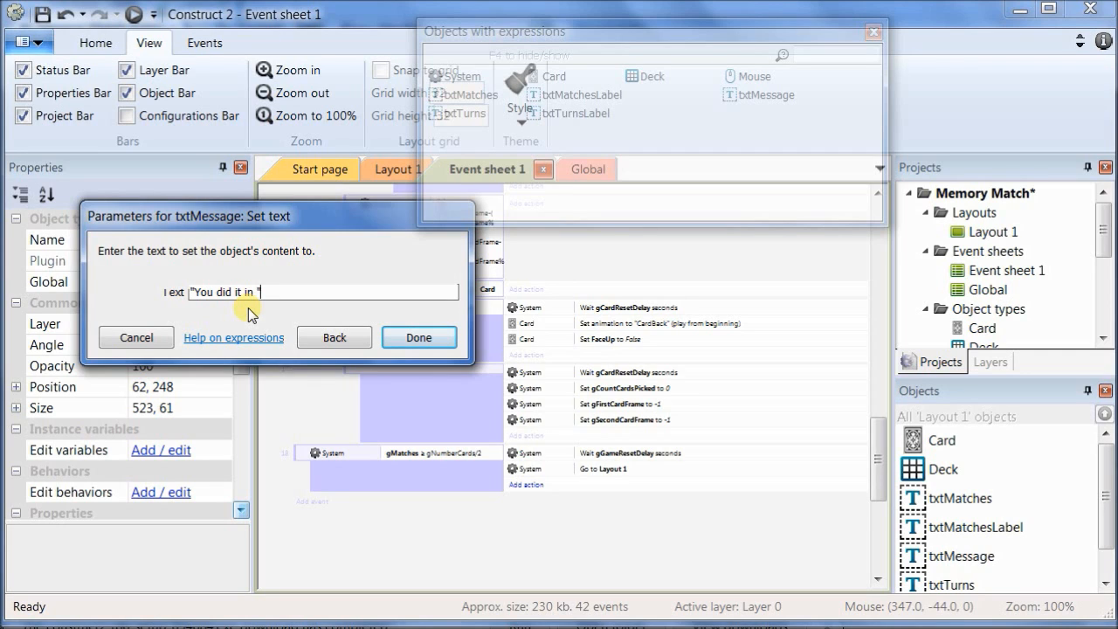
pyautogui.write('&')
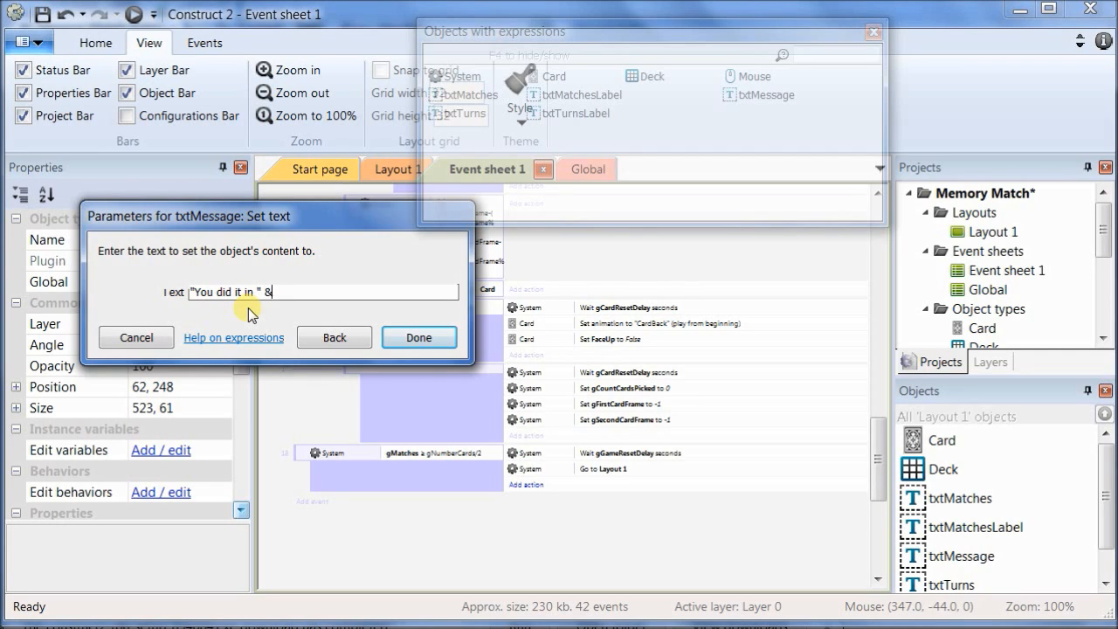
pyautogui.write('g')
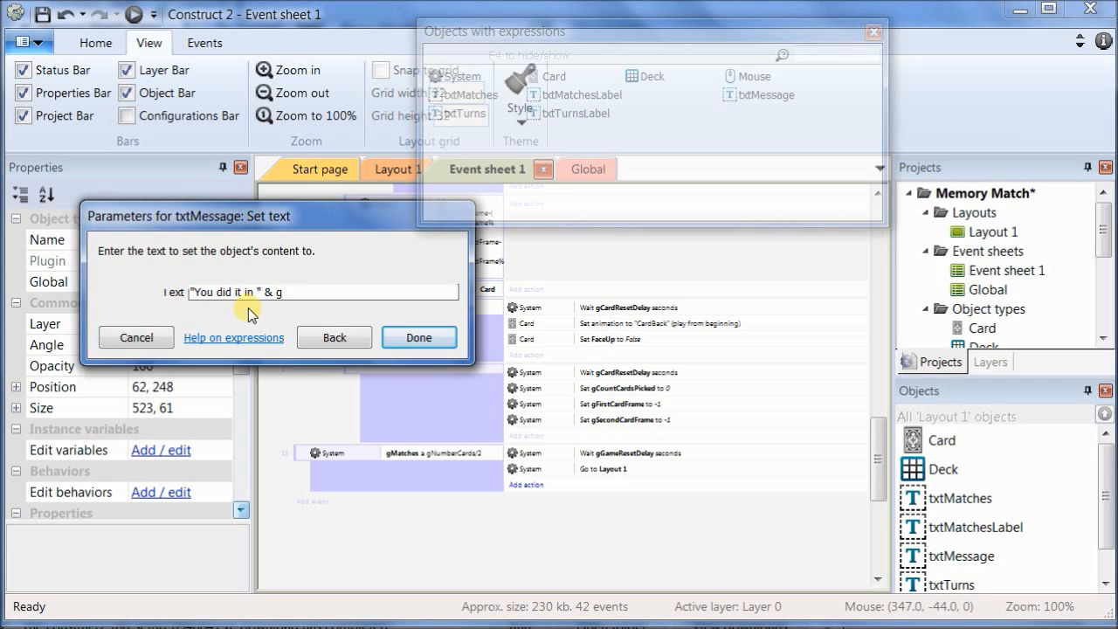
pyautogui.write('Turns &')
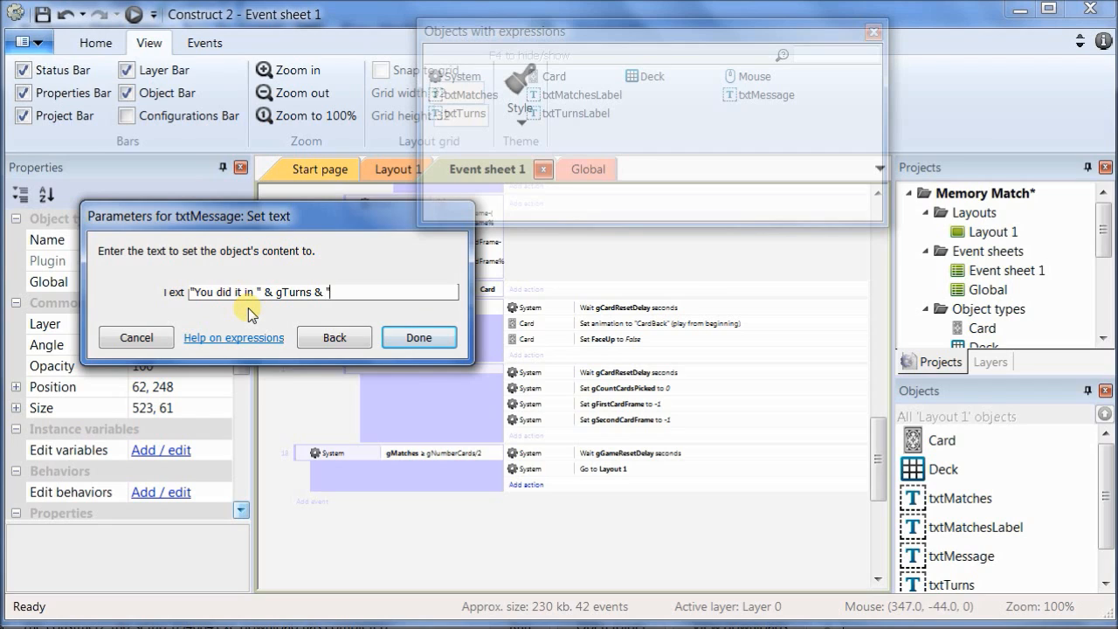
pyautogui.write('turns')
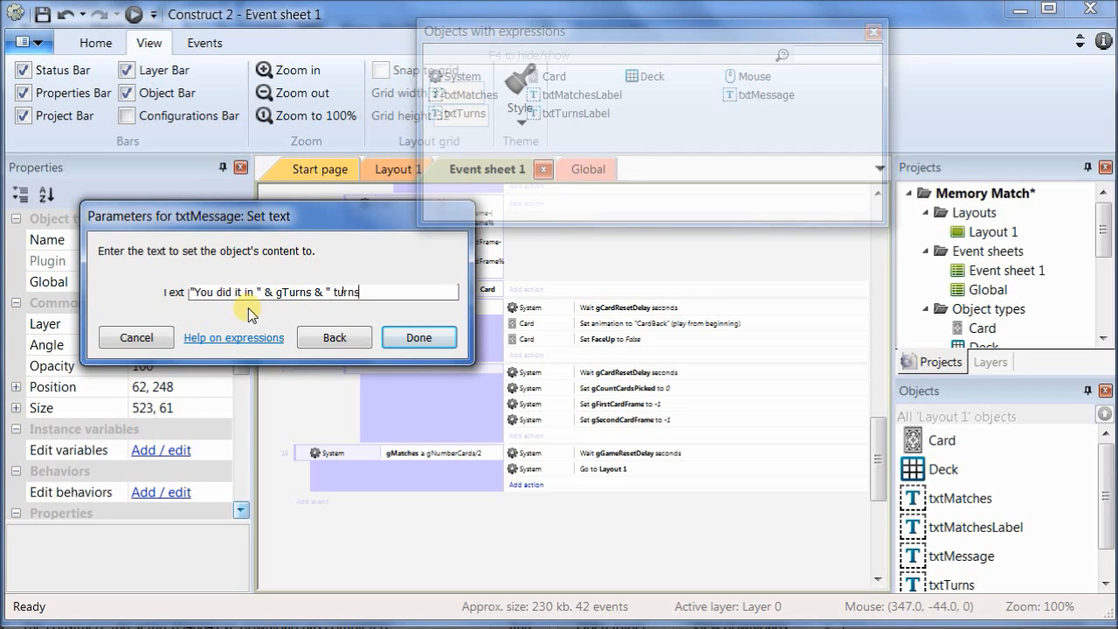
pyautogui.write('!')
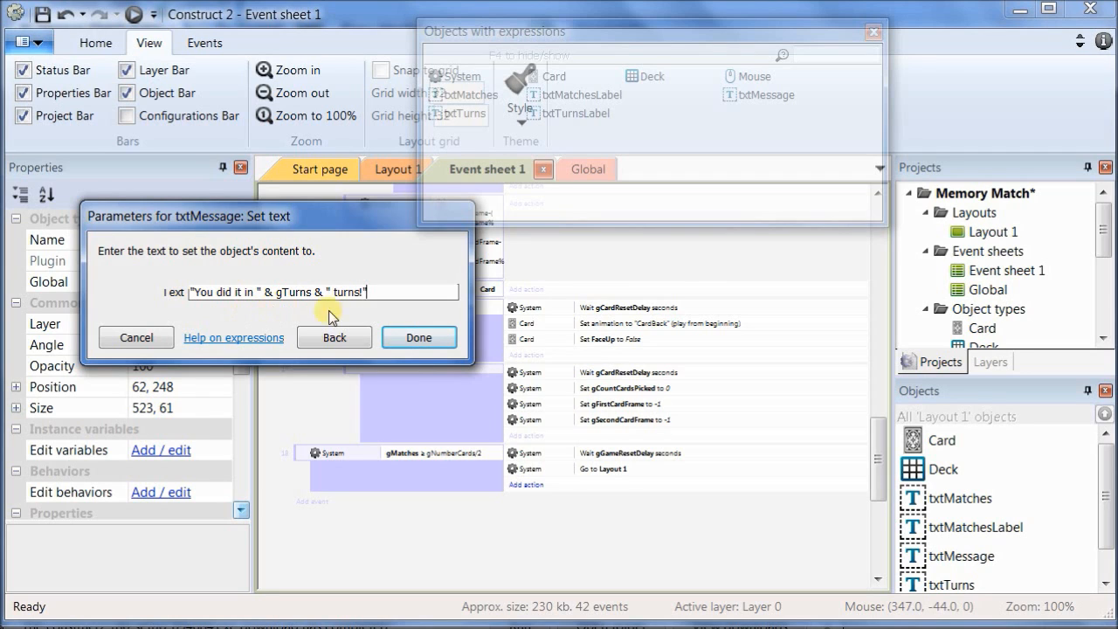
pyautogui.click(420, 338)
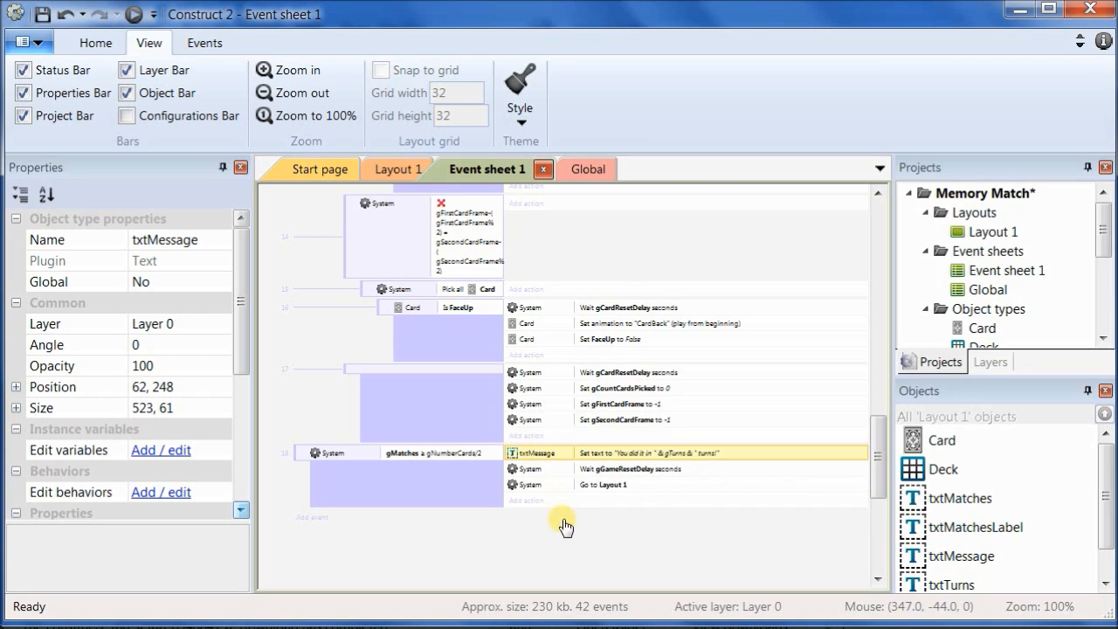
pyautogui.moveTo(550, 547)
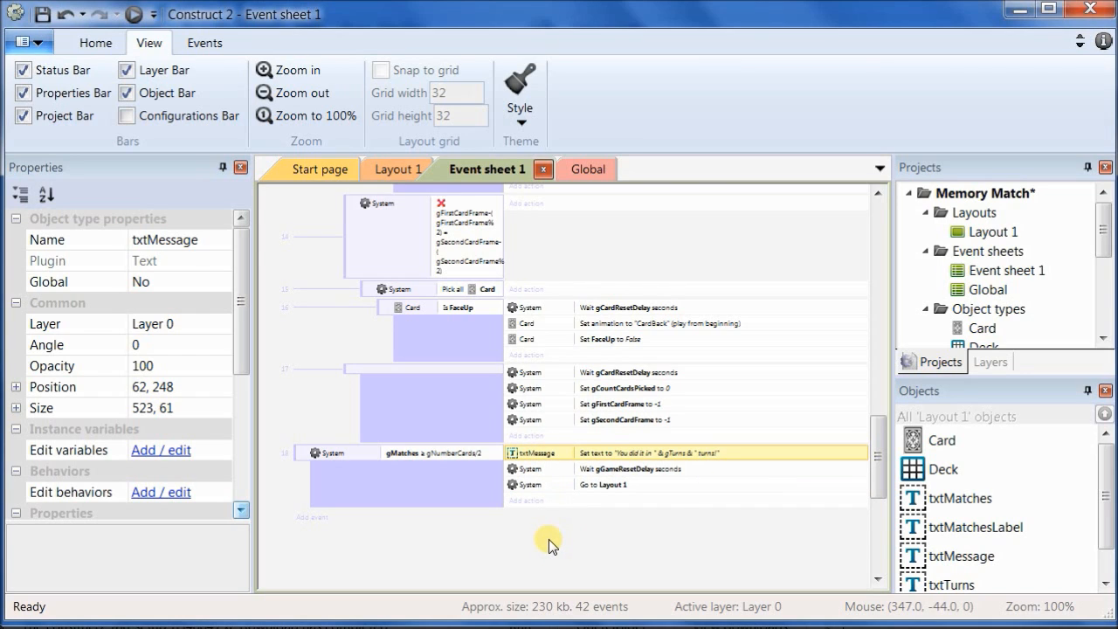
pyautogui.moveTo(542, 470)
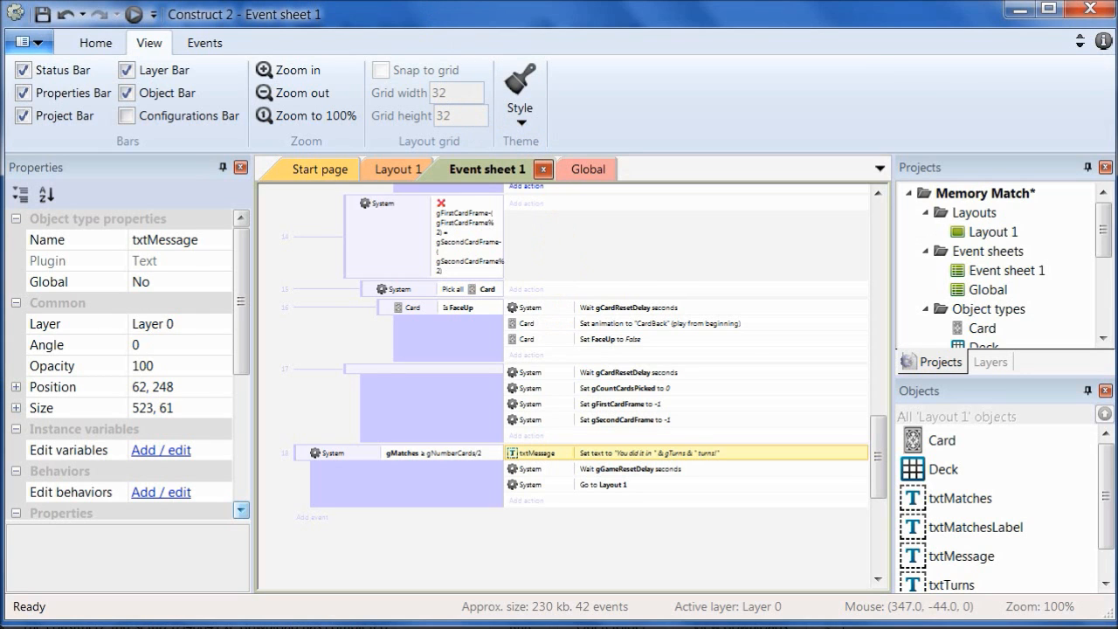
# Step: Run the layout from the Home ribbon to preview the game in the browser
pyautogui.click(94, 42)
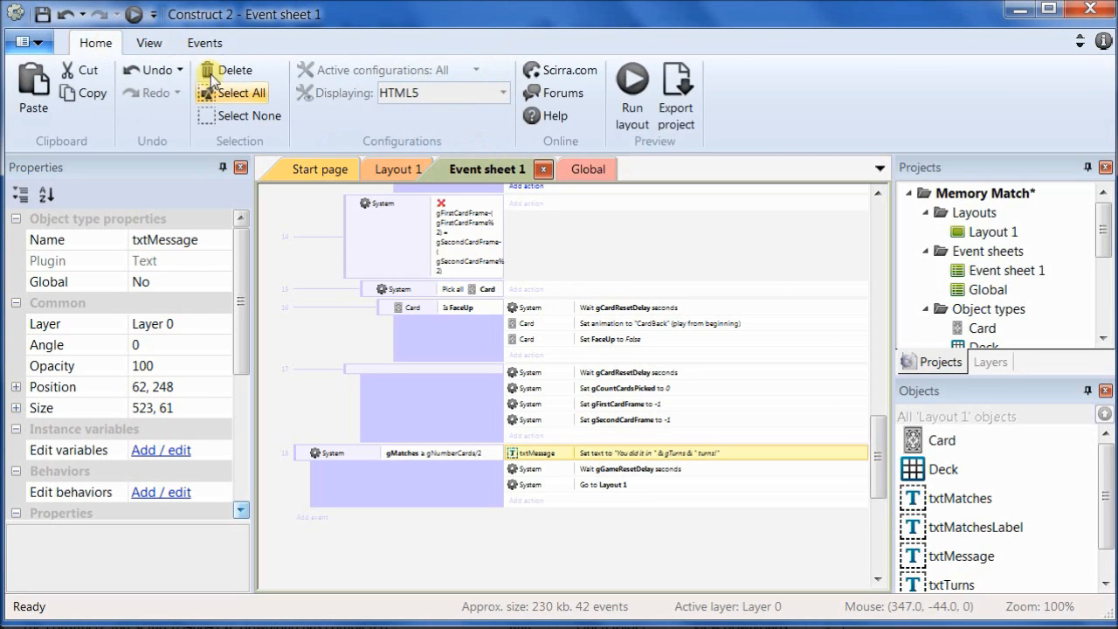
pyautogui.click(633, 94)
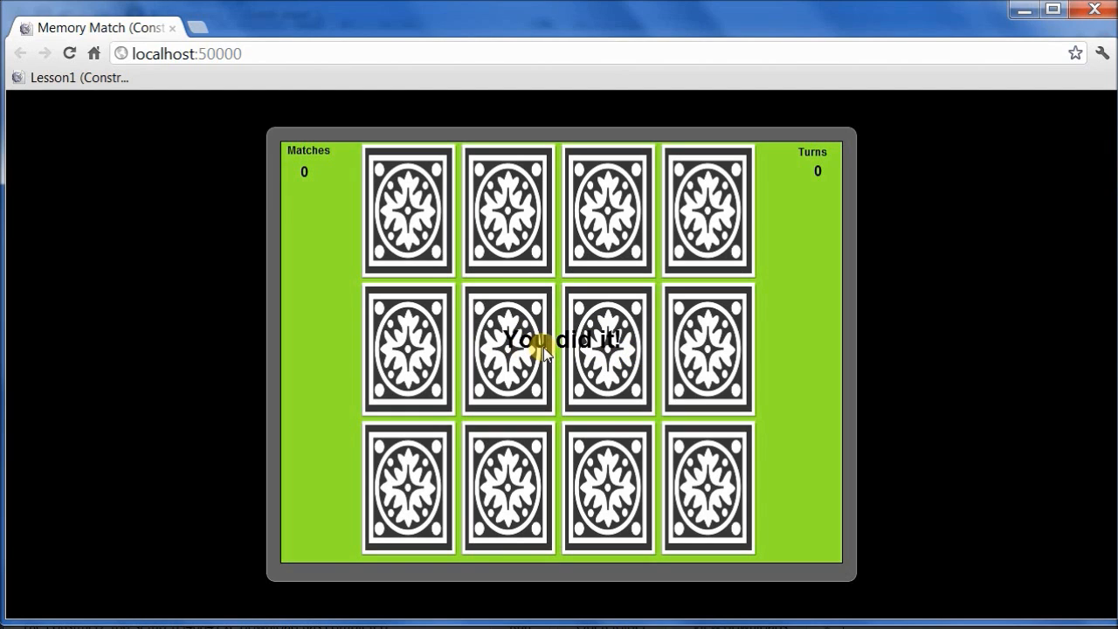
pyautogui.moveTo(472, 301)
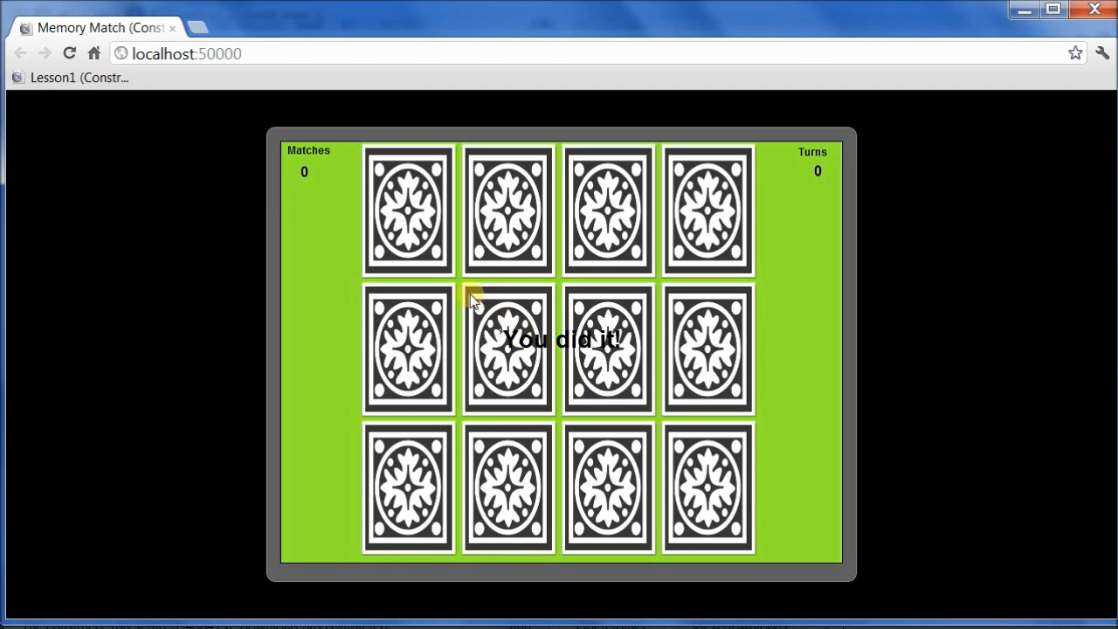
pyautogui.moveTo(419, 230)
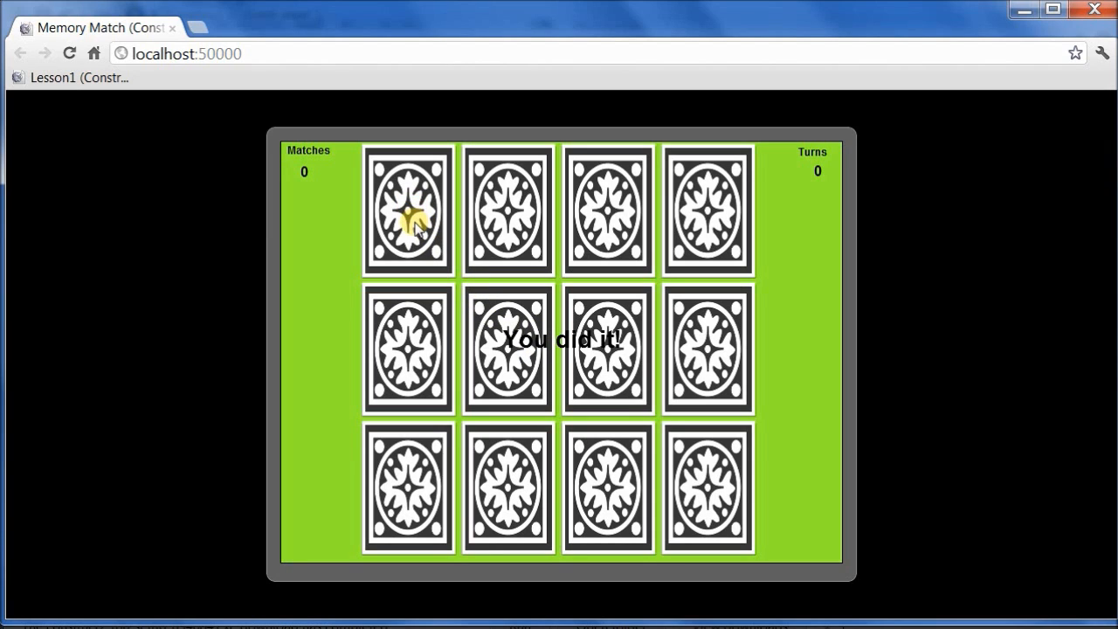
# Step: Flip cards in pairs in the preview, reaching Matches 3 and Turns 4
pyautogui.click(409, 209)
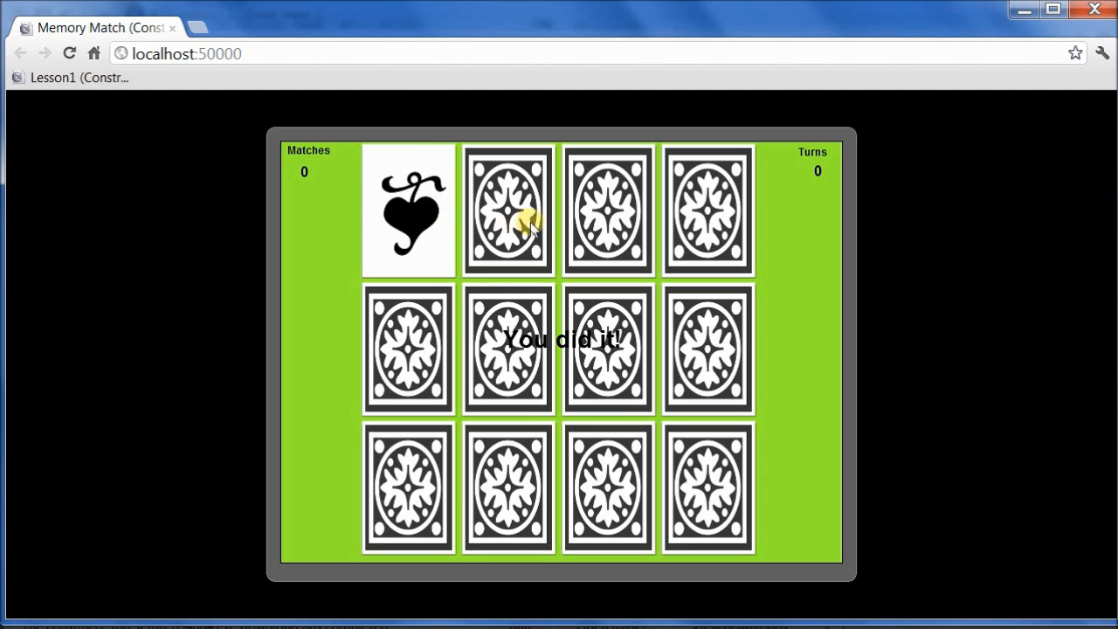
pyautogui.click(509, 209)
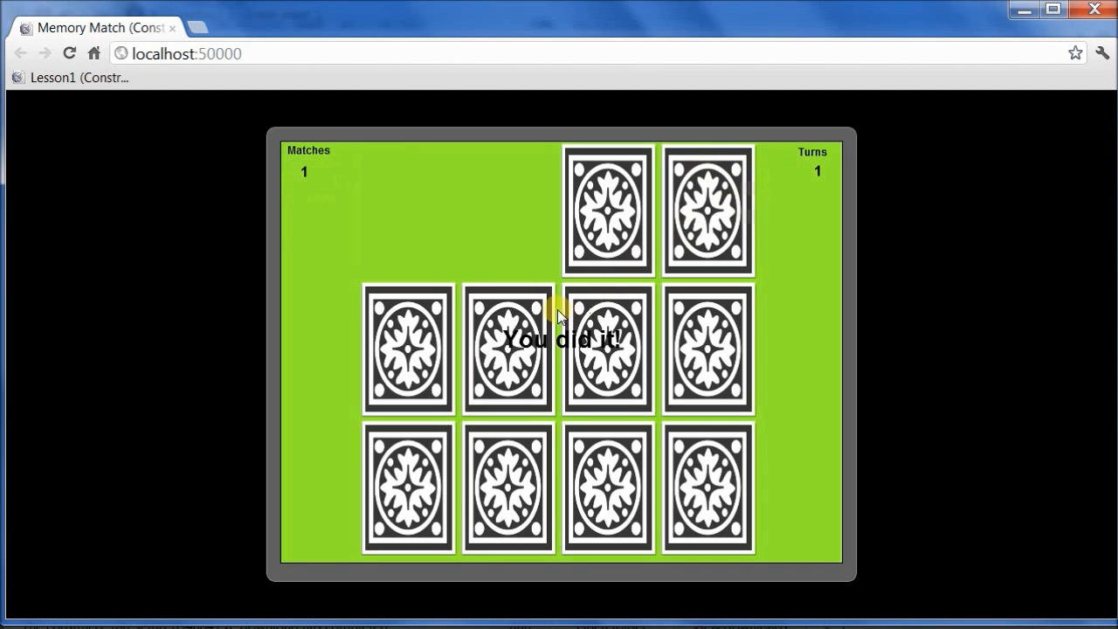
pyautogui.click(507, 486)
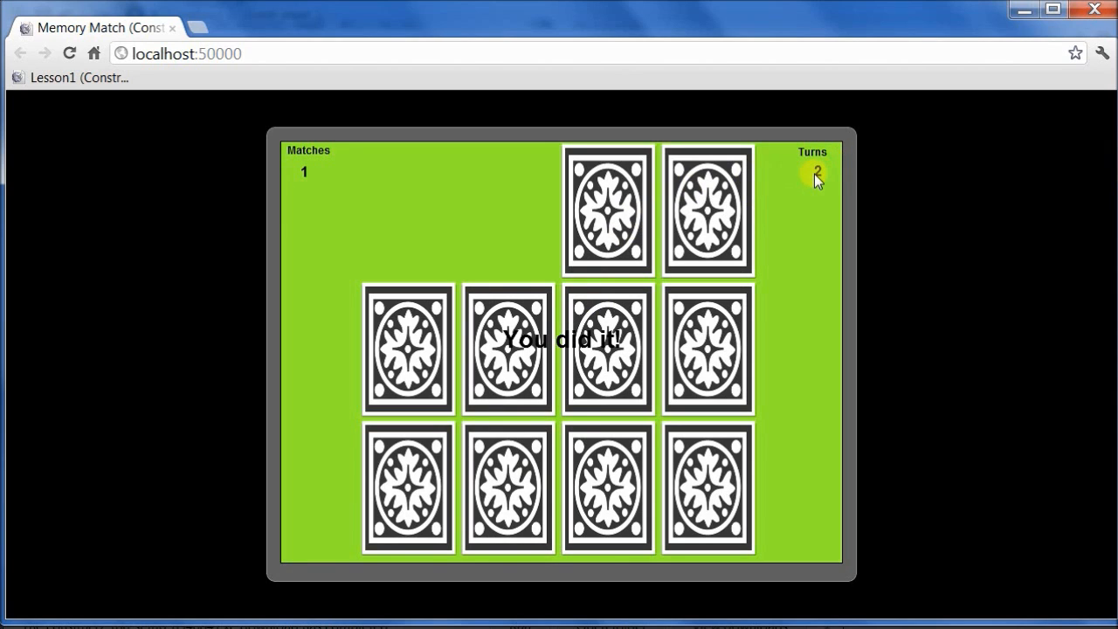
pyautogui.click(608, 349)
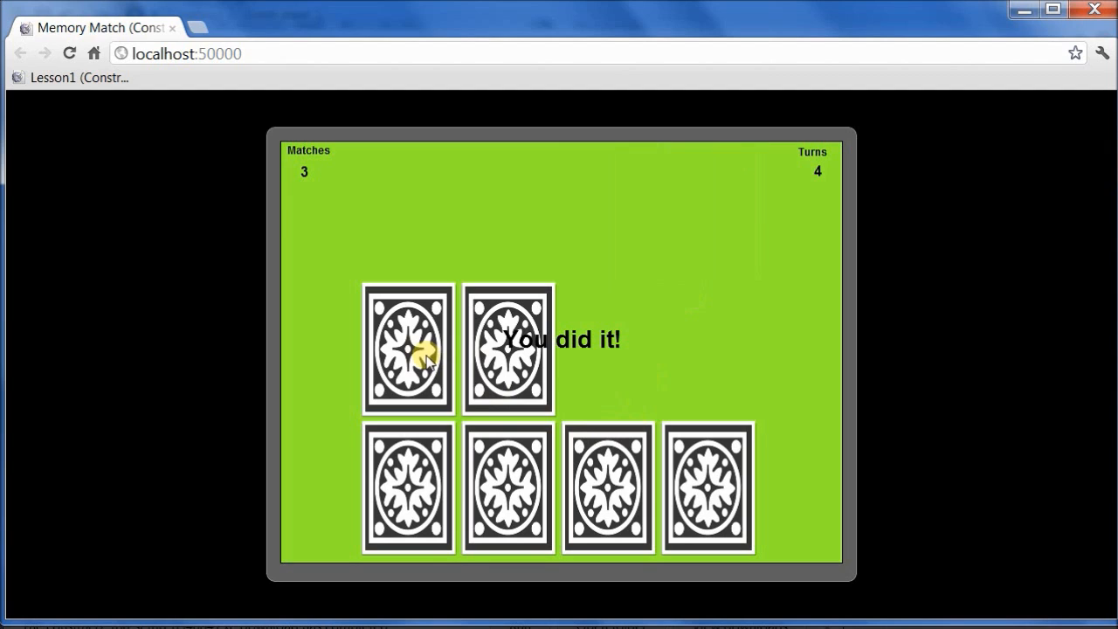
pyautogui.click(409, 487)
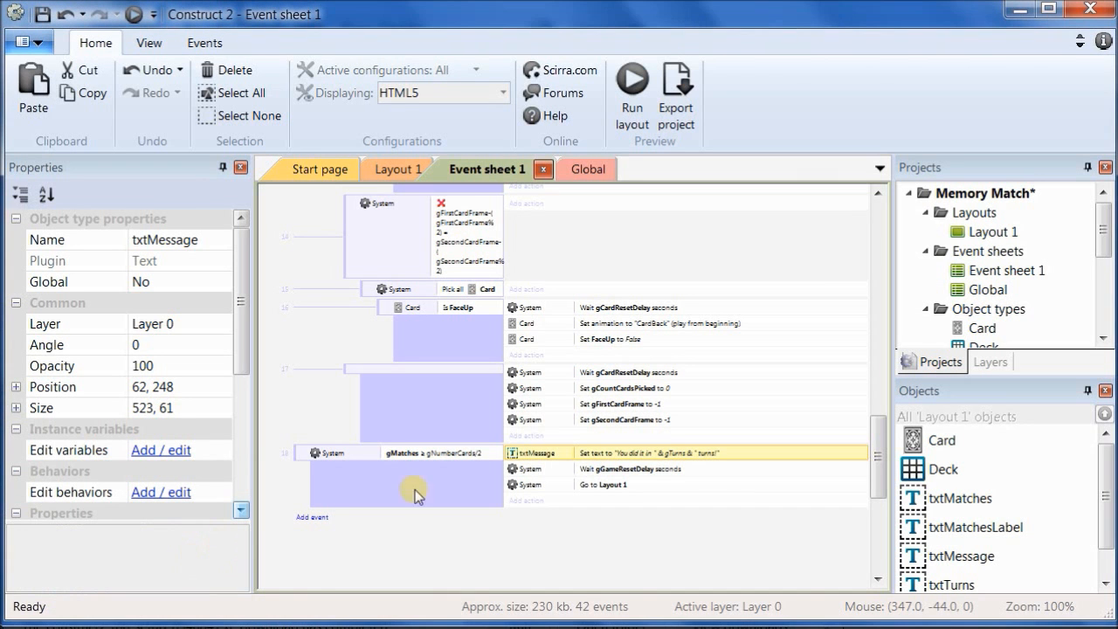
pyautogui.moveTo(455, 231)
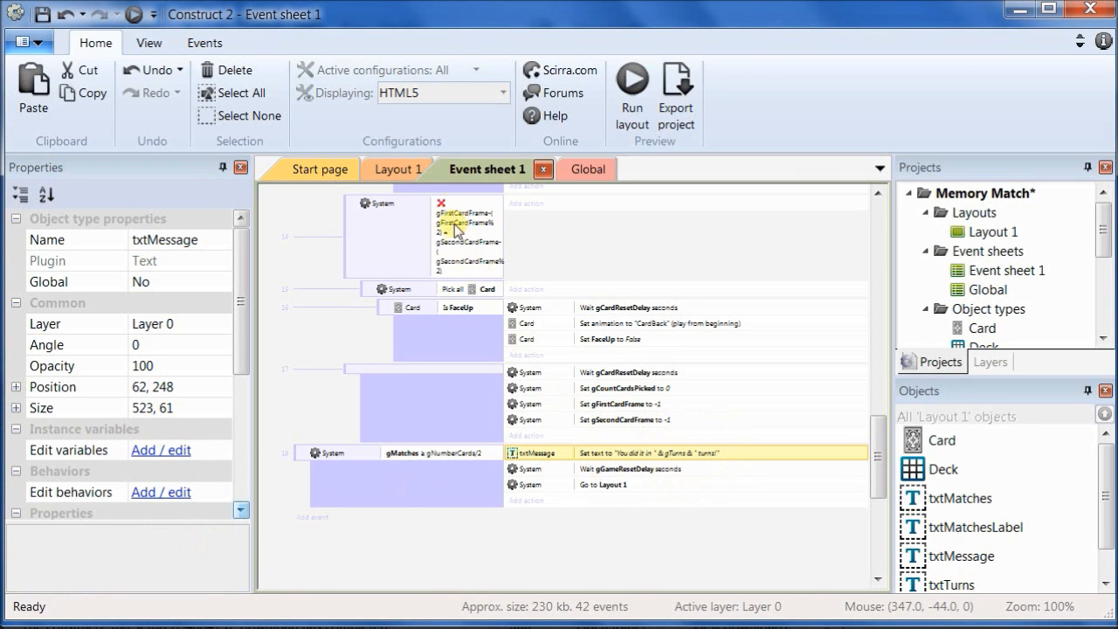
# Step: On Layout 1 set txtMessage's Initial visibility to Invisible, then return to Event sheet 1
pyautogui.click(398, 168)
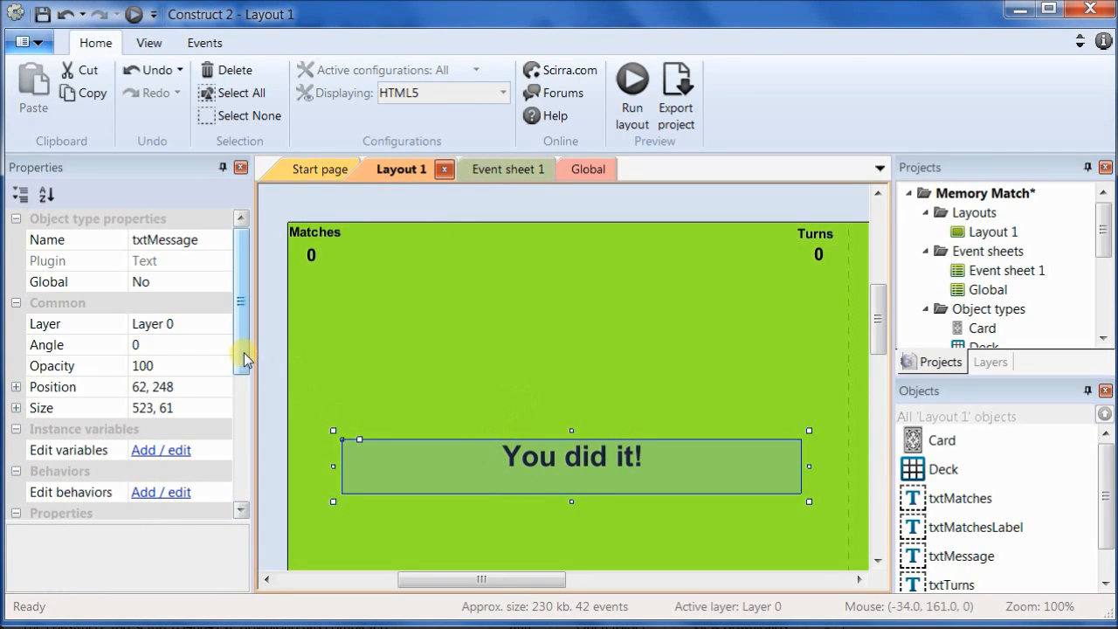
pyautogui.scroll(-3)
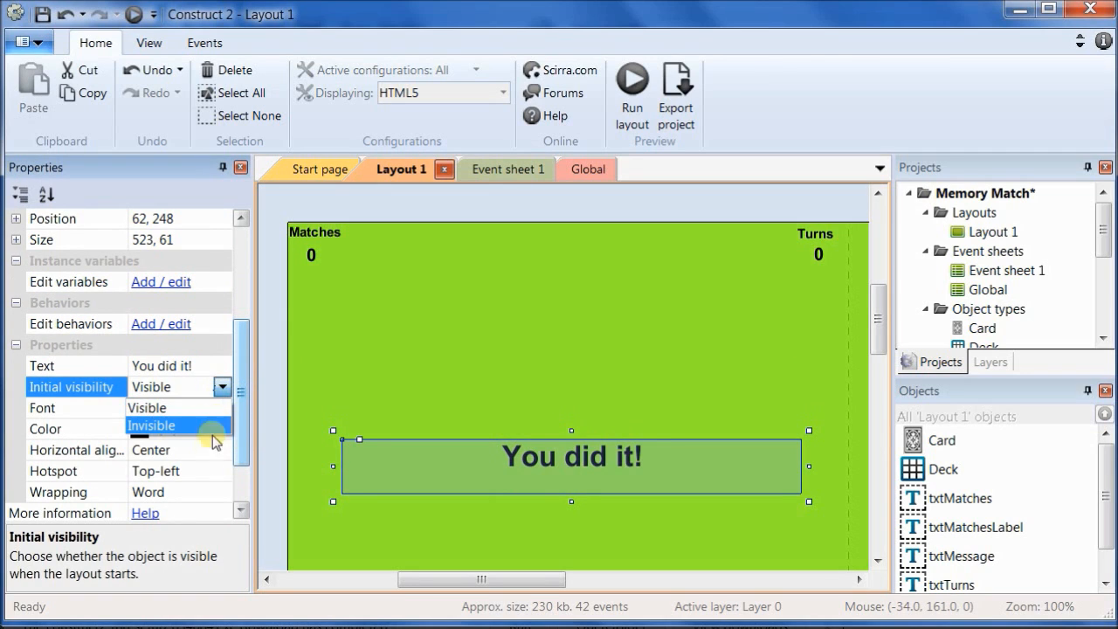
pyautogui.click(152, 427)
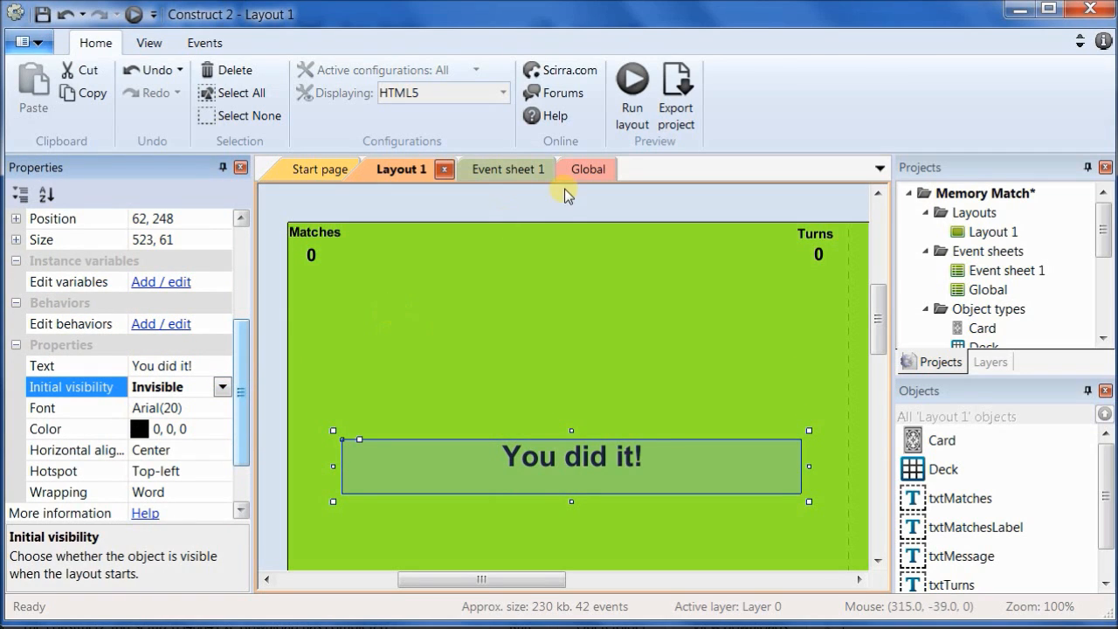
pyautogui.click(505, 167)
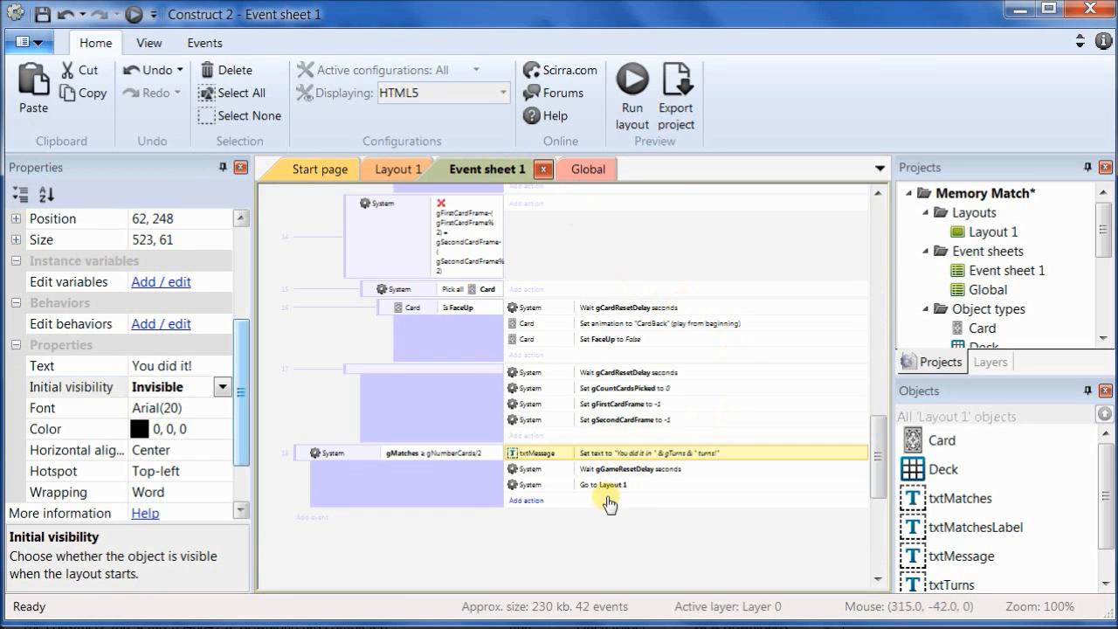
# Step: Add a txtMessage Set visible action to the win event and move it to the top
pyautogui.click(524, 500)
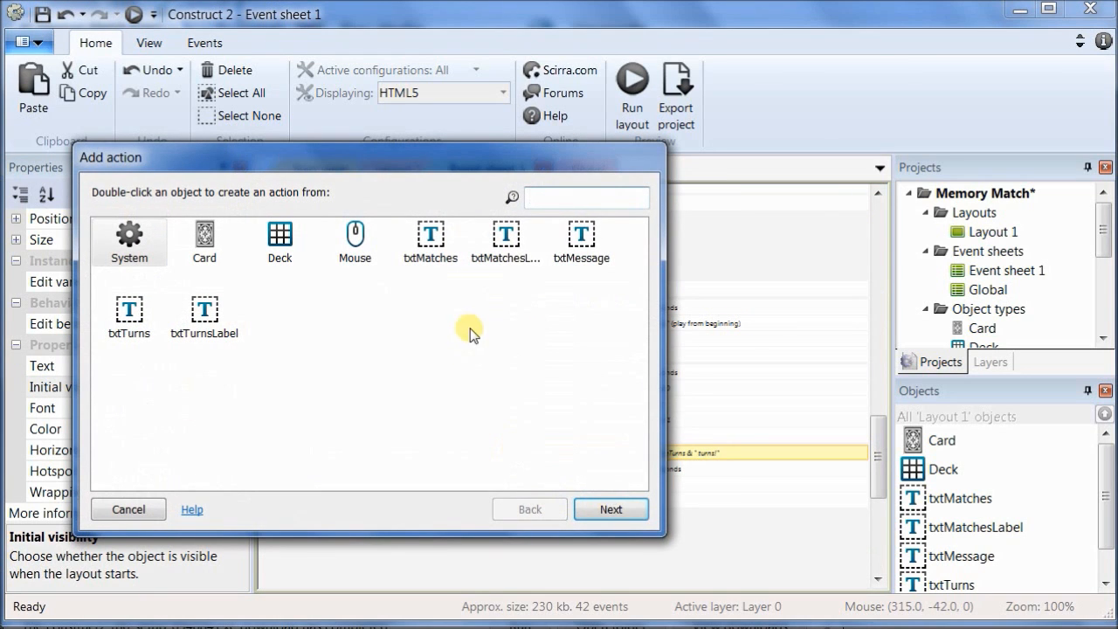
pyautogui.doubleClick(580, 241)
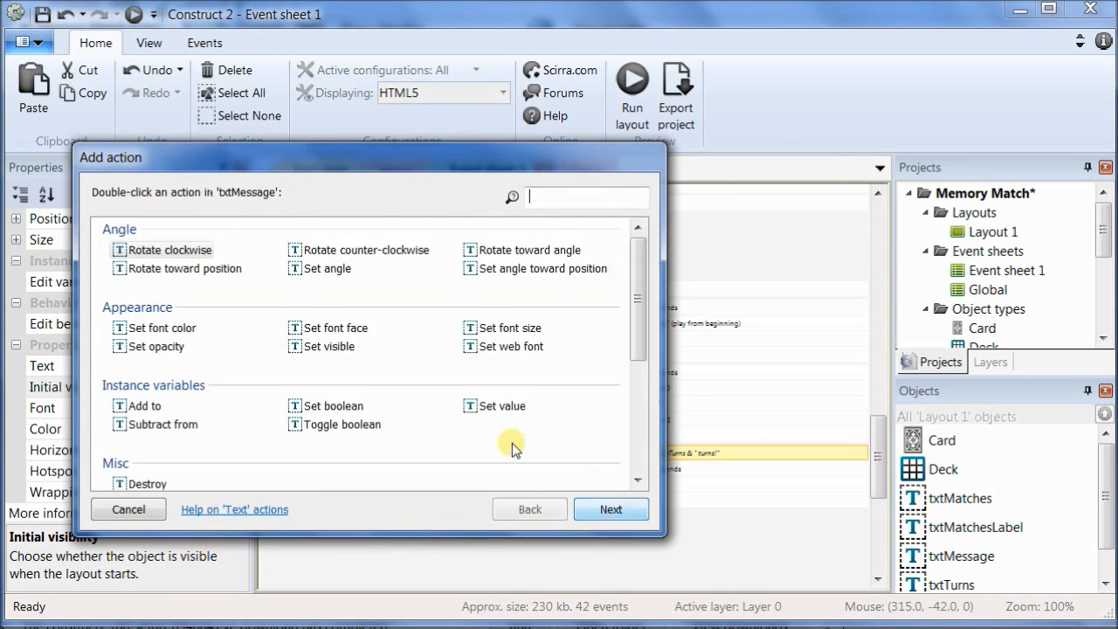
pyautogui.click(328, 346)
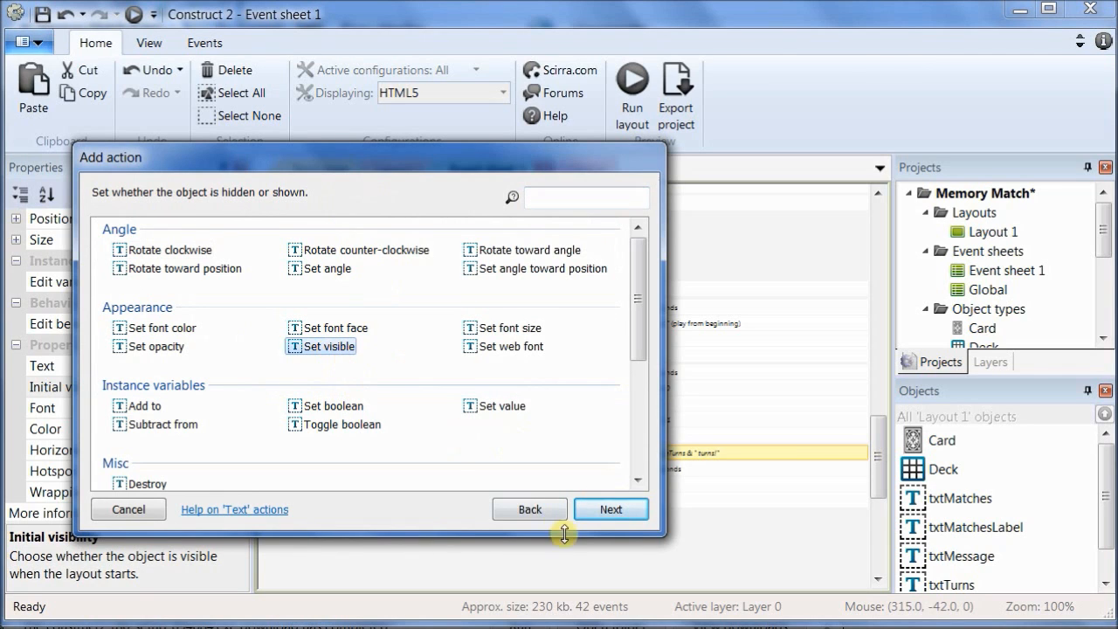
pyautogui.click(611, 509)
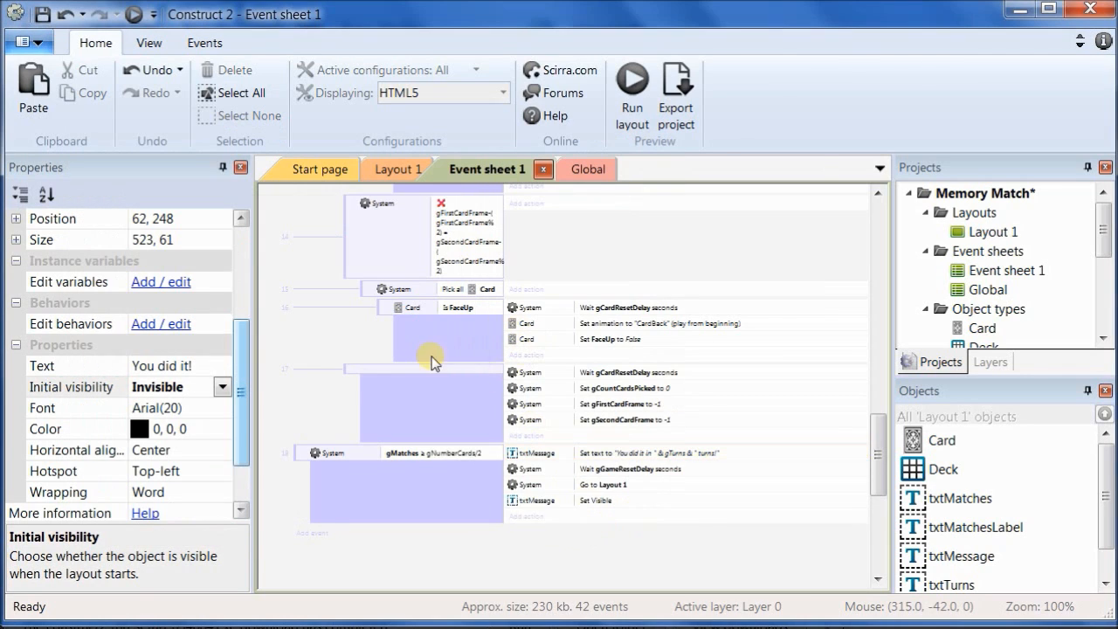
pyautogui.click(594, 500)
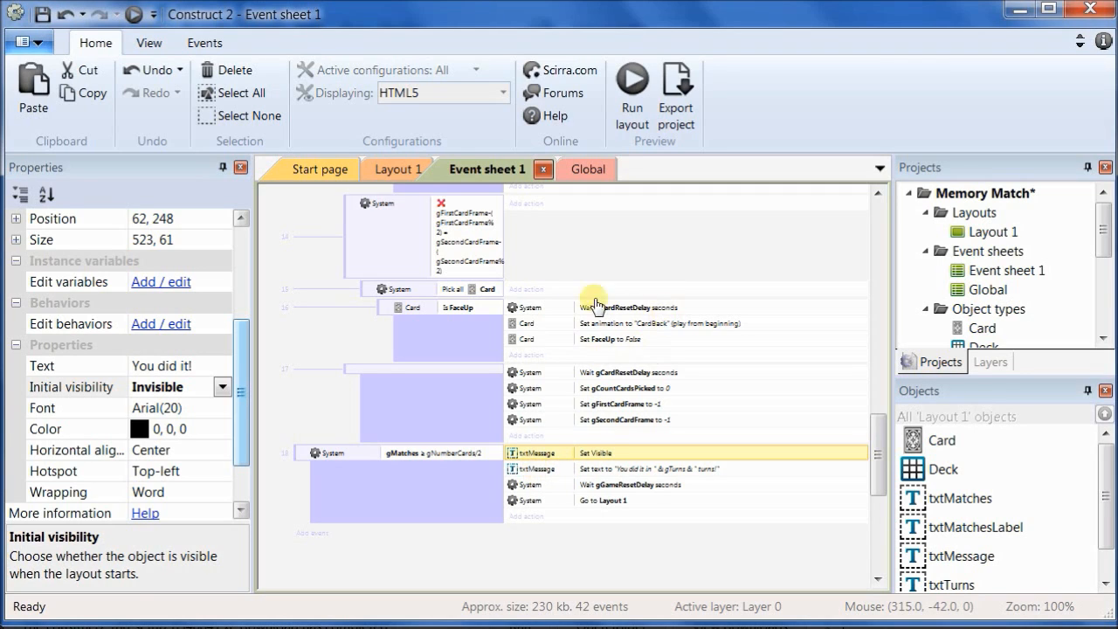
# Step: Run the layout to preview the game in the browser
pyautogui.click(632, 88)
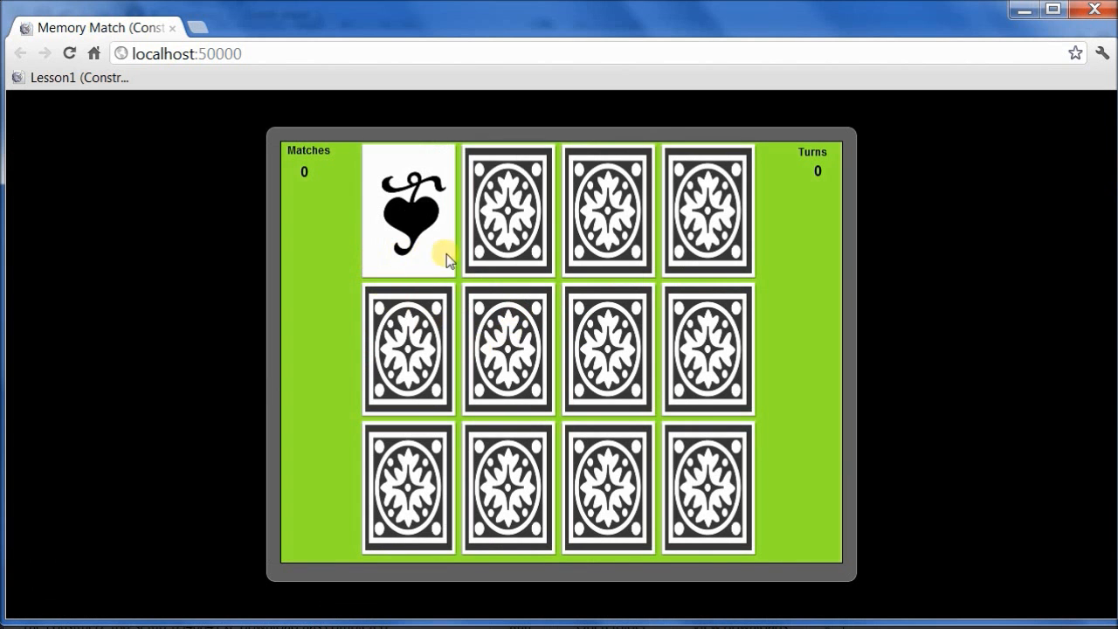
# Step: Match all card pairs to reach 6 matches in 6 turns and see 'You did it in 6 turns!'
pyautogui.click(508, 210)
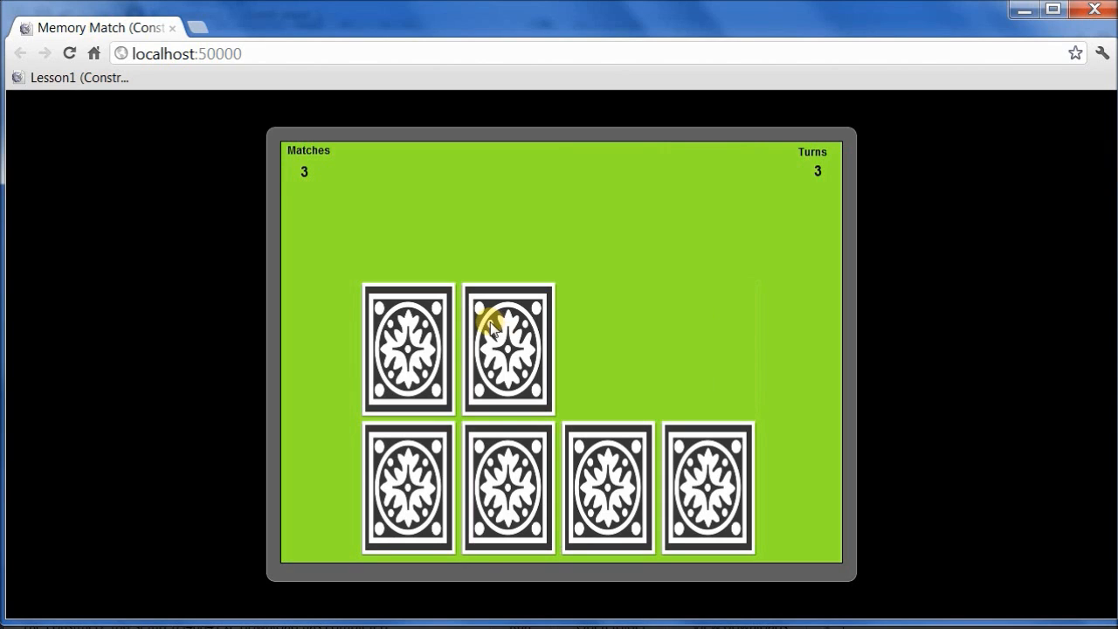
pyautogui.click(507, 349)
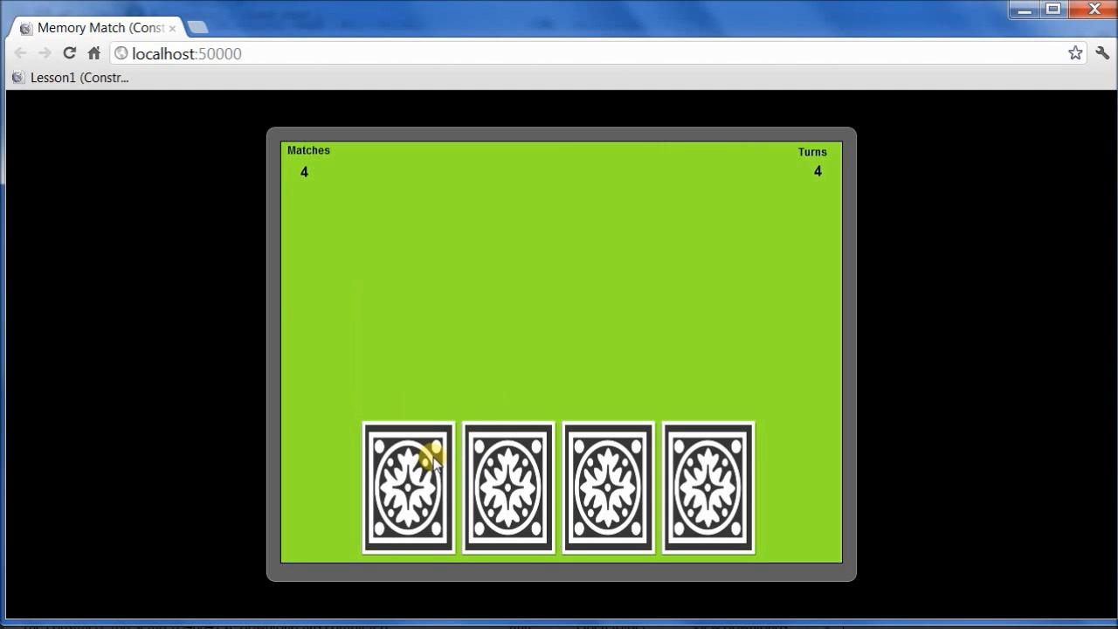
pyautogui.click(608, 486)
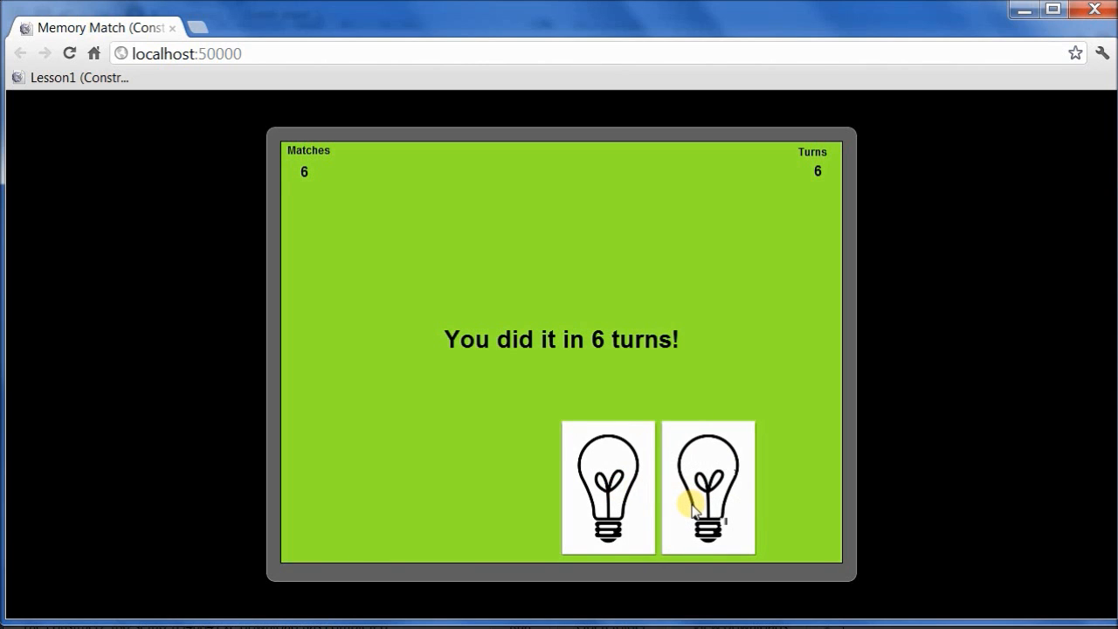
pyautogui.click(707, 488)
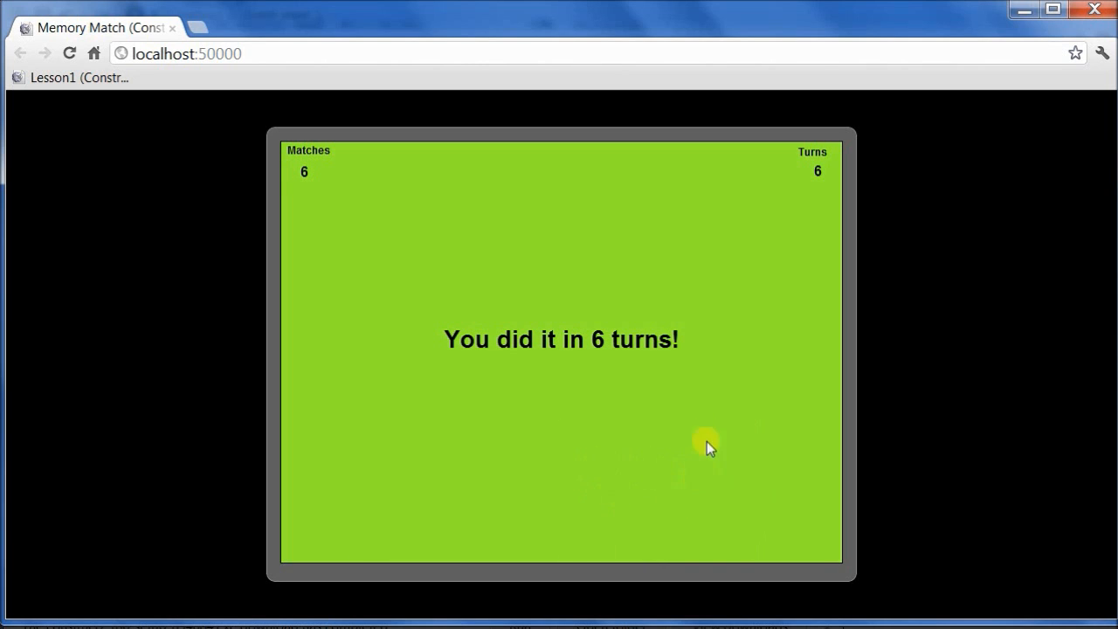
pyautogui.moveTo(708, 521)
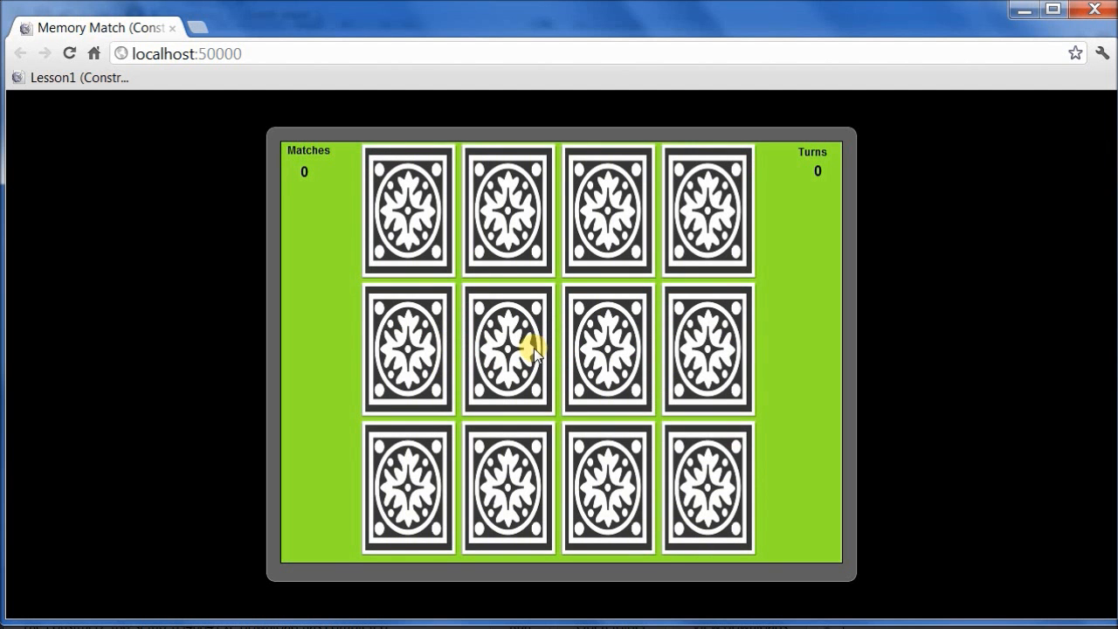
pyautogui.moveTo(480, 242)
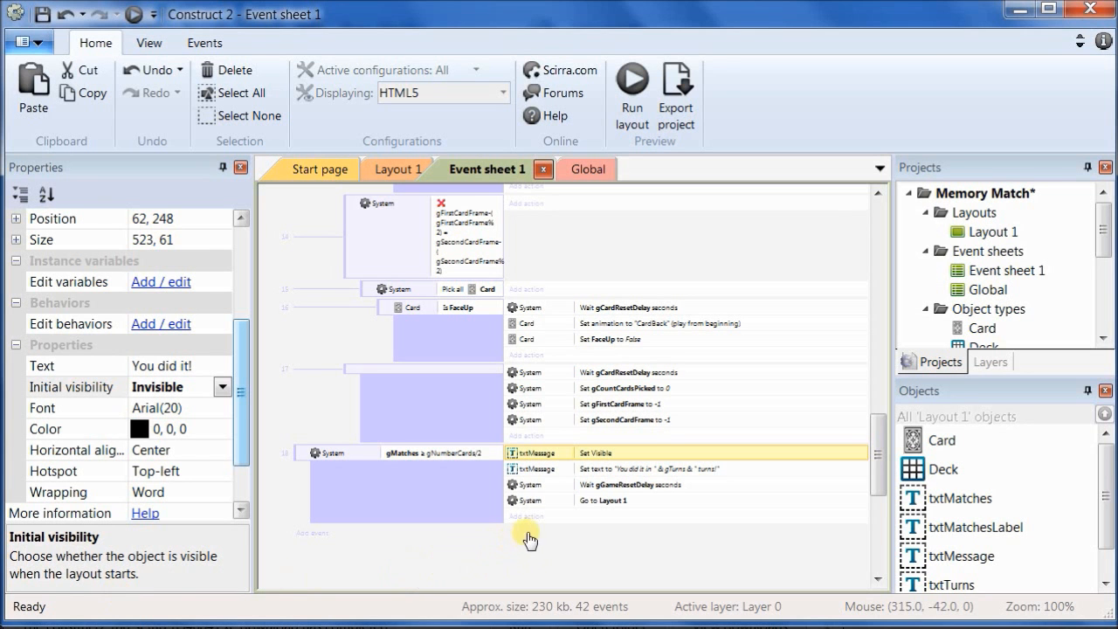
pyautogui.moveTo(594, 500)
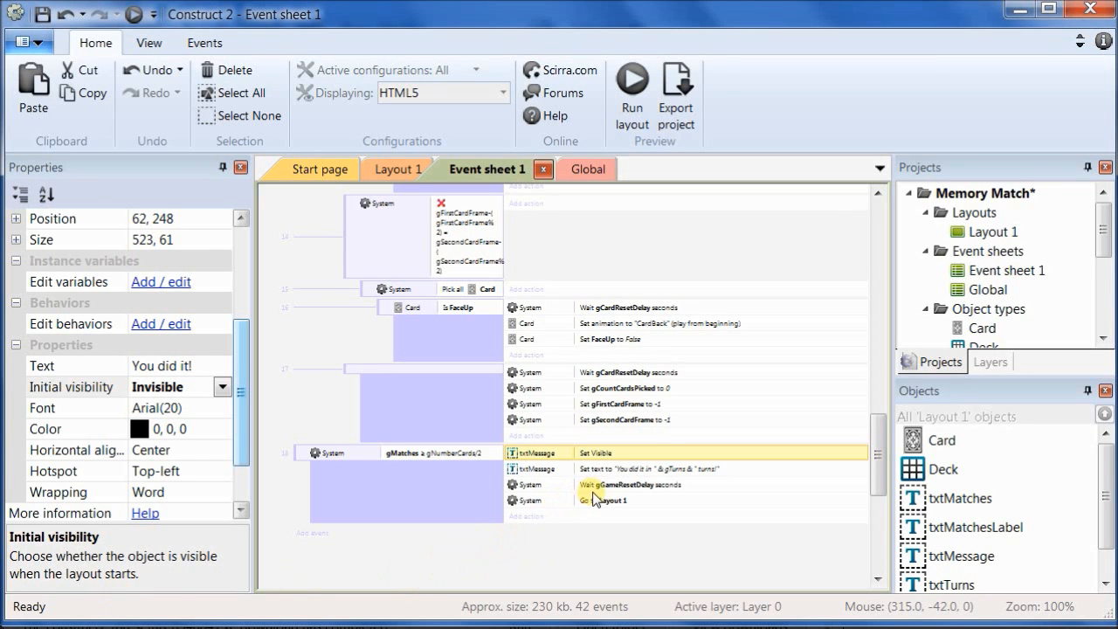
# Step: Review the win event's actions, then switch to the Global event sheet of number variables
pyautogui.click(629, 486)
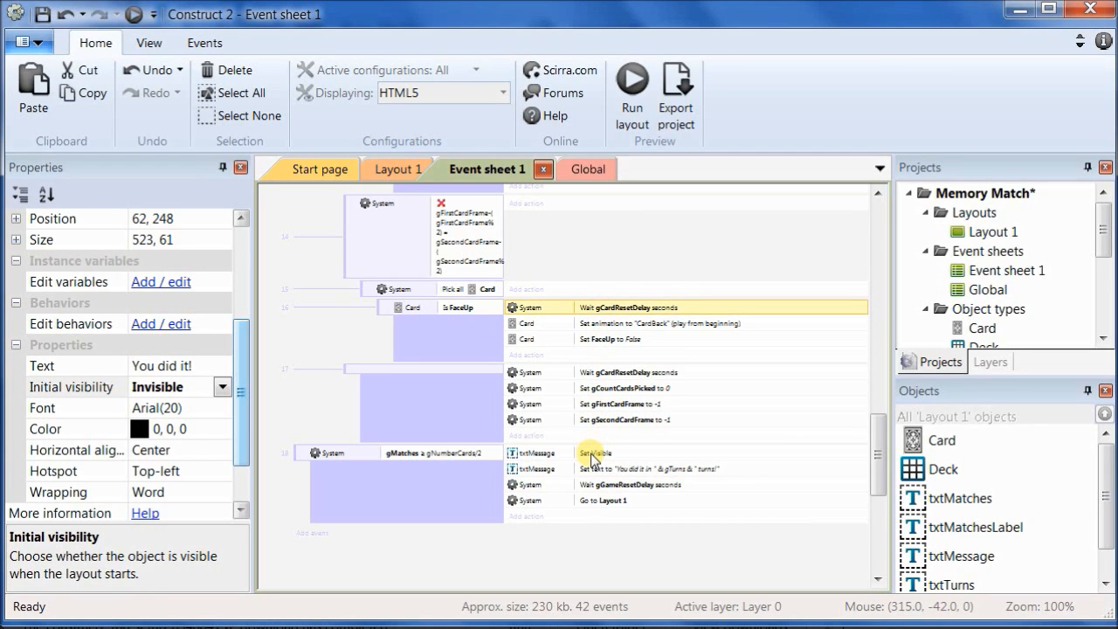
pyautogui.click(594, 453)
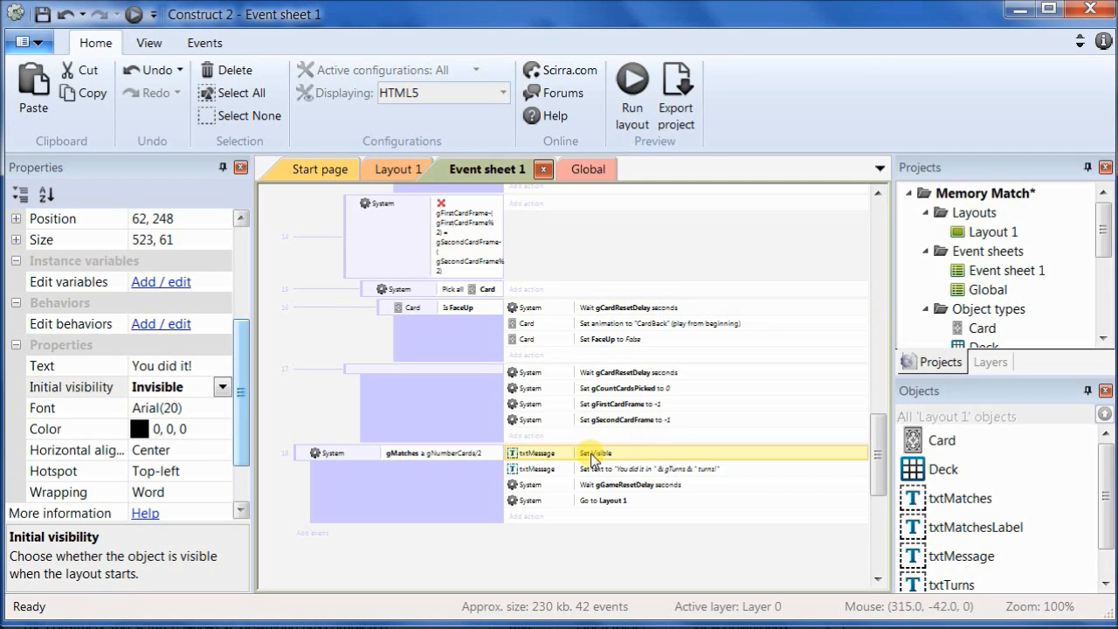
pyautogui.moveTo(541, 514)
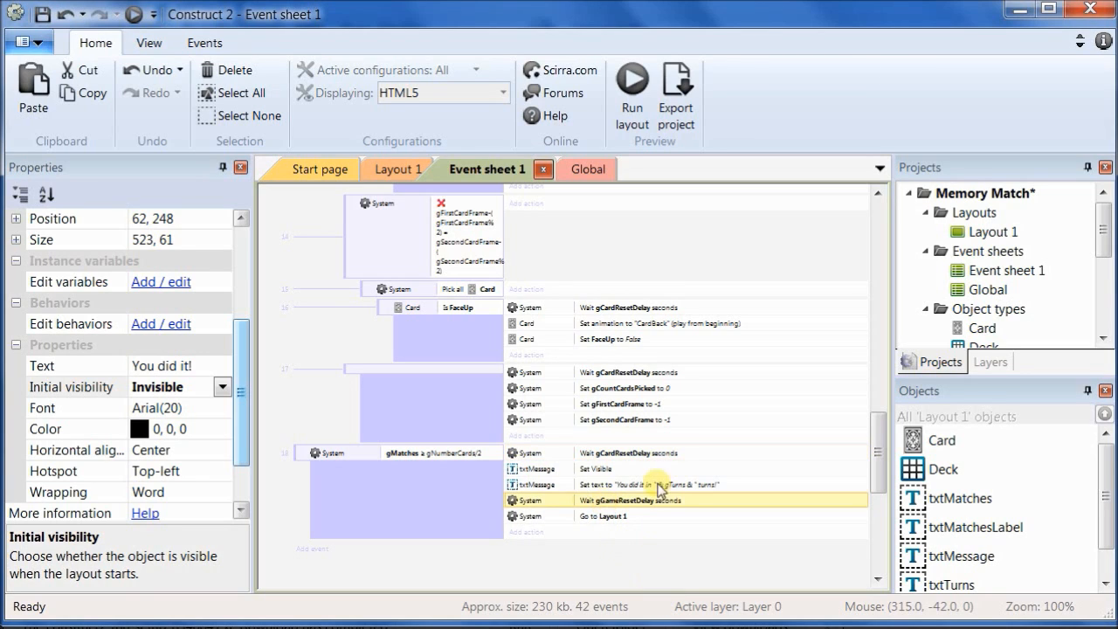
pyautogui.click(566, 167)
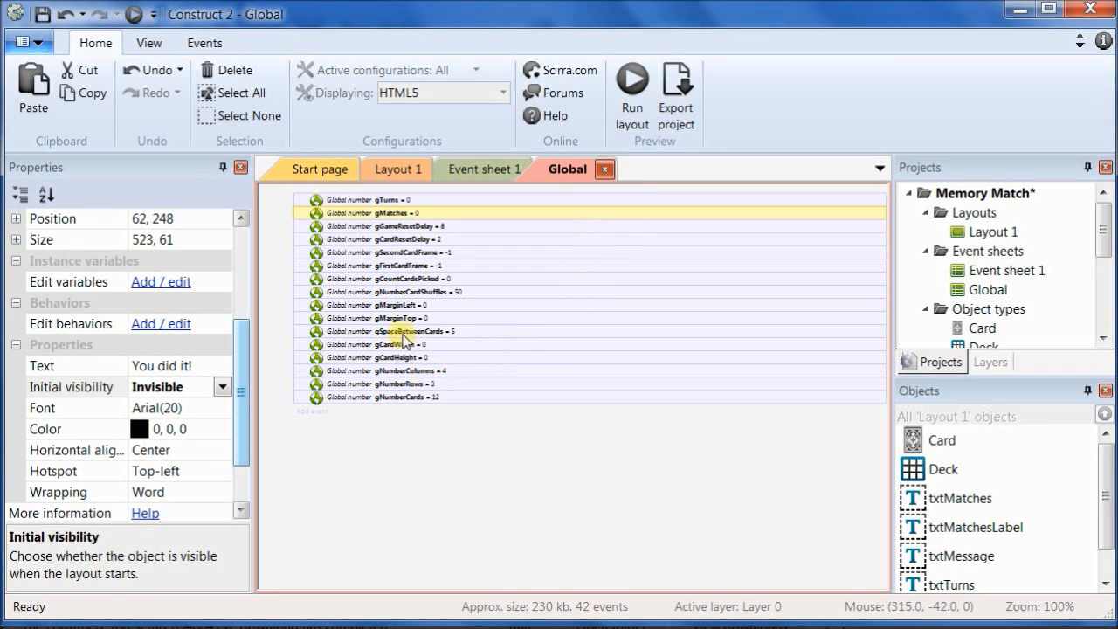
# Step: Edit gGameResetDelay's initial value, confirm it, and return to Event sheet 1
pyautogui.doubleClick(385, 227)
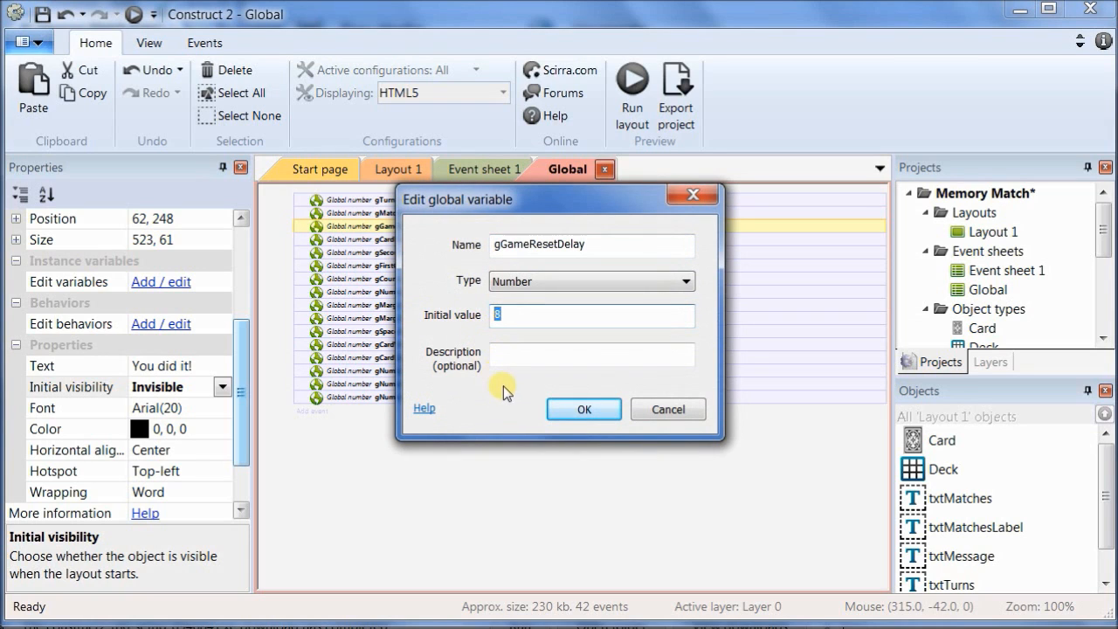
pyautogui.click(584, 409)
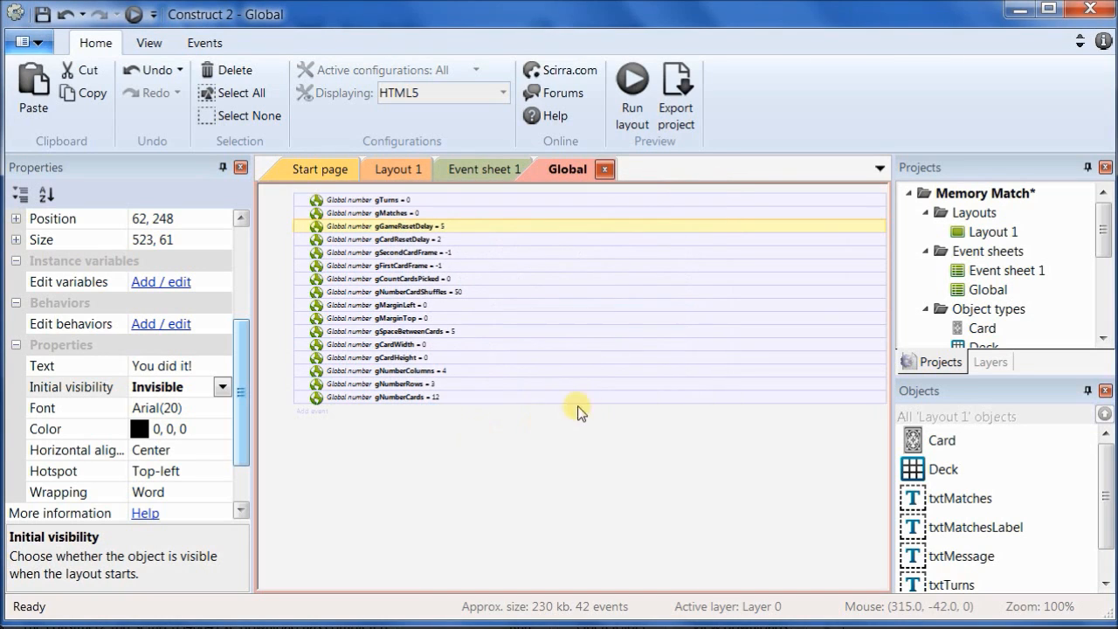
pyautogui.moveTo(531, 175)
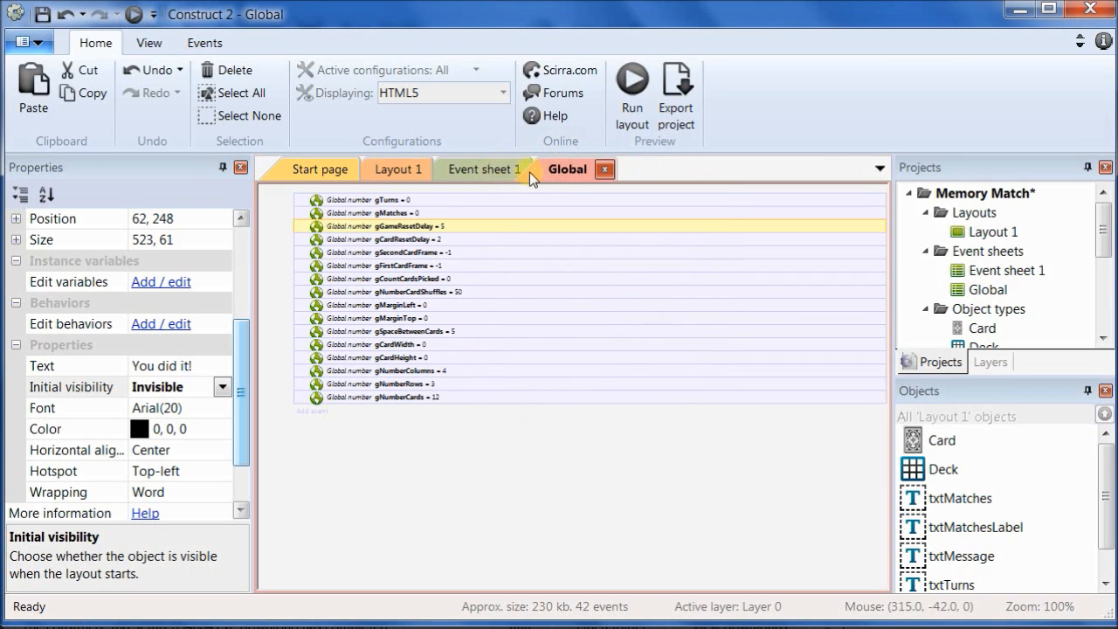
pyautogui.click(633, 87)
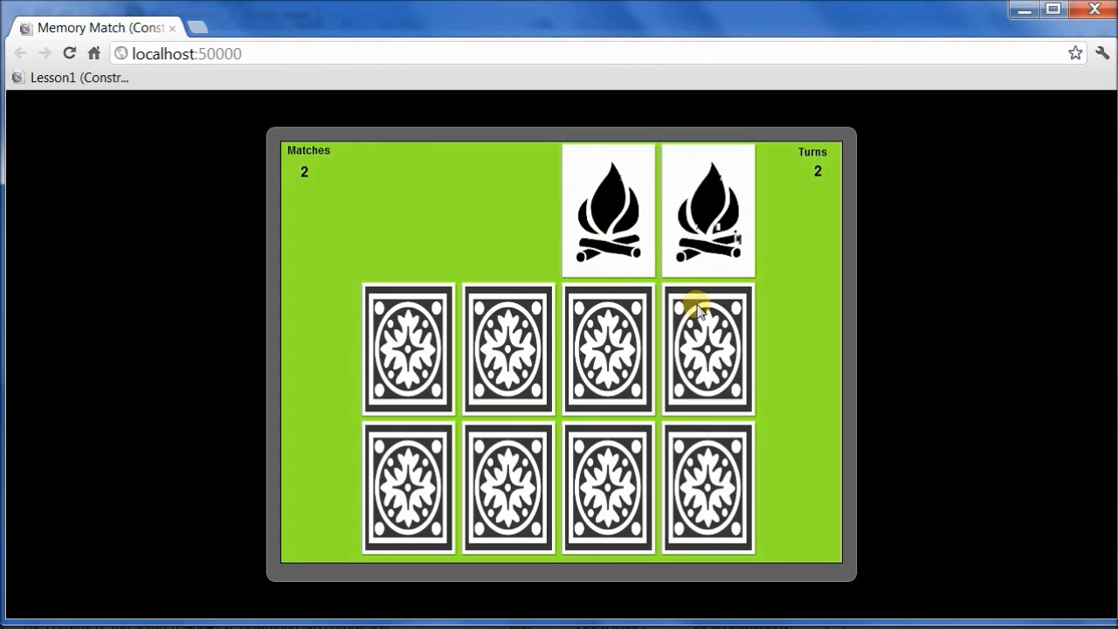
# Step: Play another full game to 6 matches in 6 turns and see the win message again
pyautogui.click(709, 349)
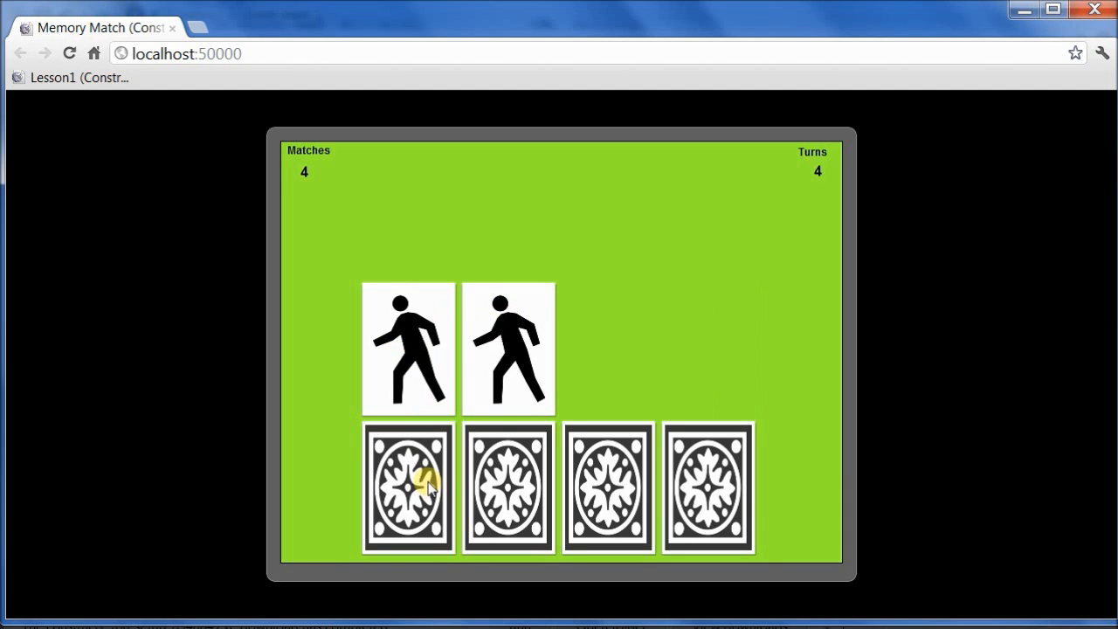
pyautogui.click(609, 488)
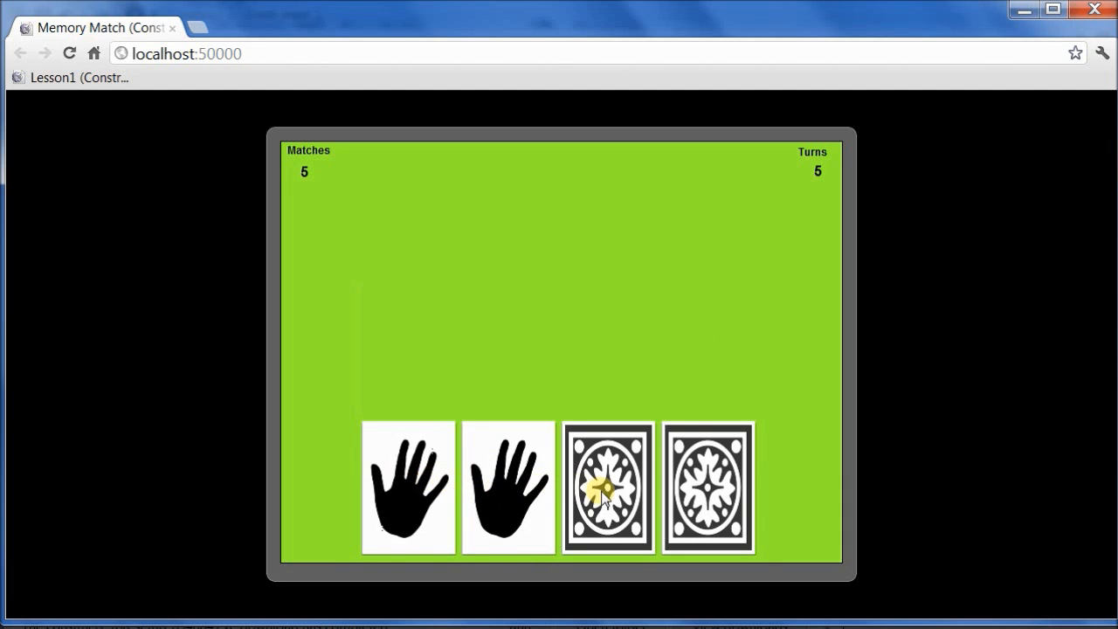
pyautogui.click(608, 488)
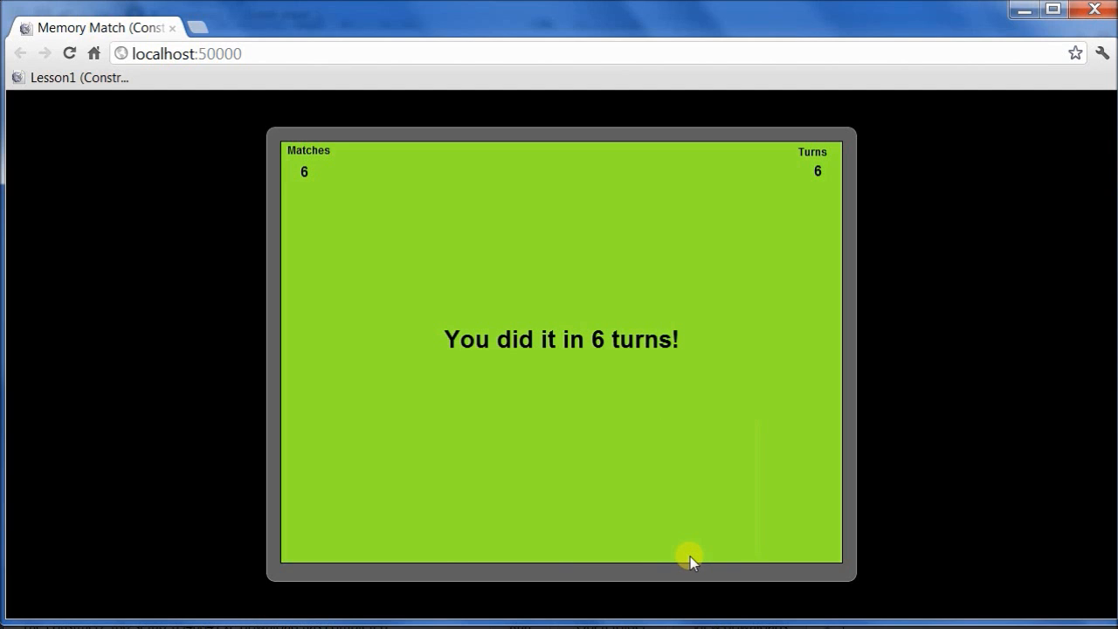
pyautogui.moveTo(675, 482)
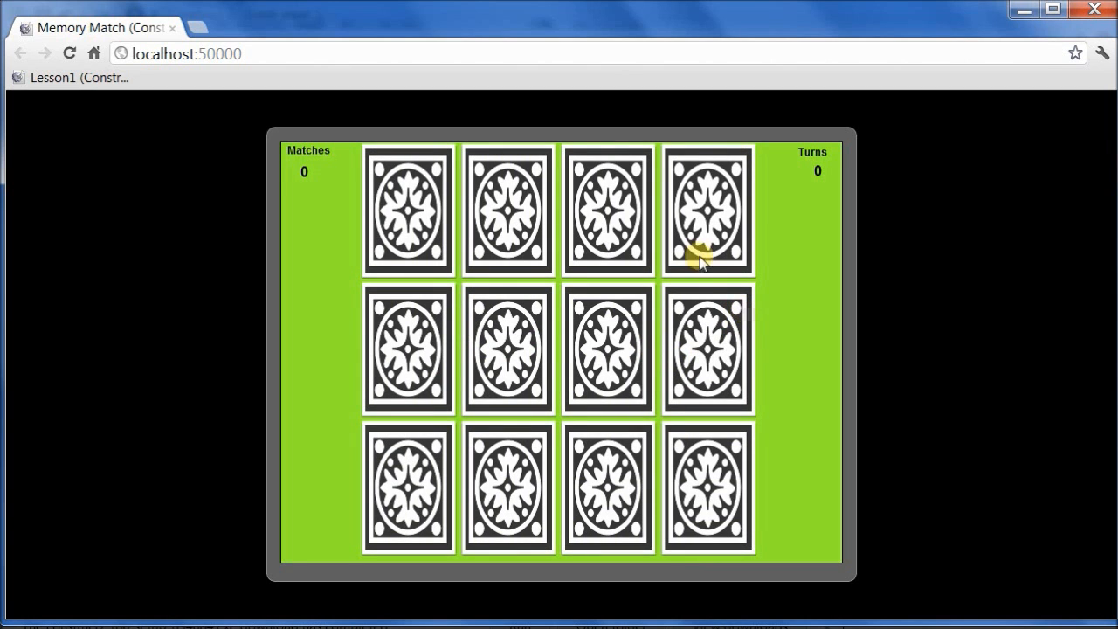
pyautogui.moveTo(300, 119)
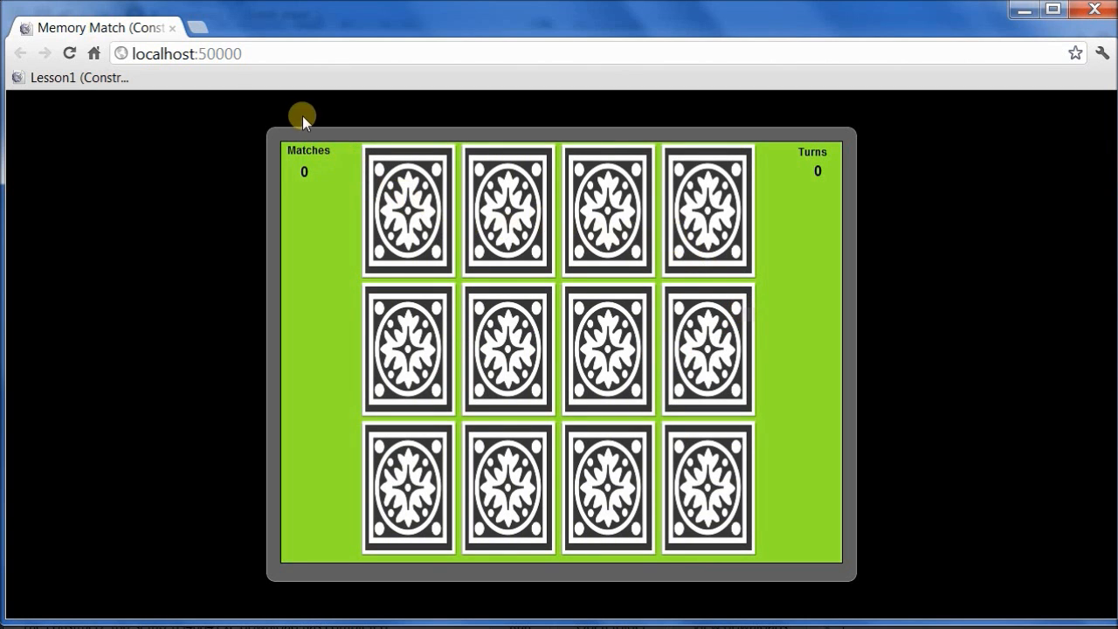